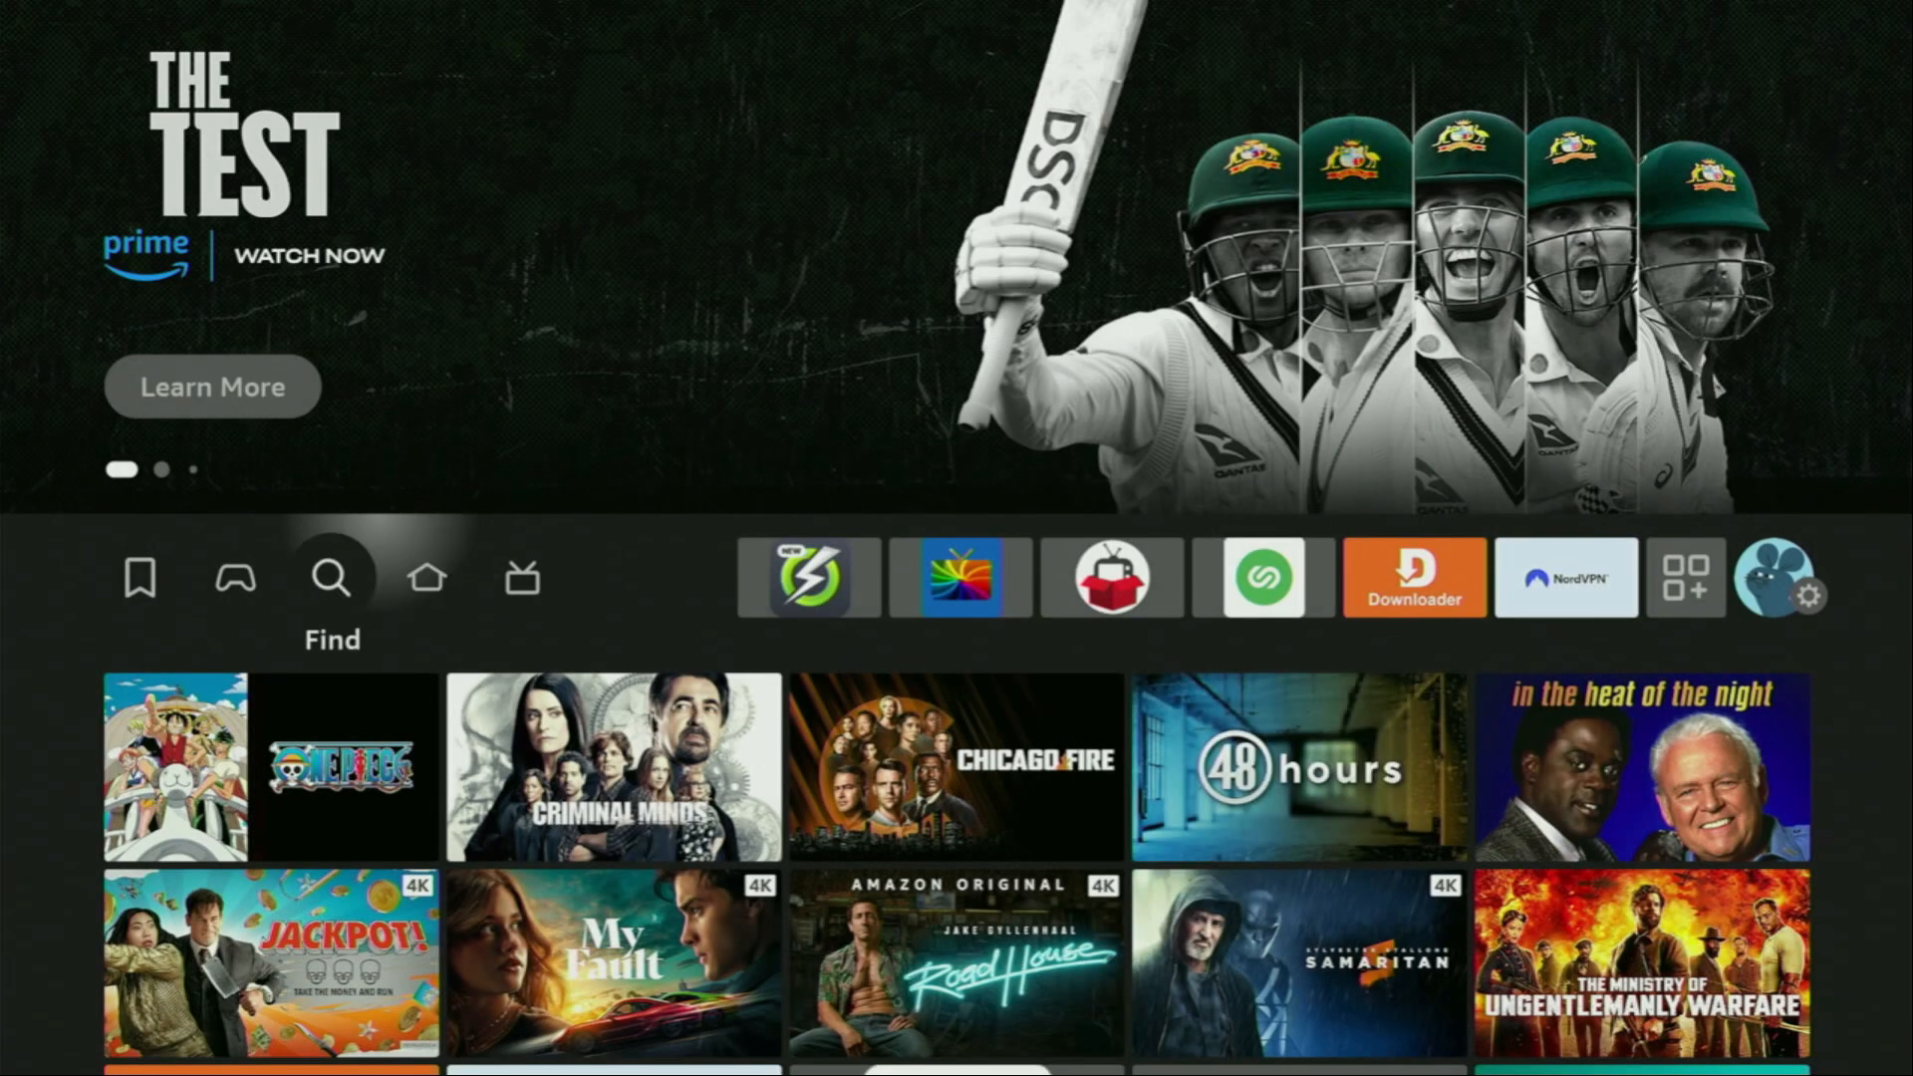
Search the Fire TV for the Downloader app and return to the home screen.
click(330, 578)
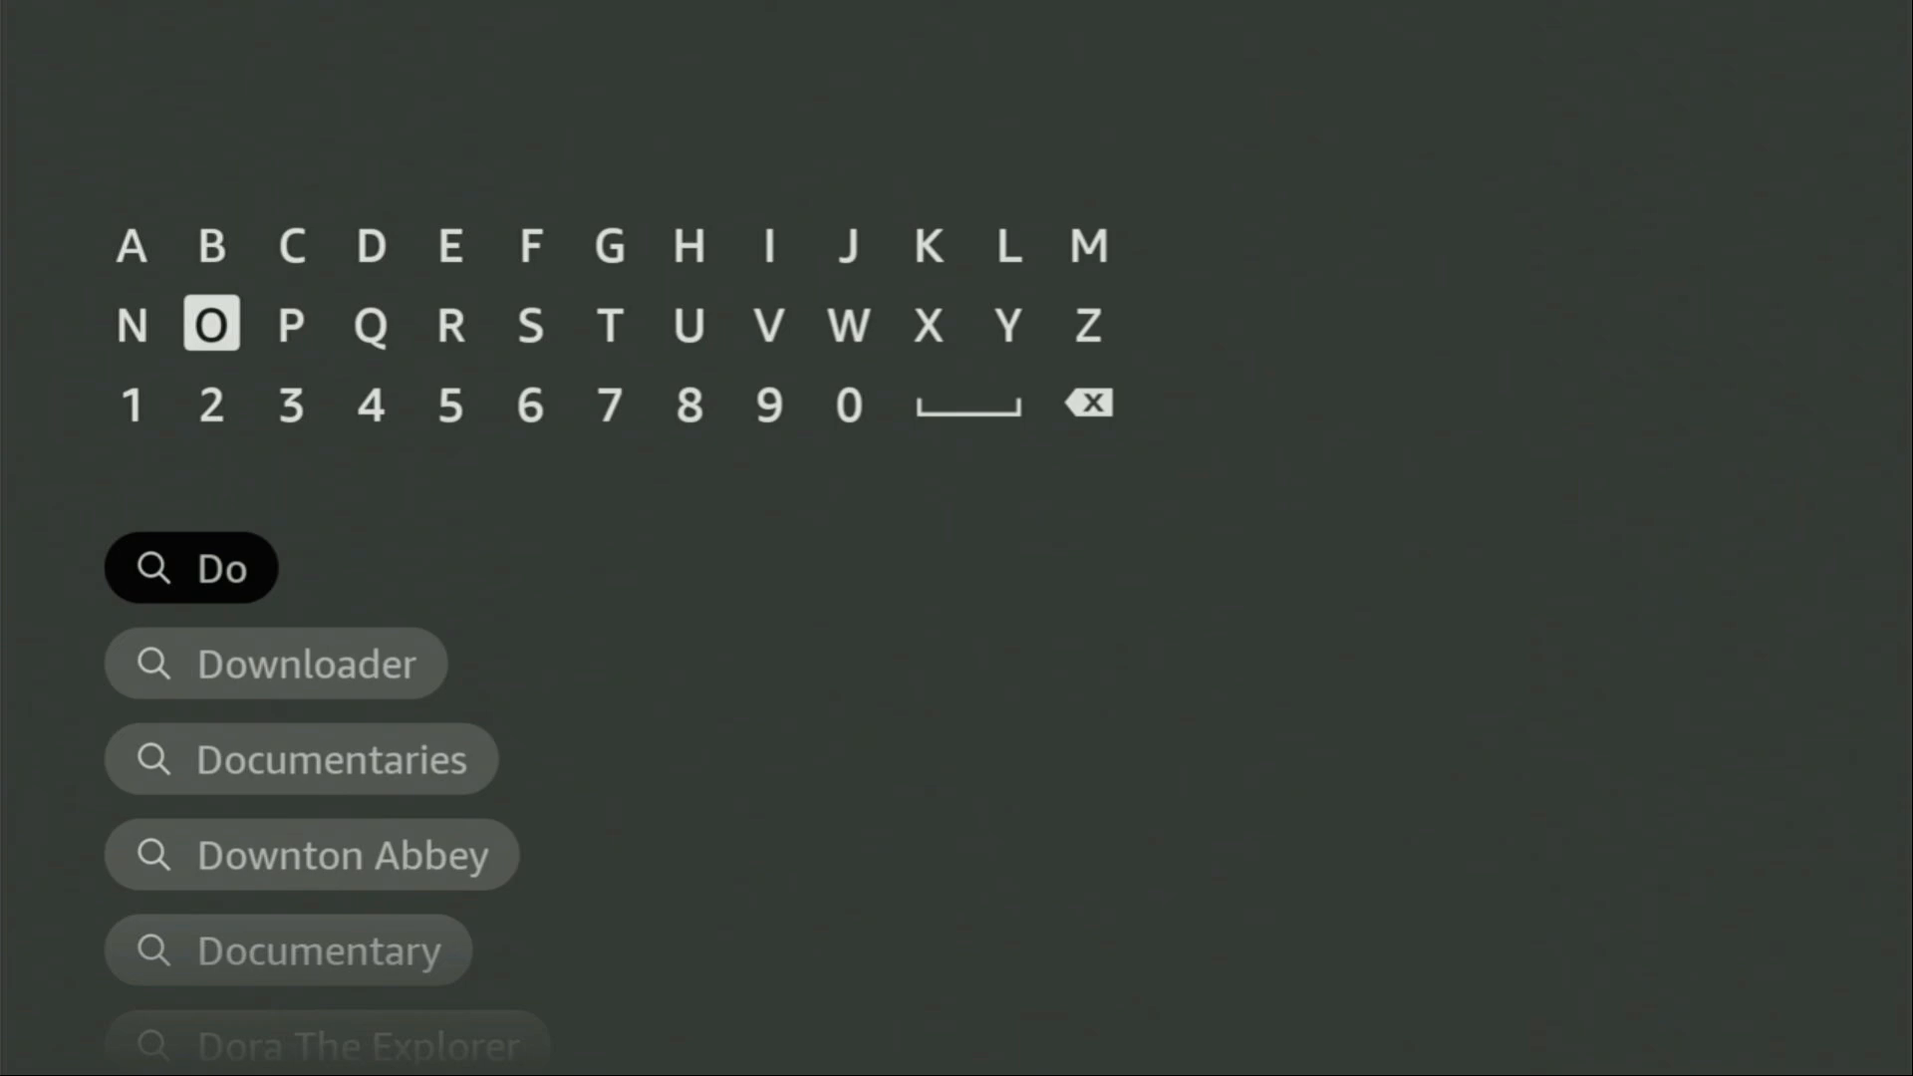
click(275, 664)
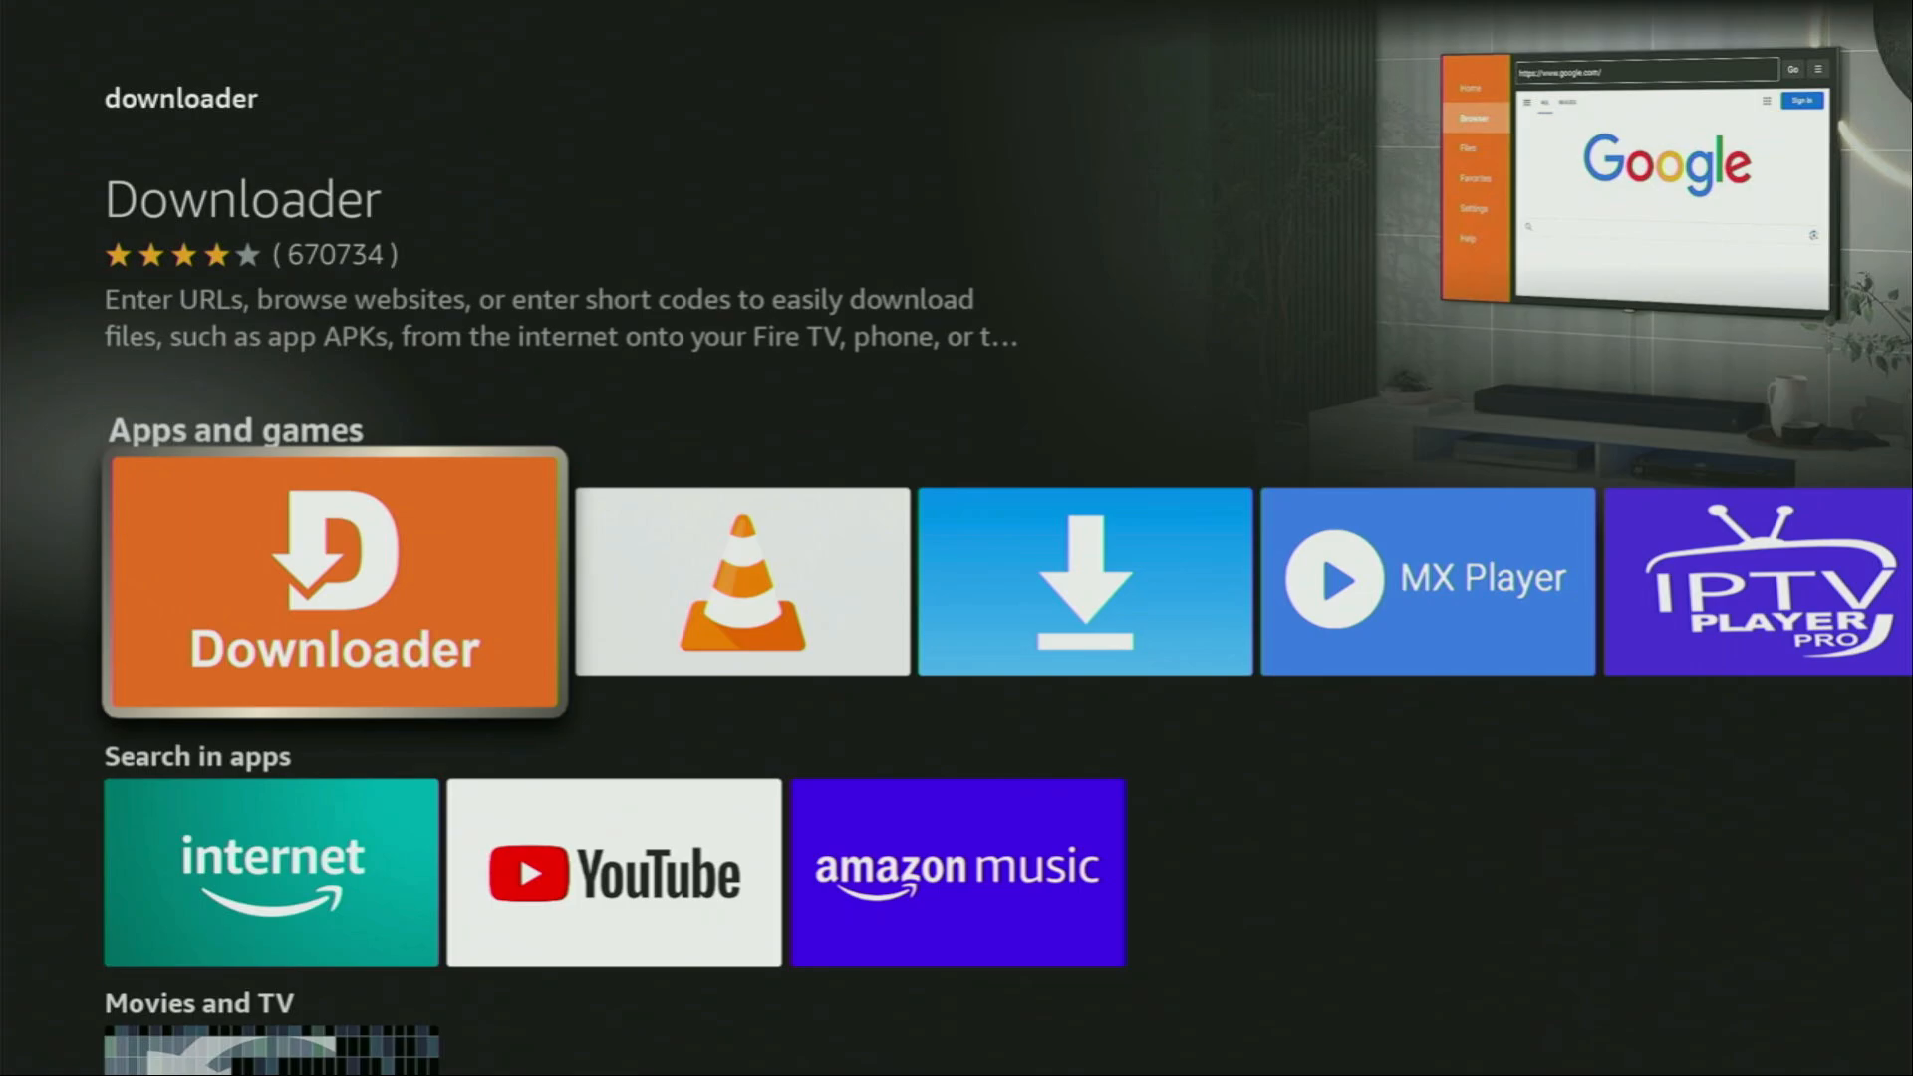
key(Right)
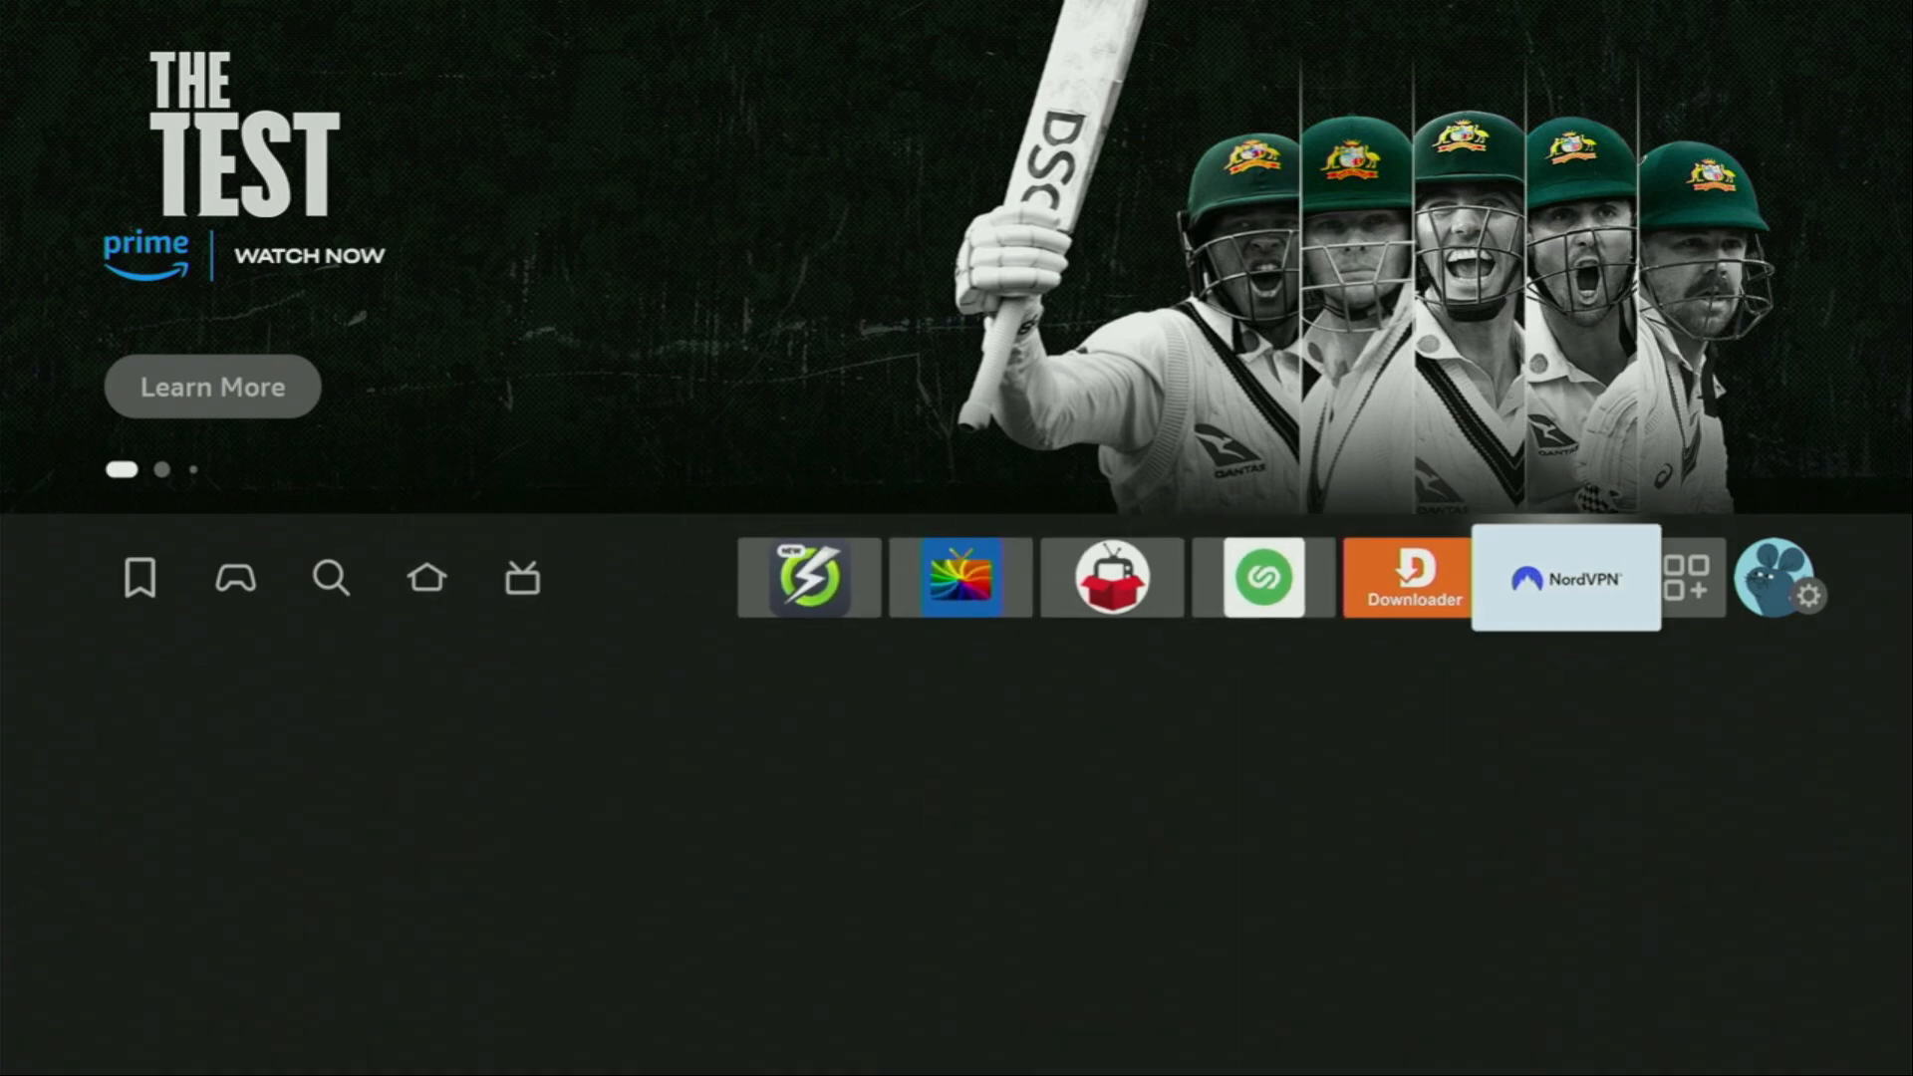
Go into Settings > My Fire TV and highlight Developer options.
click(1782, 588)
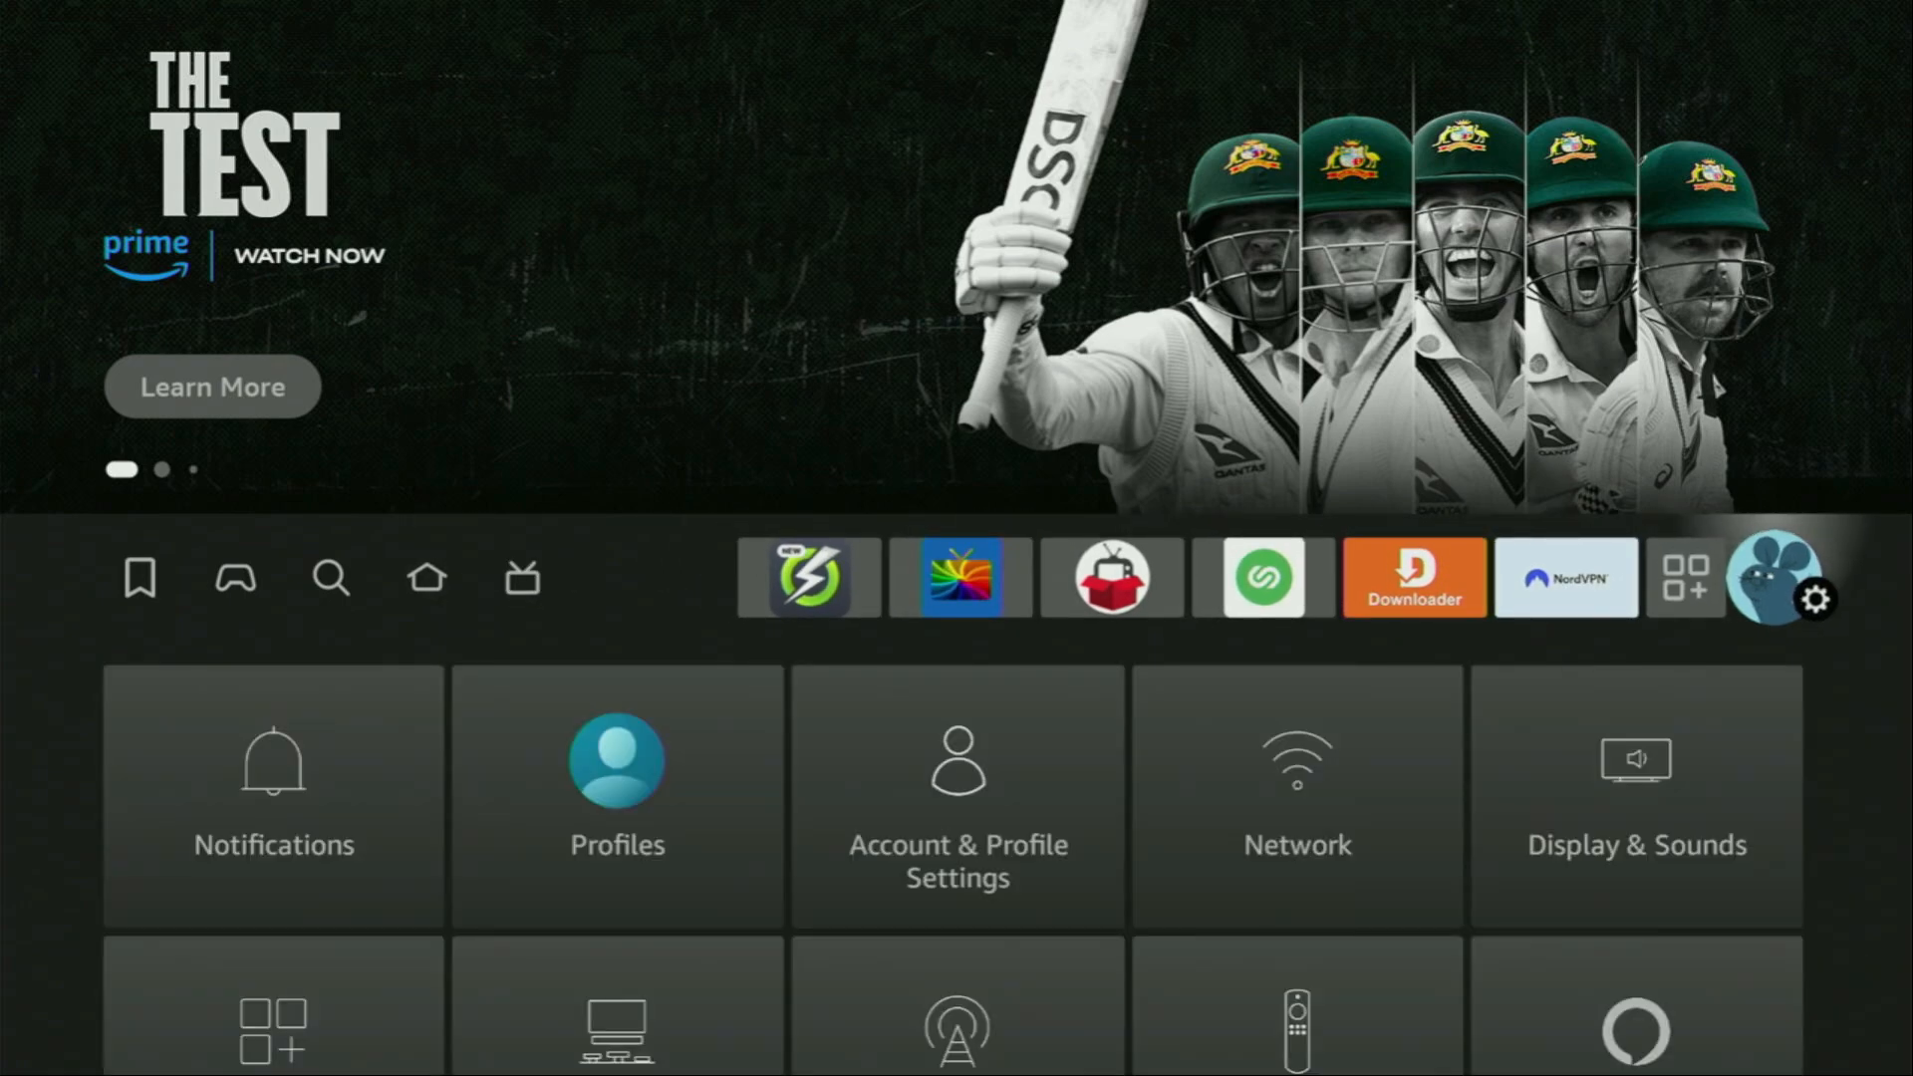
scroll(down, 3)
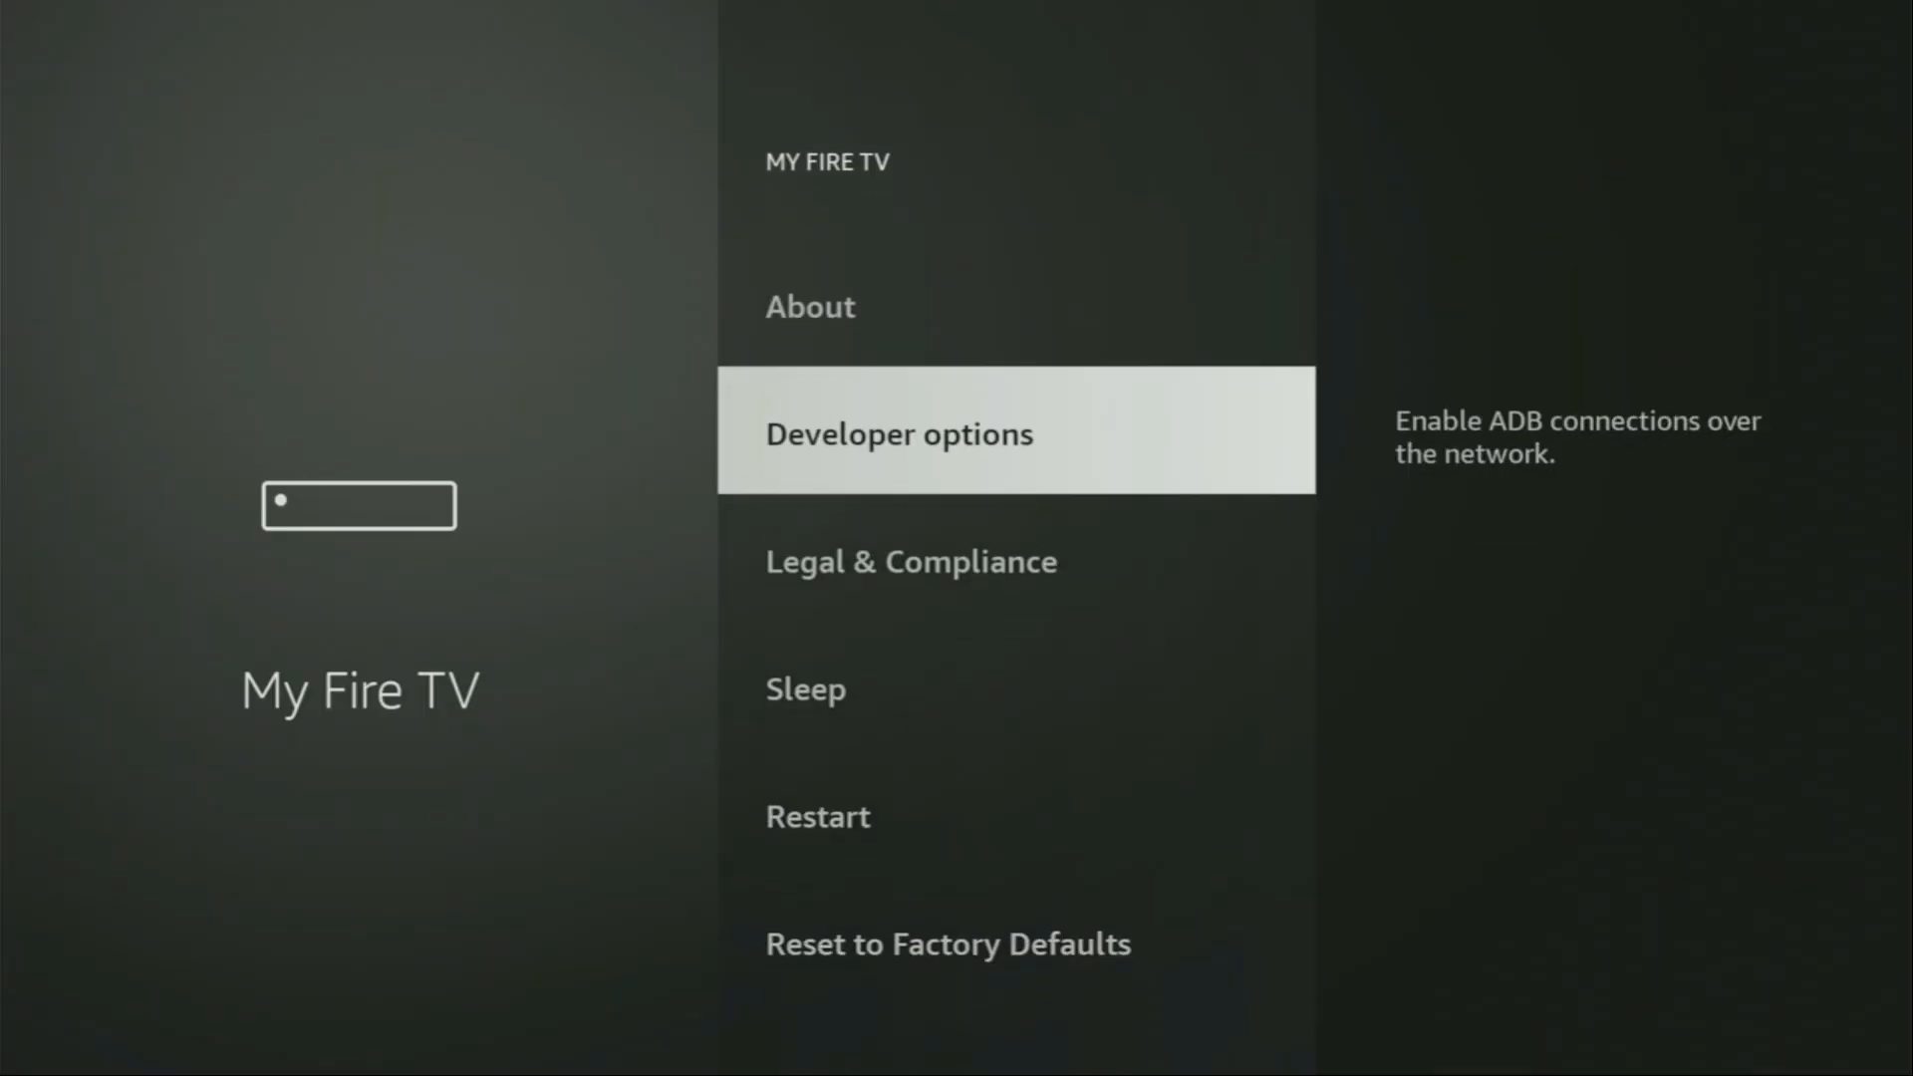
key(Down)
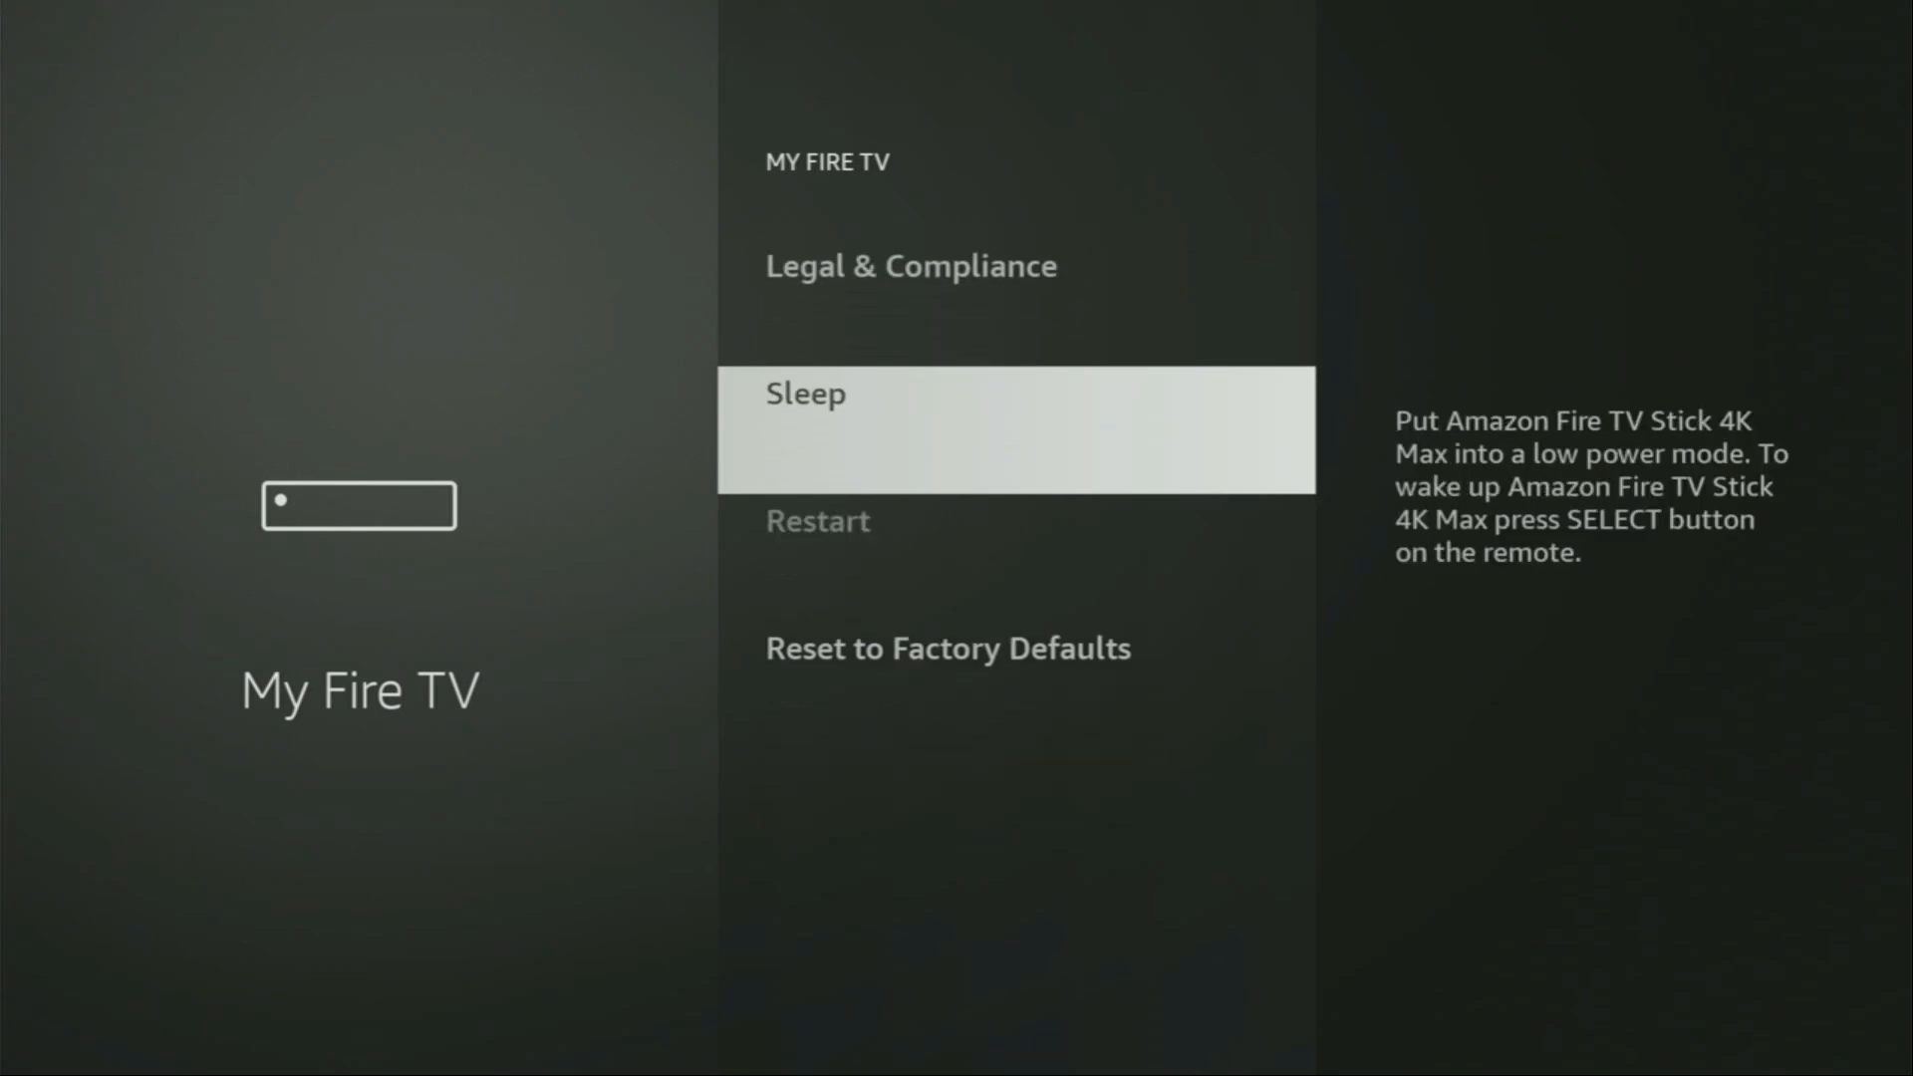
key(Down)
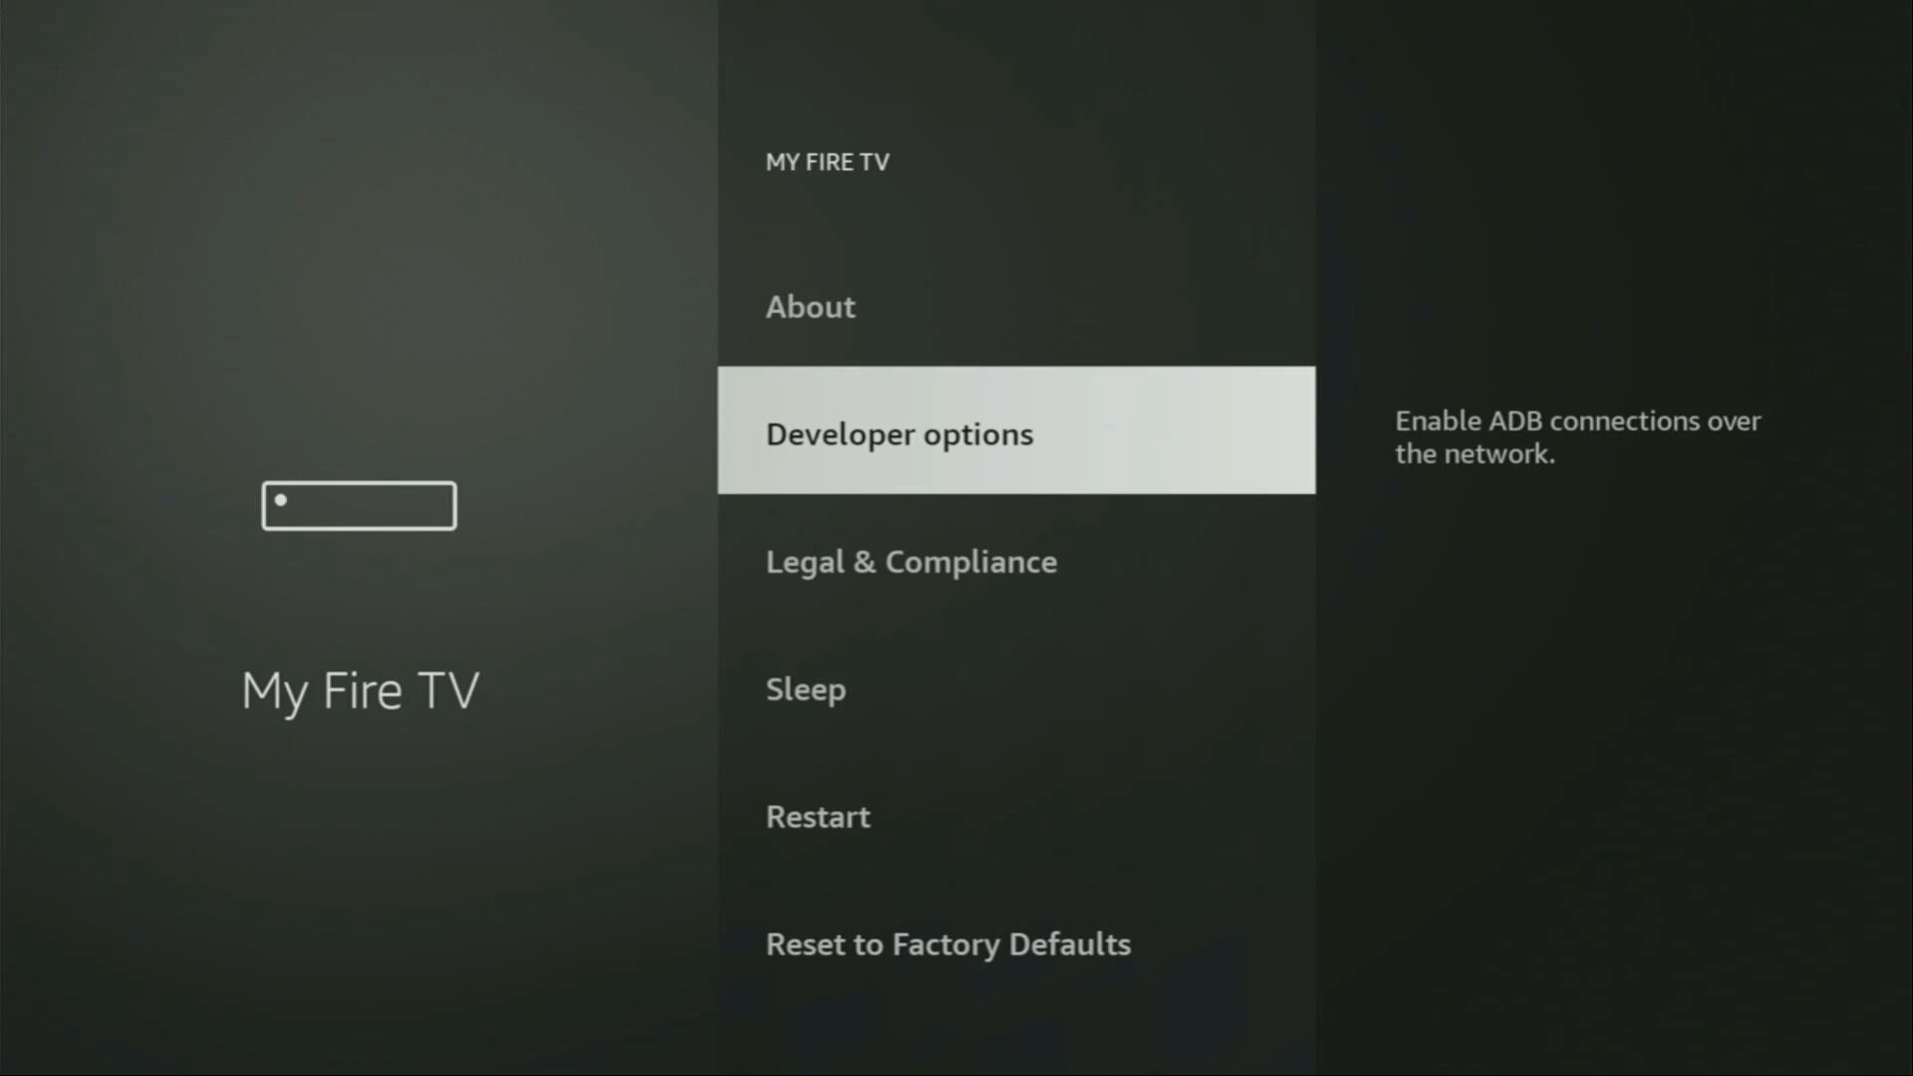
key(Up)
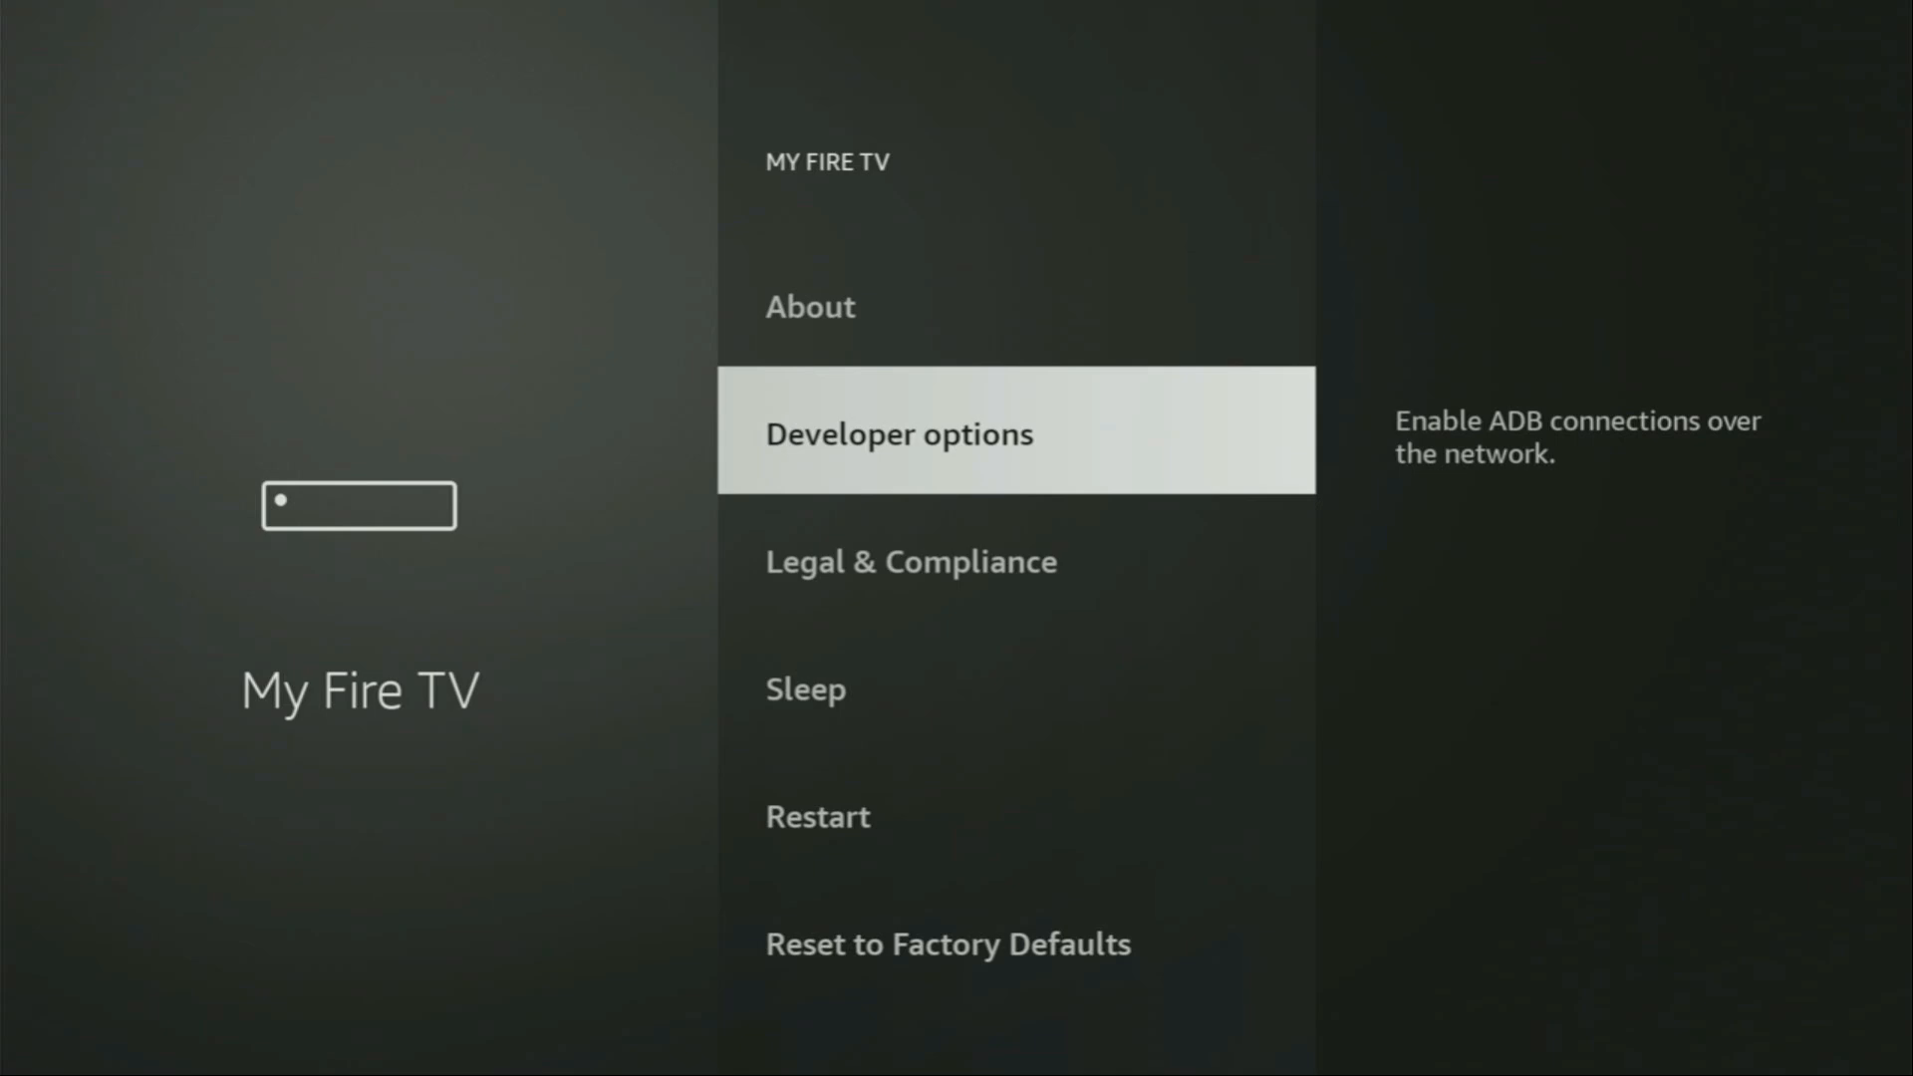
In Developer options confirm ADB debugging is on and enter Install unknown apps.
click(901, 435)
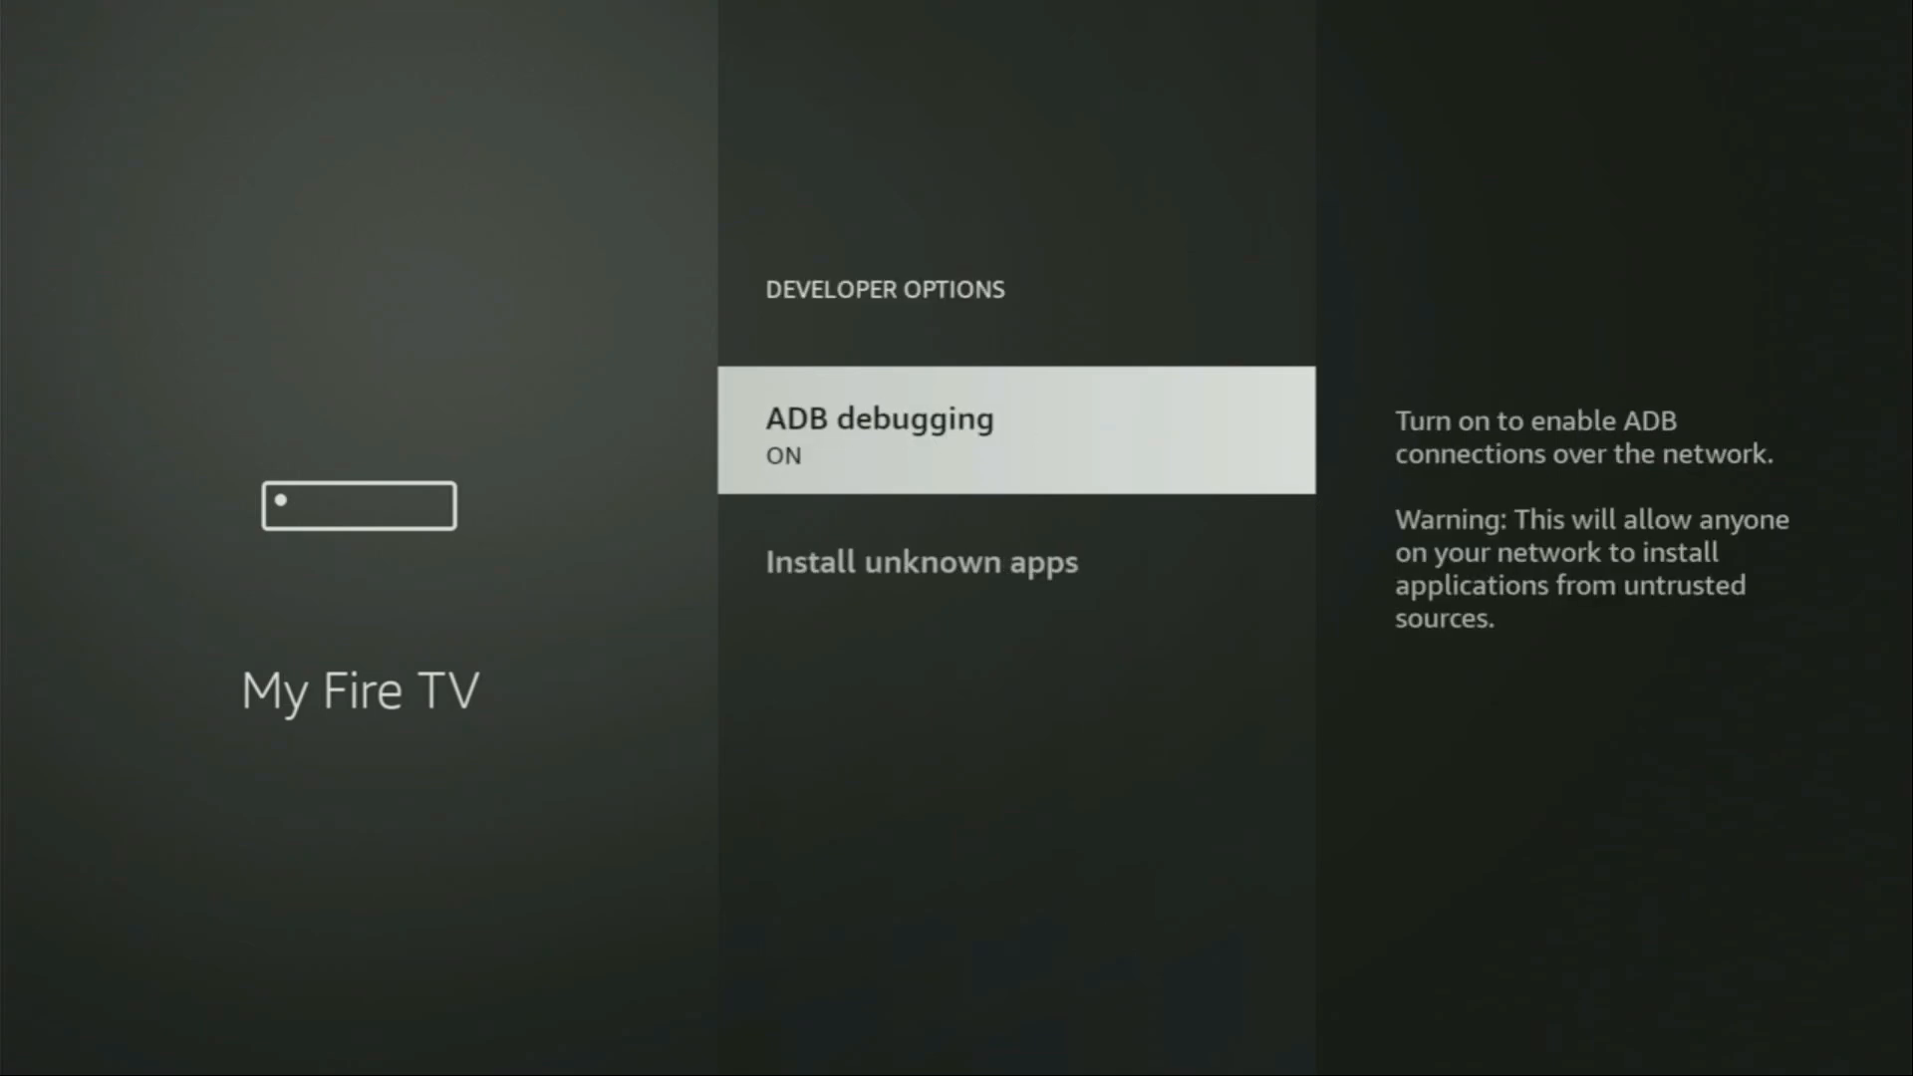
key(DOWN)
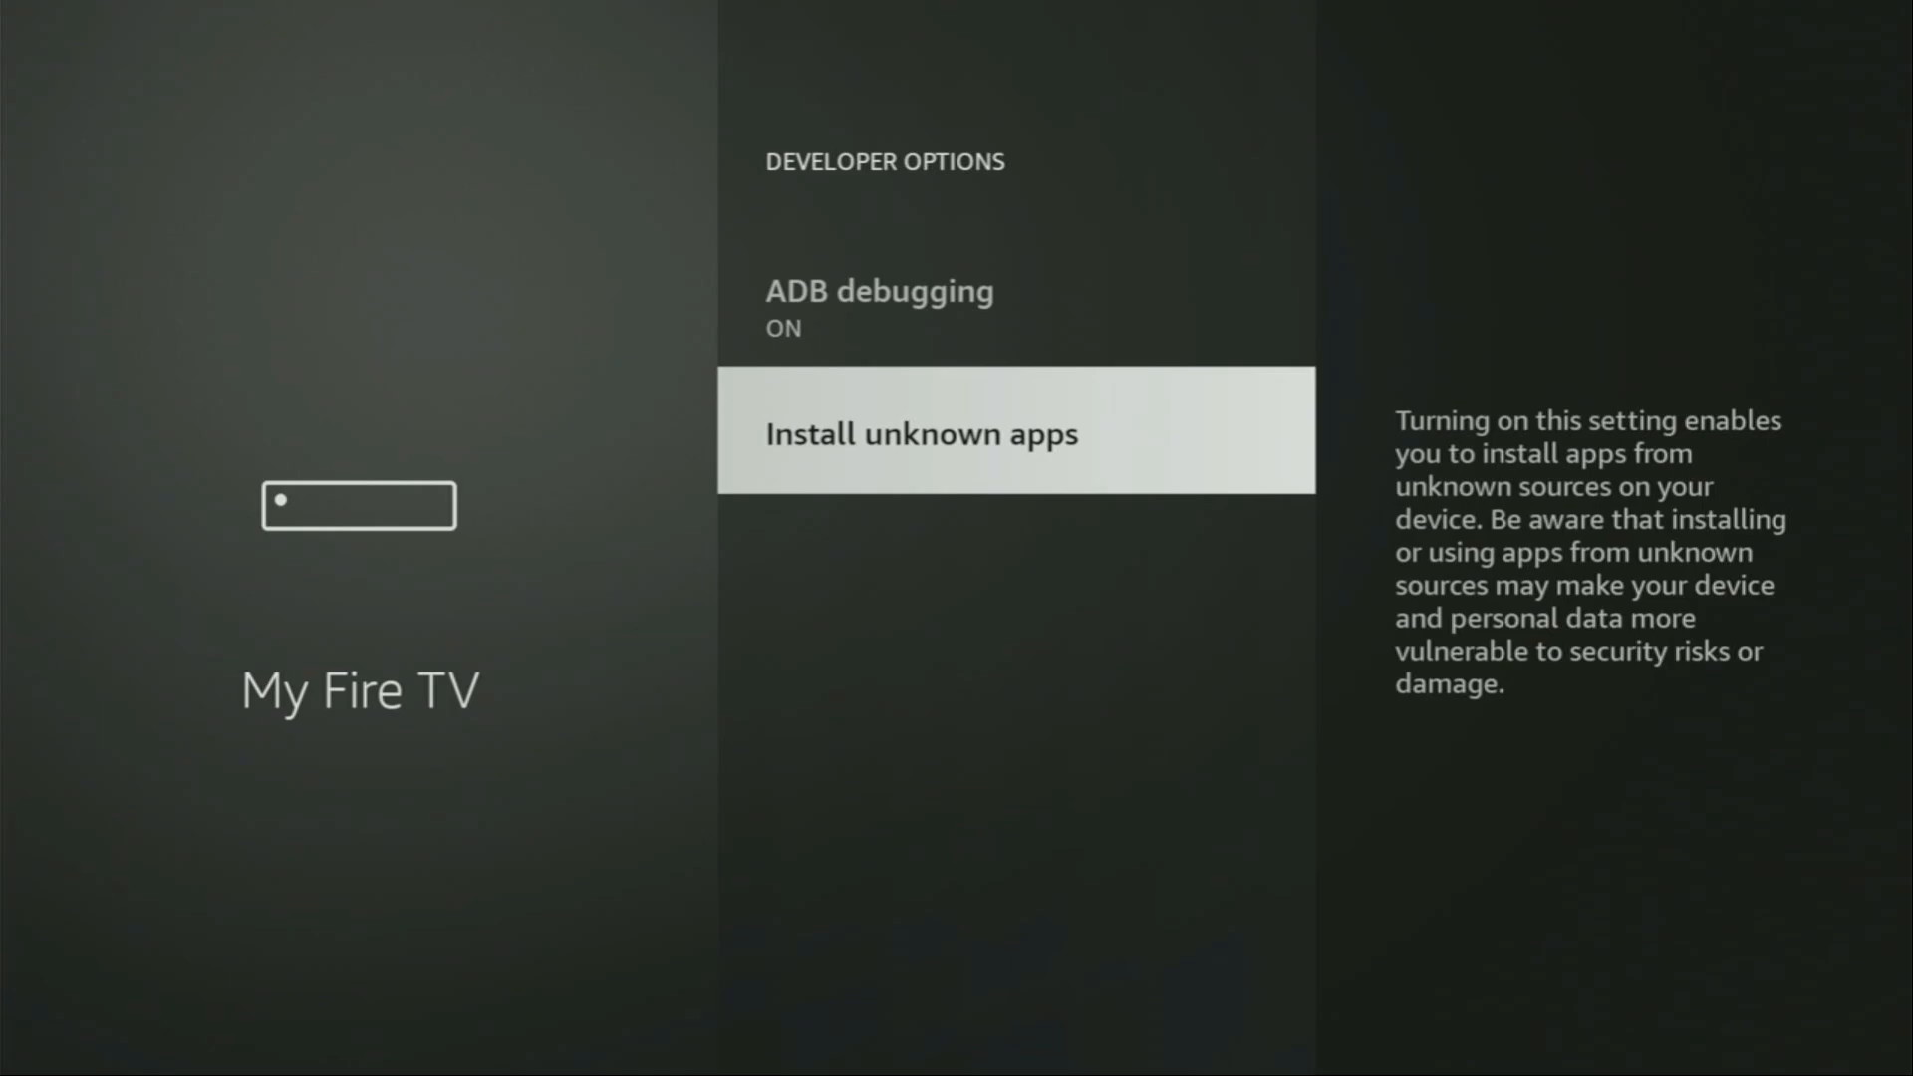
click(1013, 432)
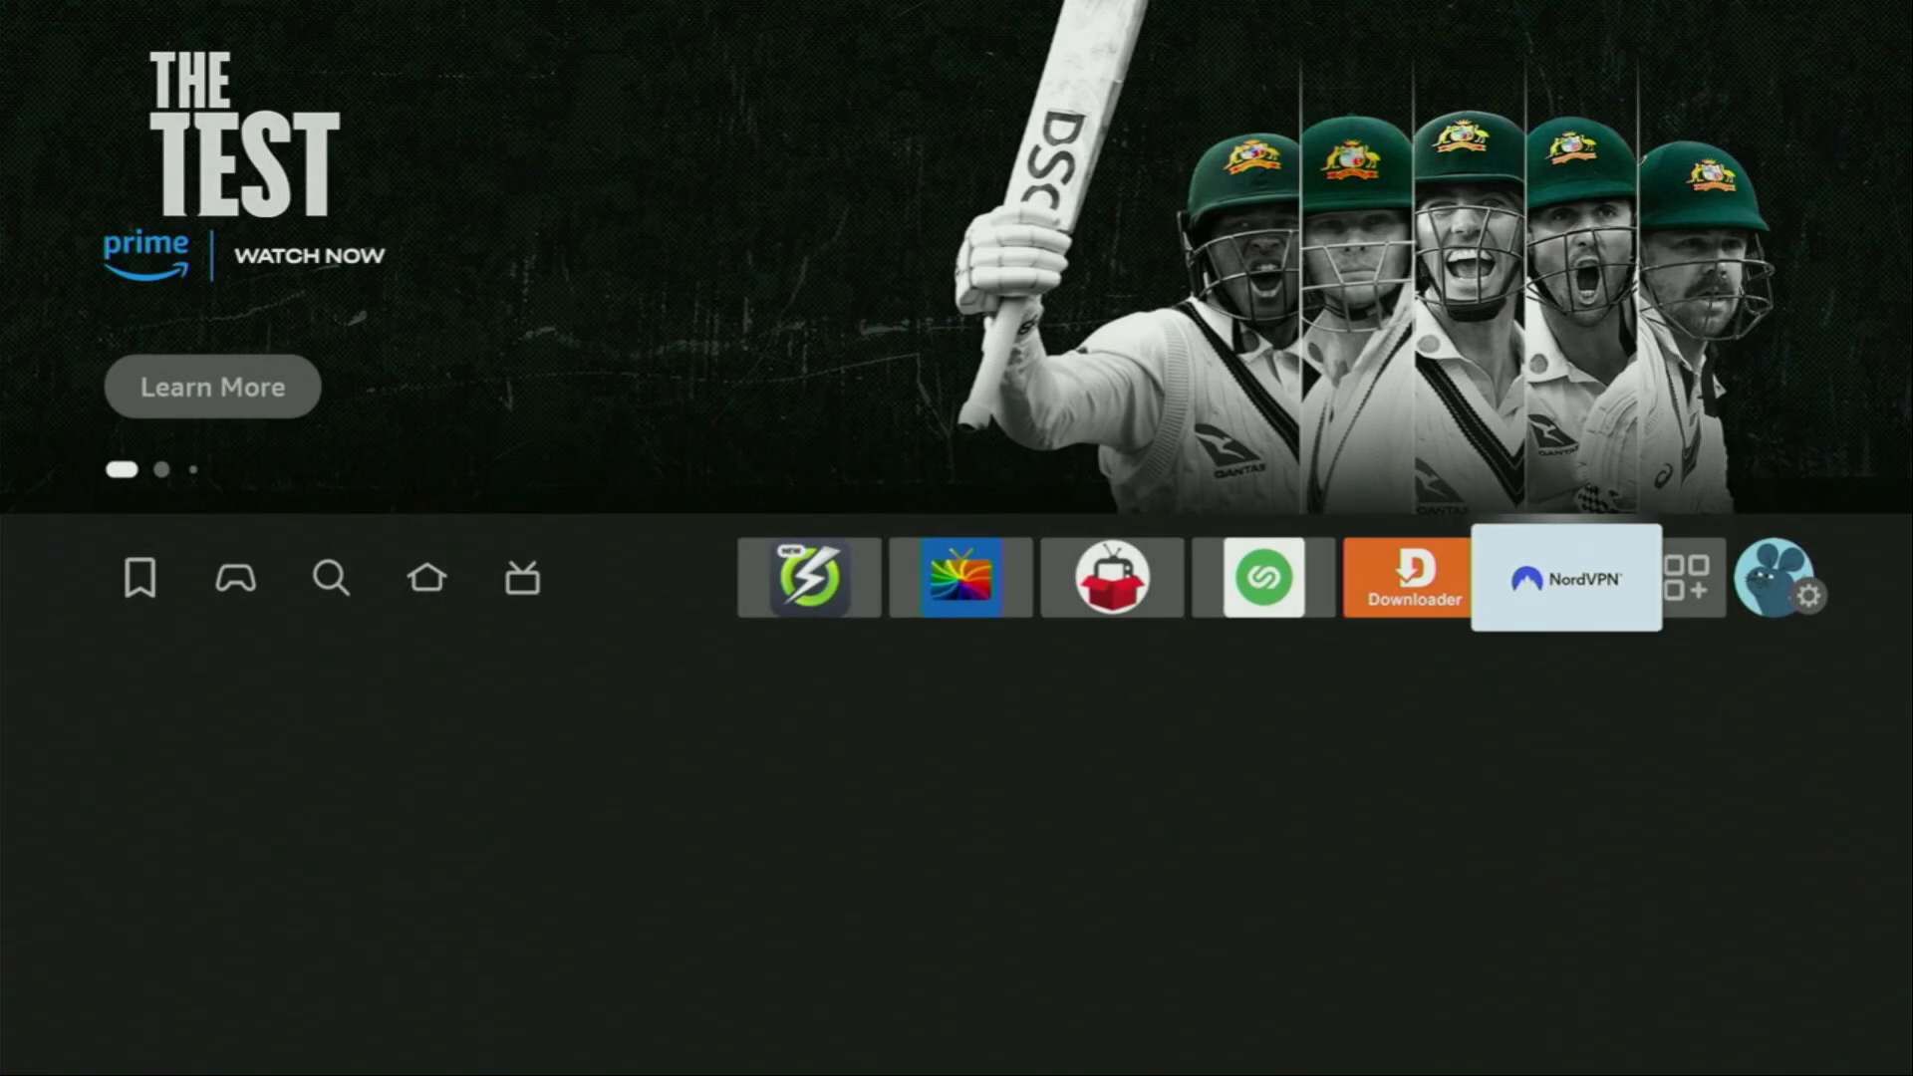
Show Your Apps & Channels and highlight NordVPN.
click(1698, 586)
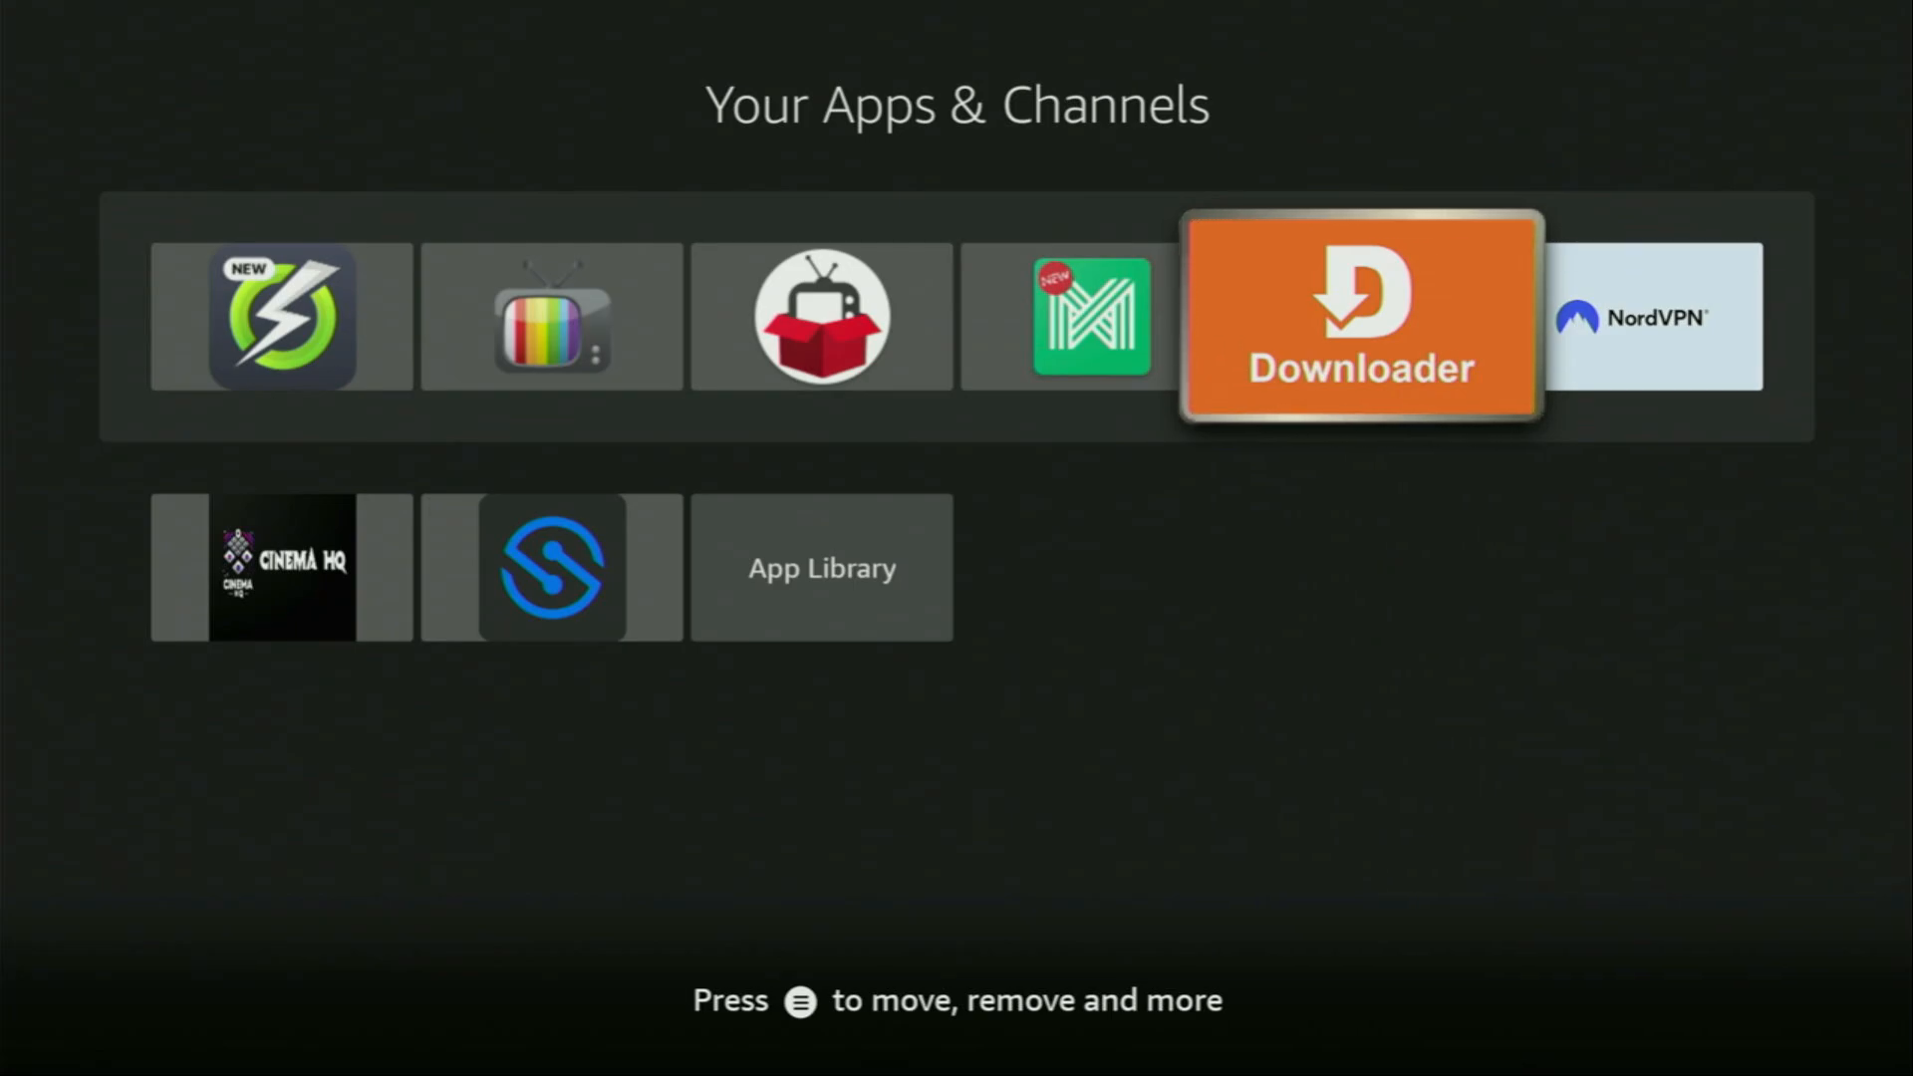
key(right)
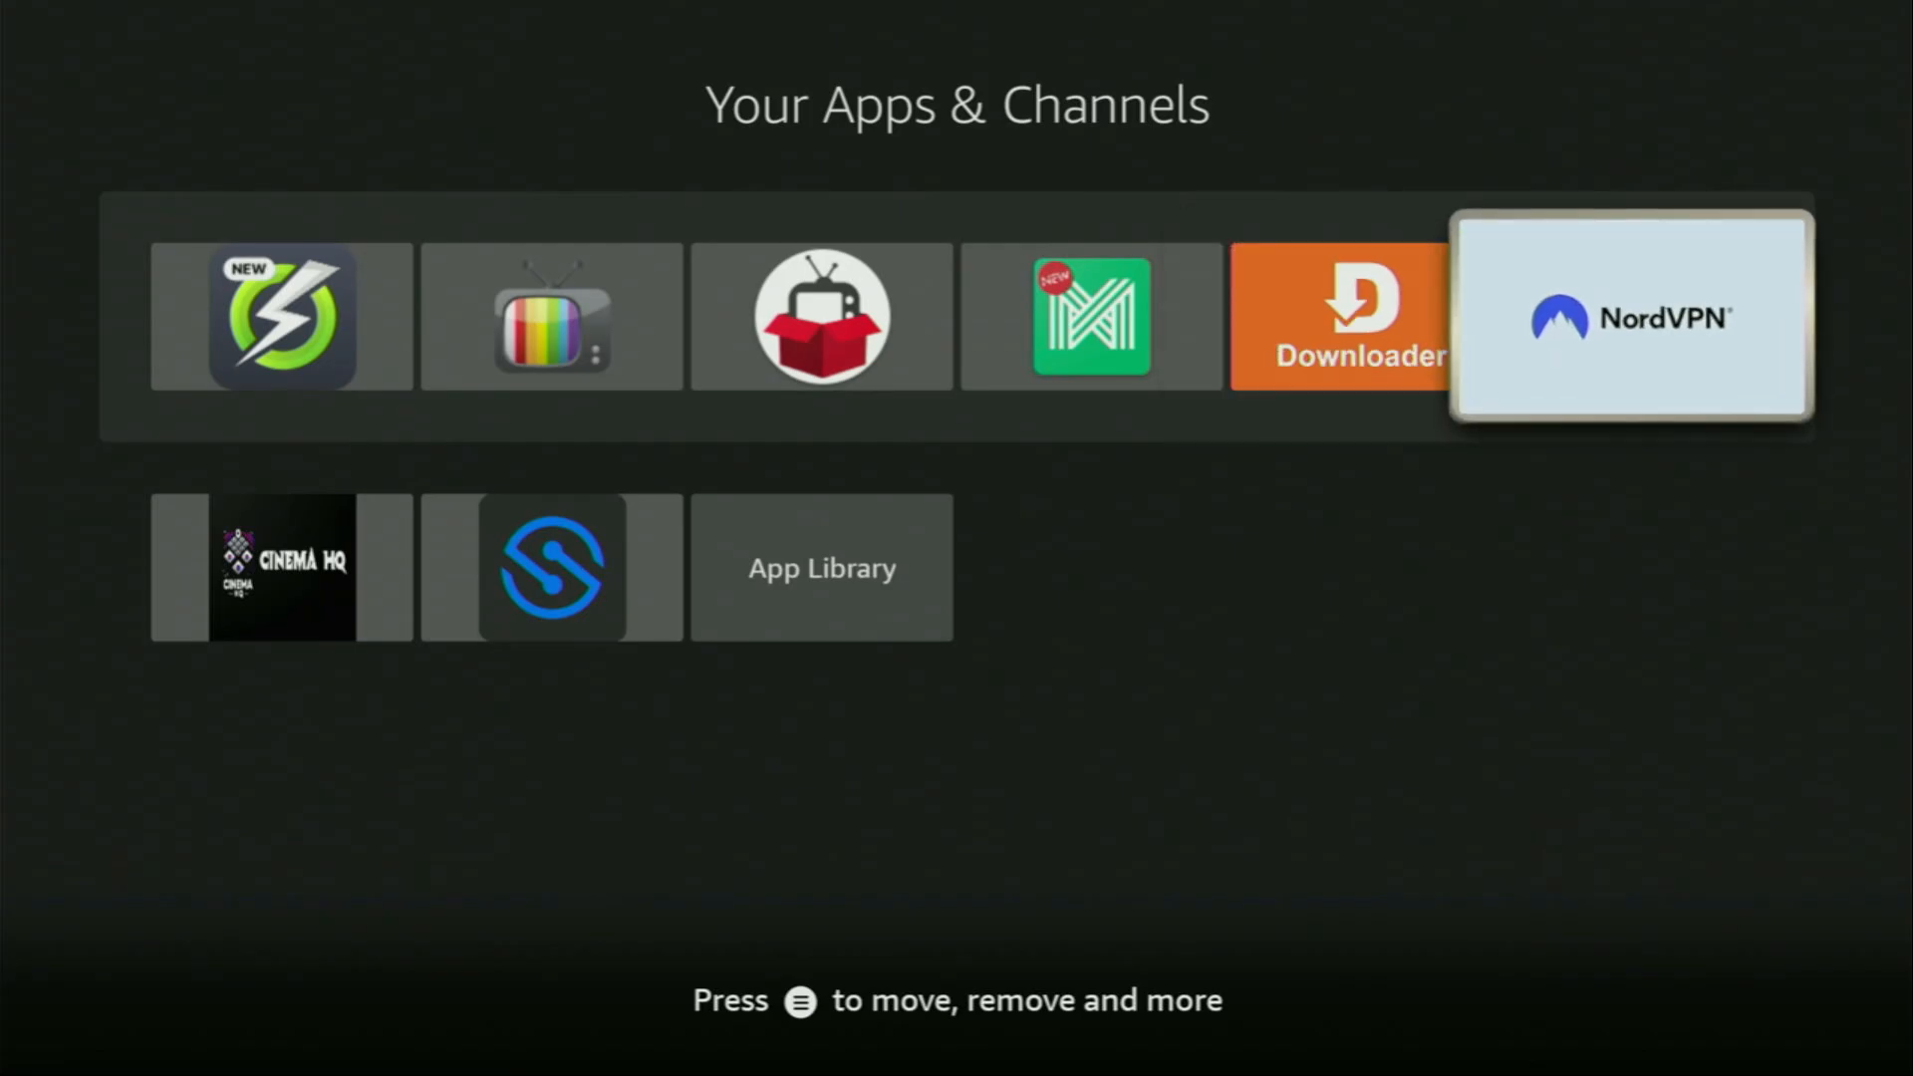
Launch NordVPN and quick-connect to Norway (Oslo) instead of Poland - Warsaw #149.
click(1632, 319)
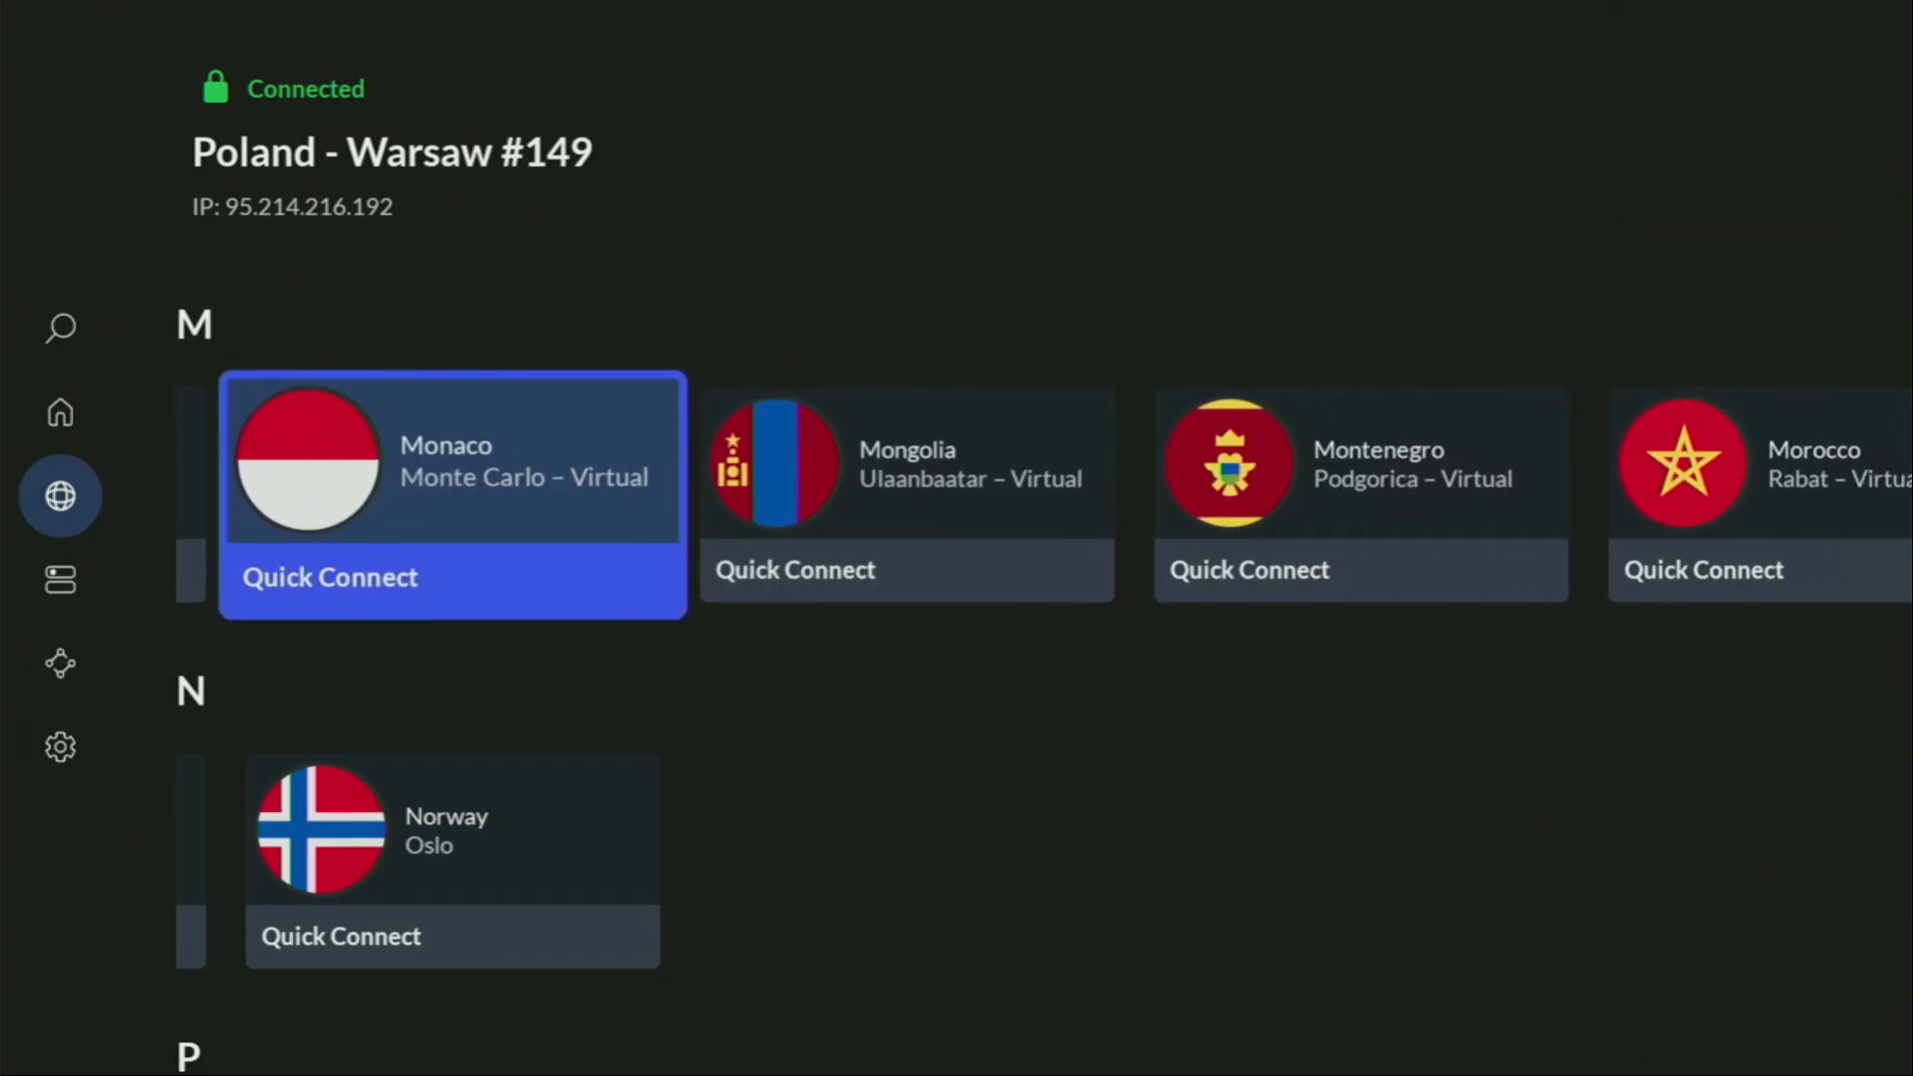
scroll(down, 3)
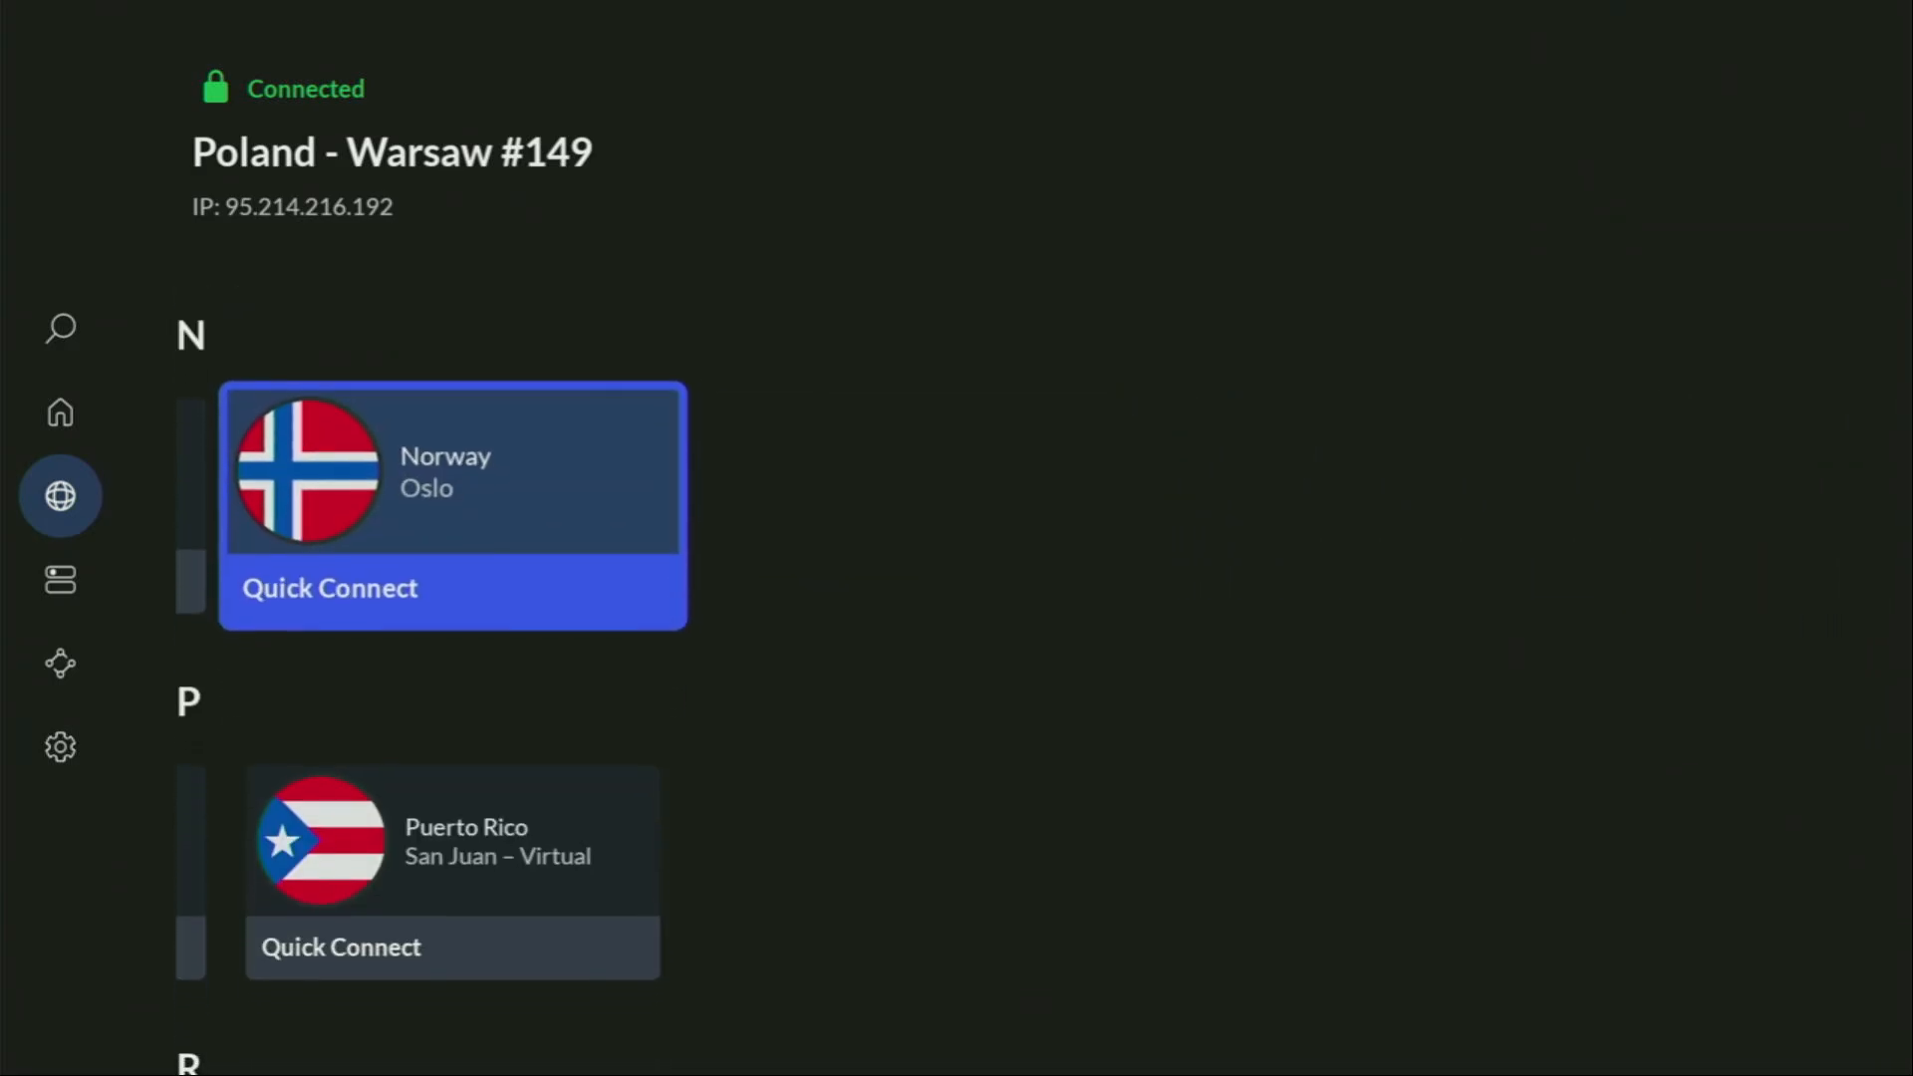
click(329, 588)
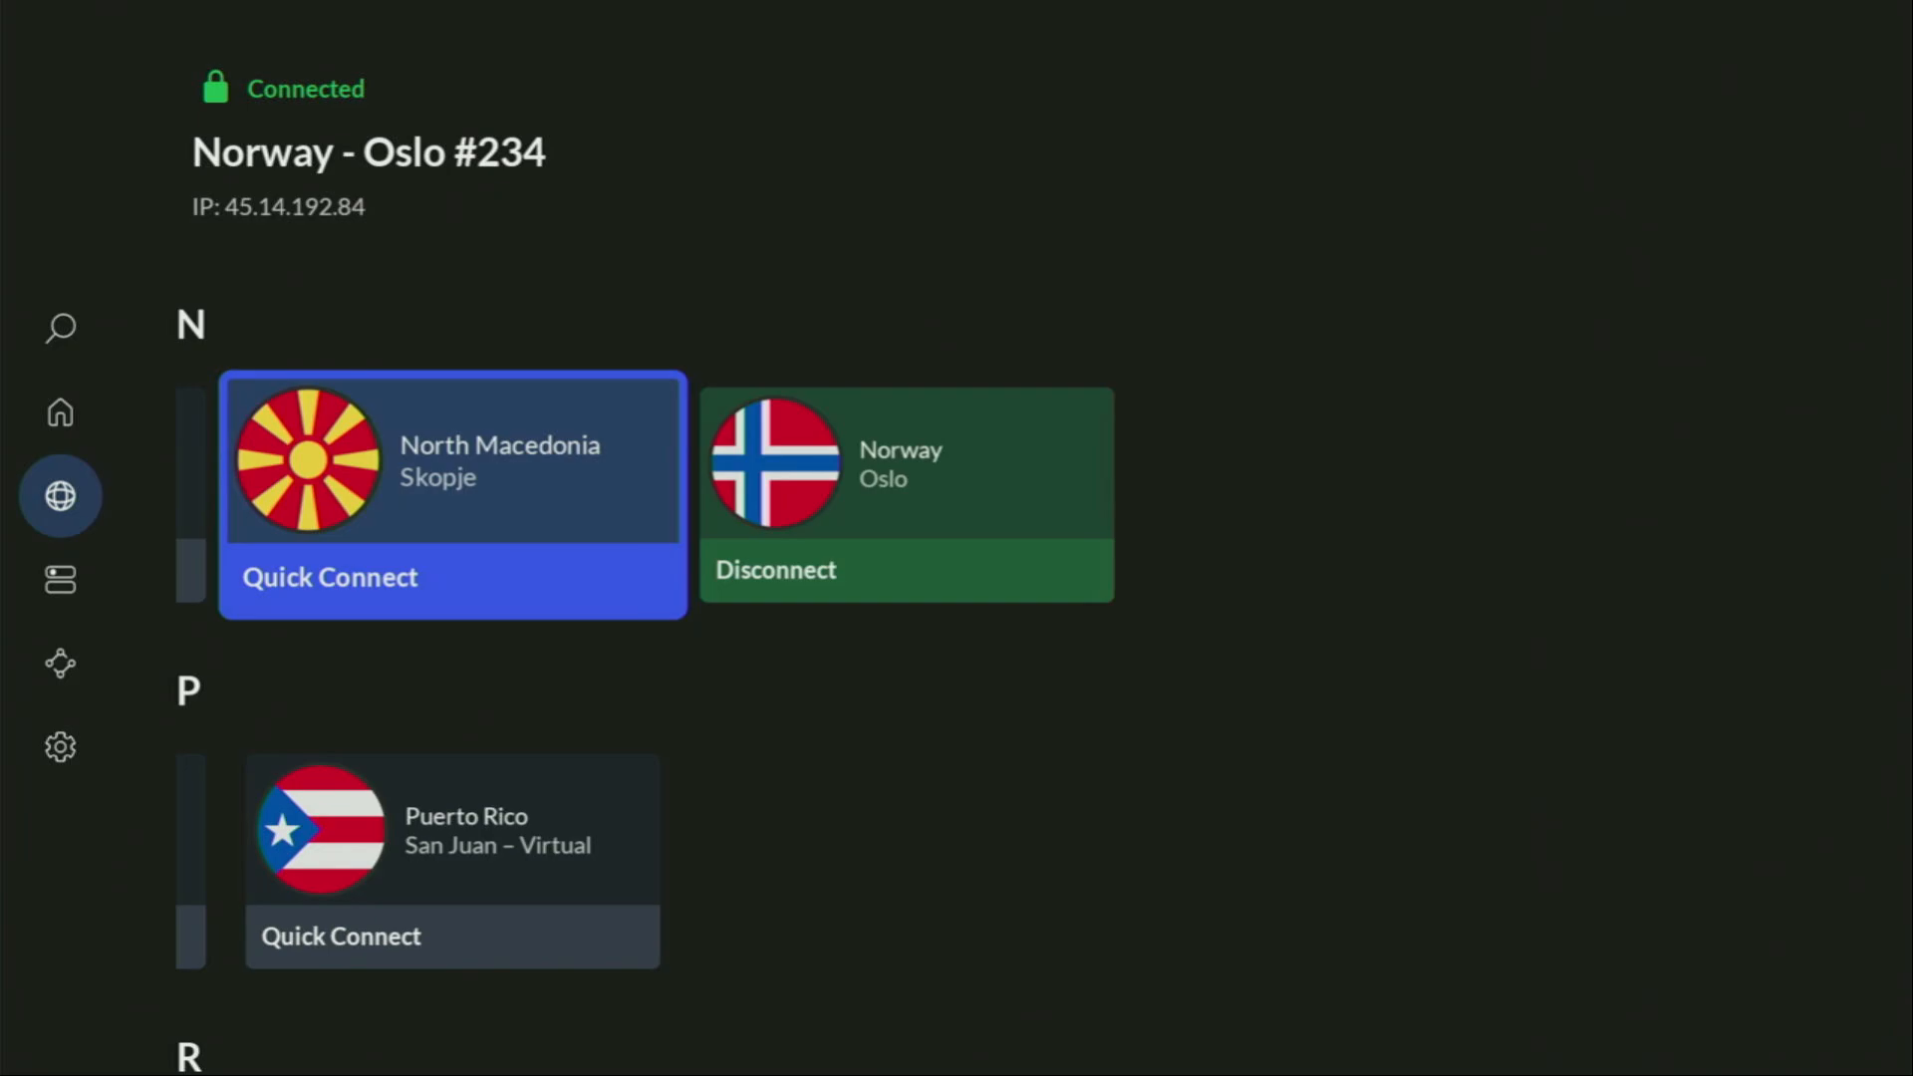
scroll(down, 3)
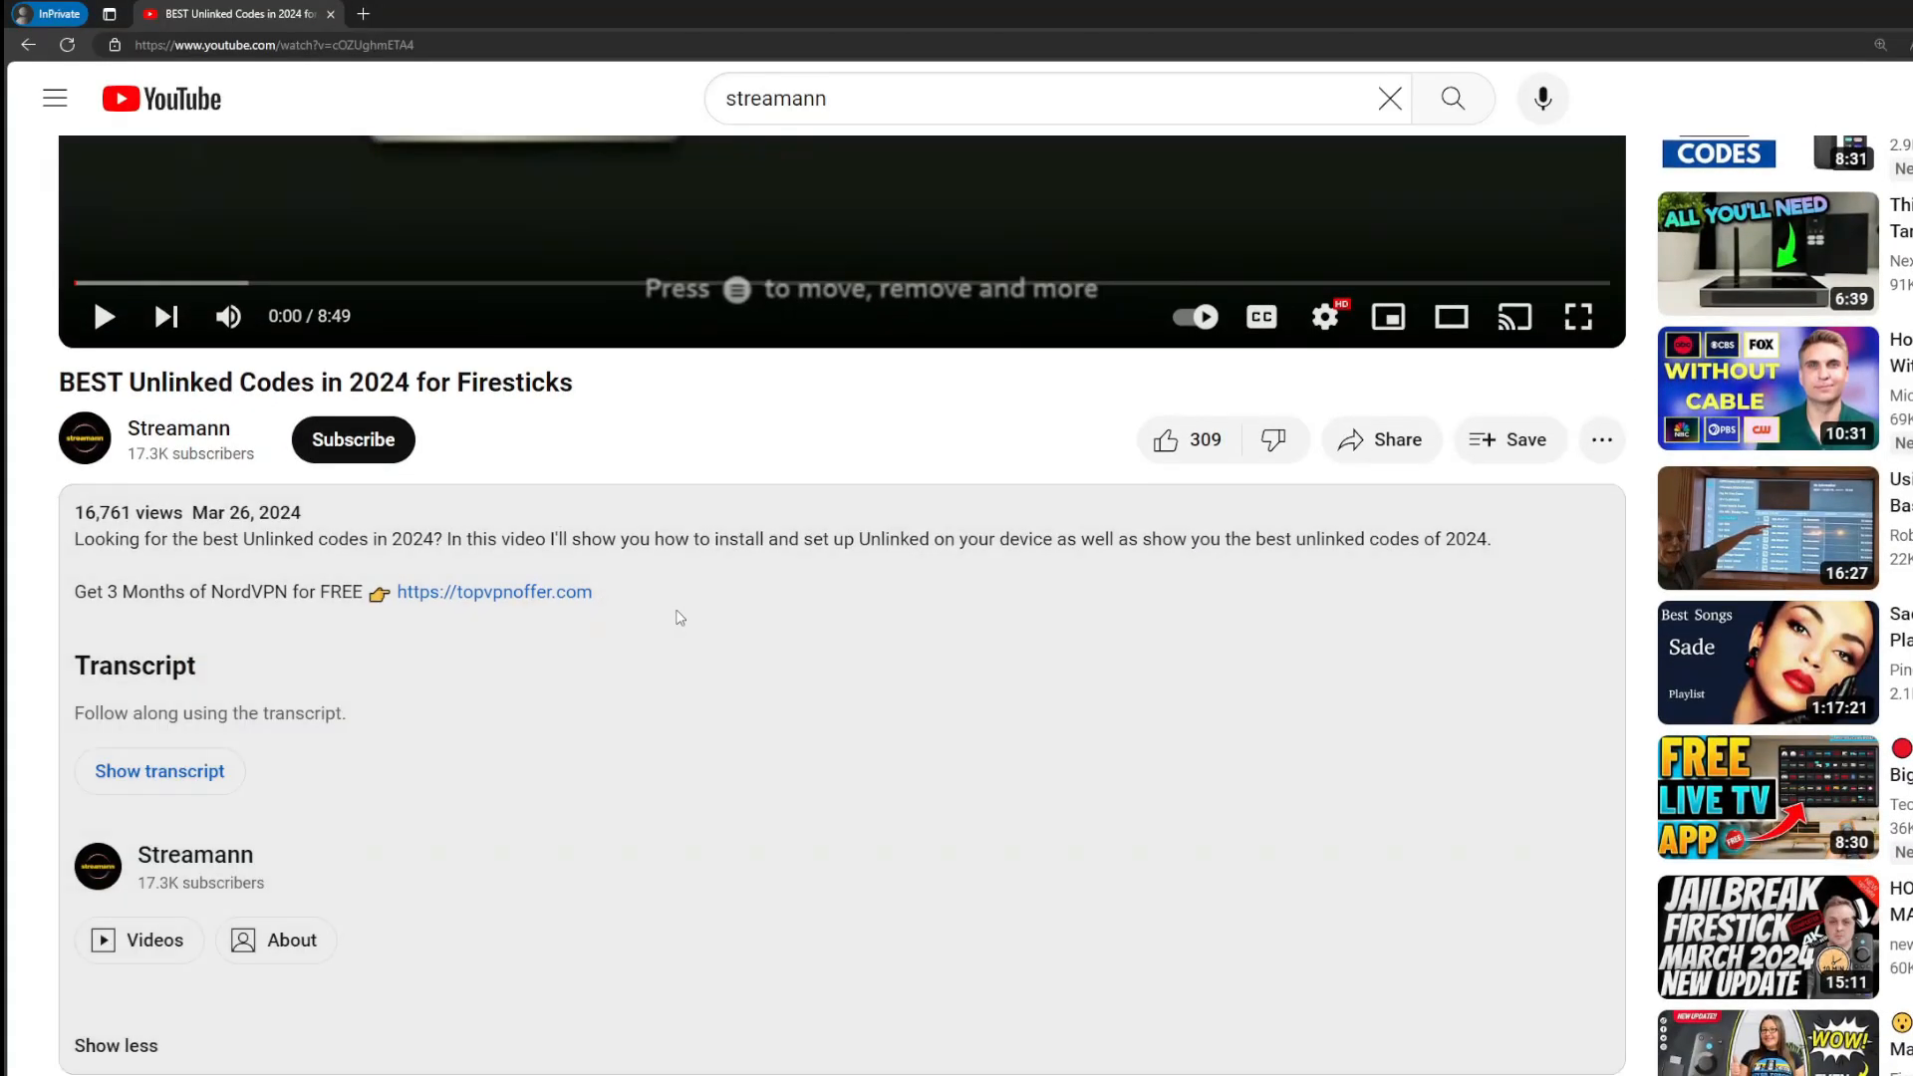
Scroll the YouTube video description before returning to the Fire TV home screen.
scroll(down, 3)
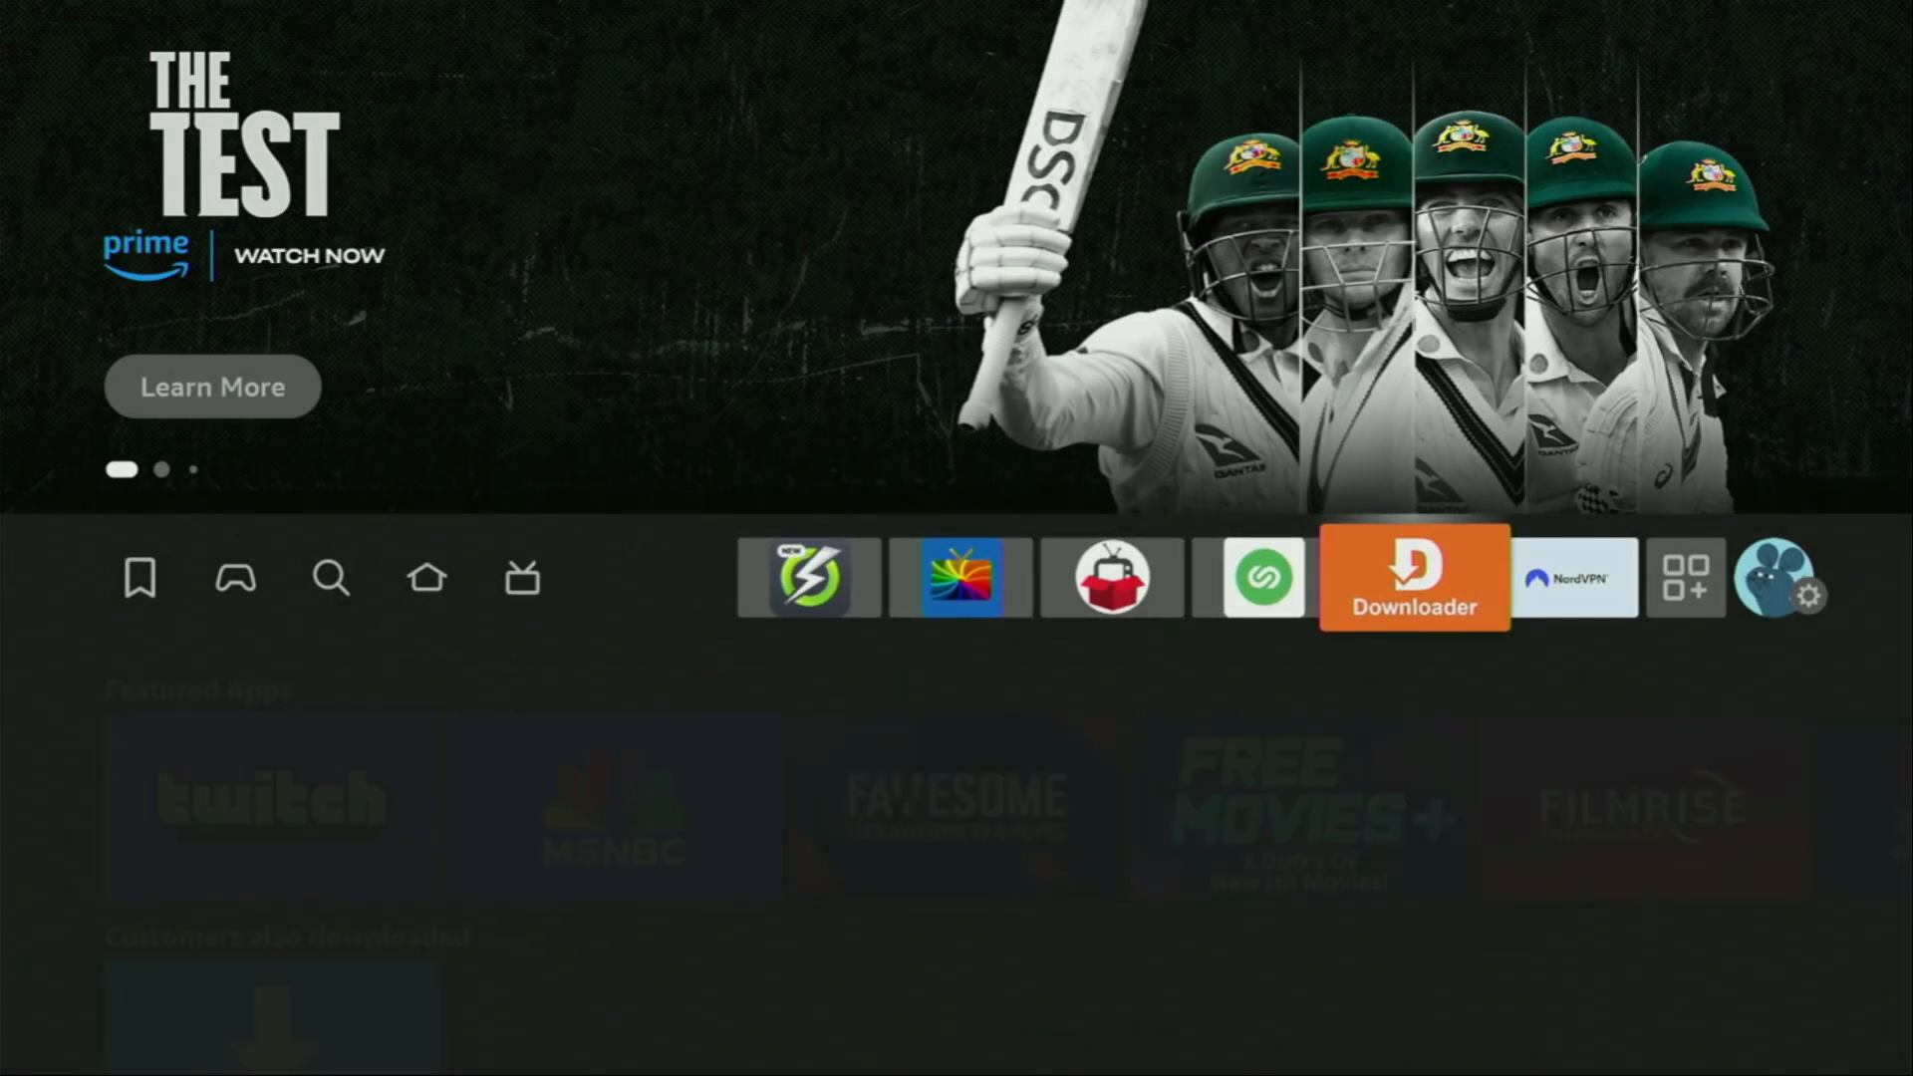
In Downloader enter rokkr.net in the URL box and load the Rokkr website.
click(1414, 578)
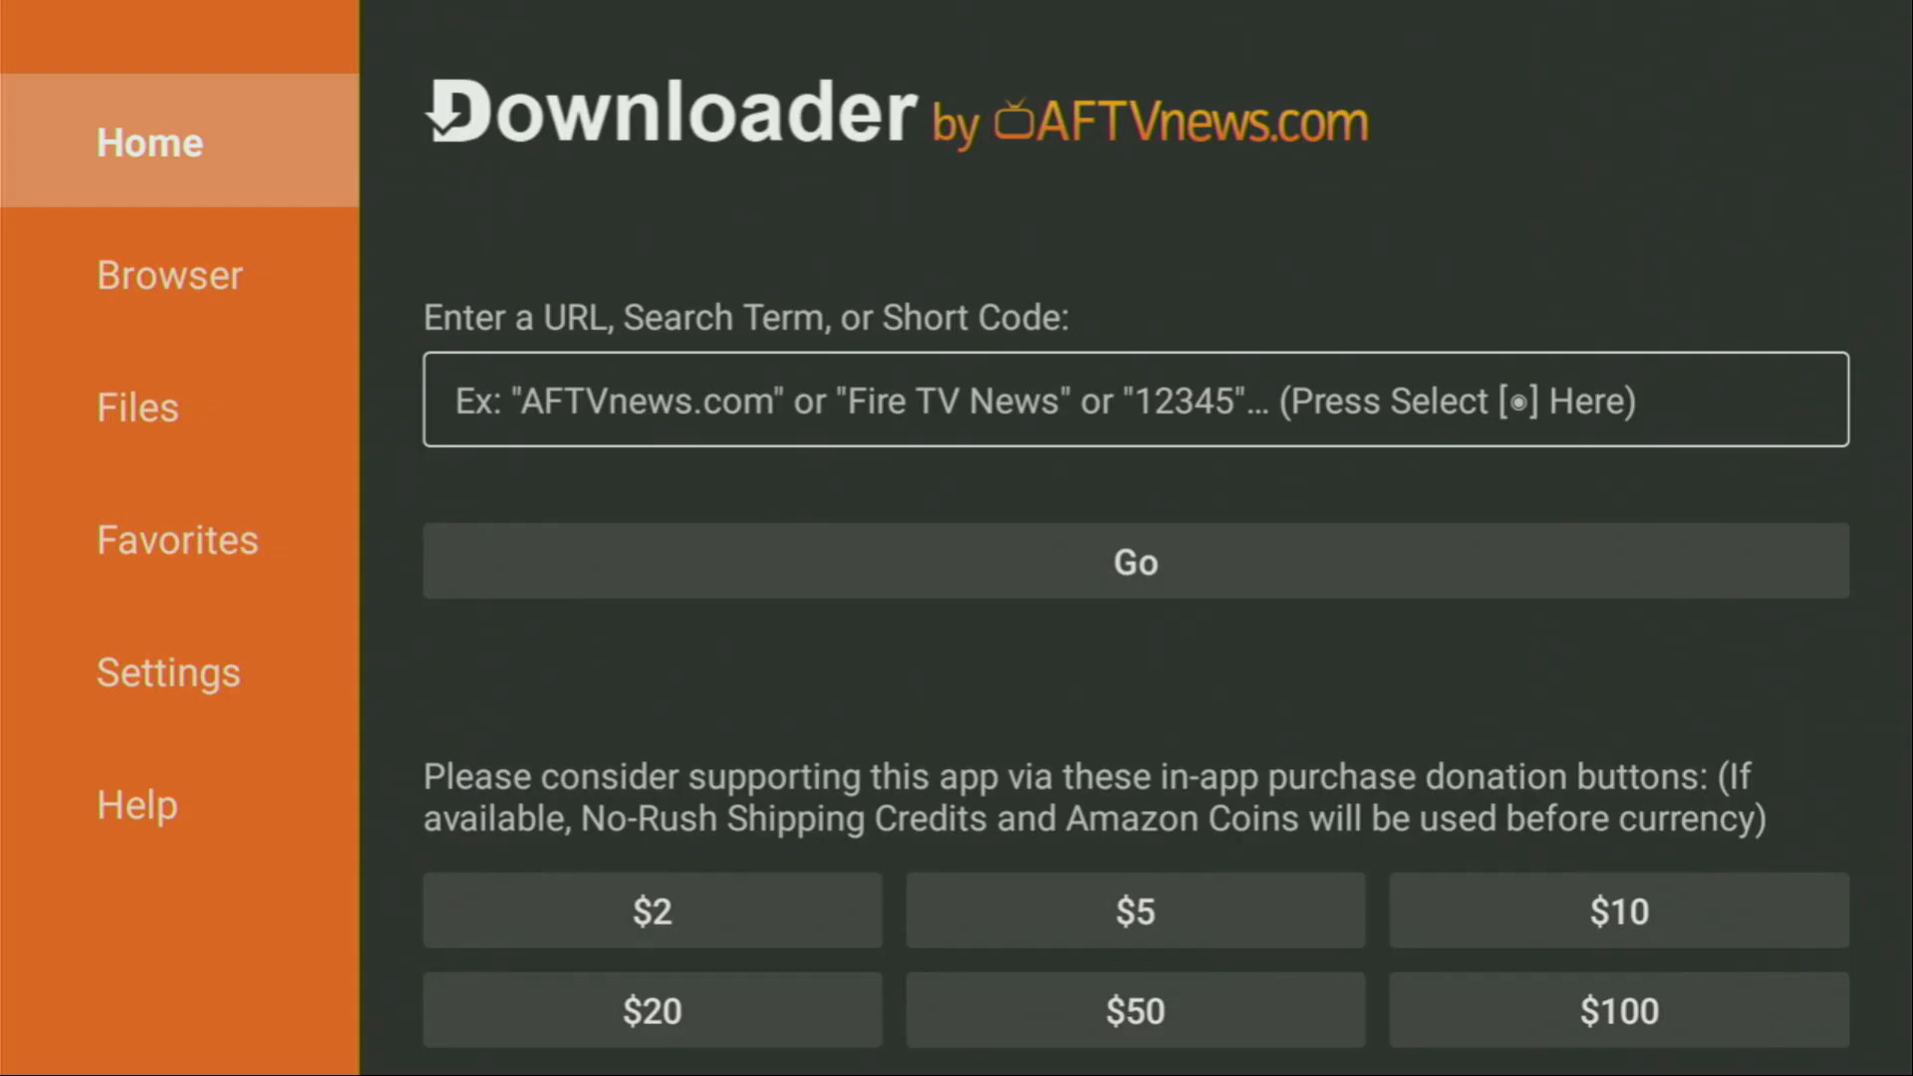
click(1132, 398)
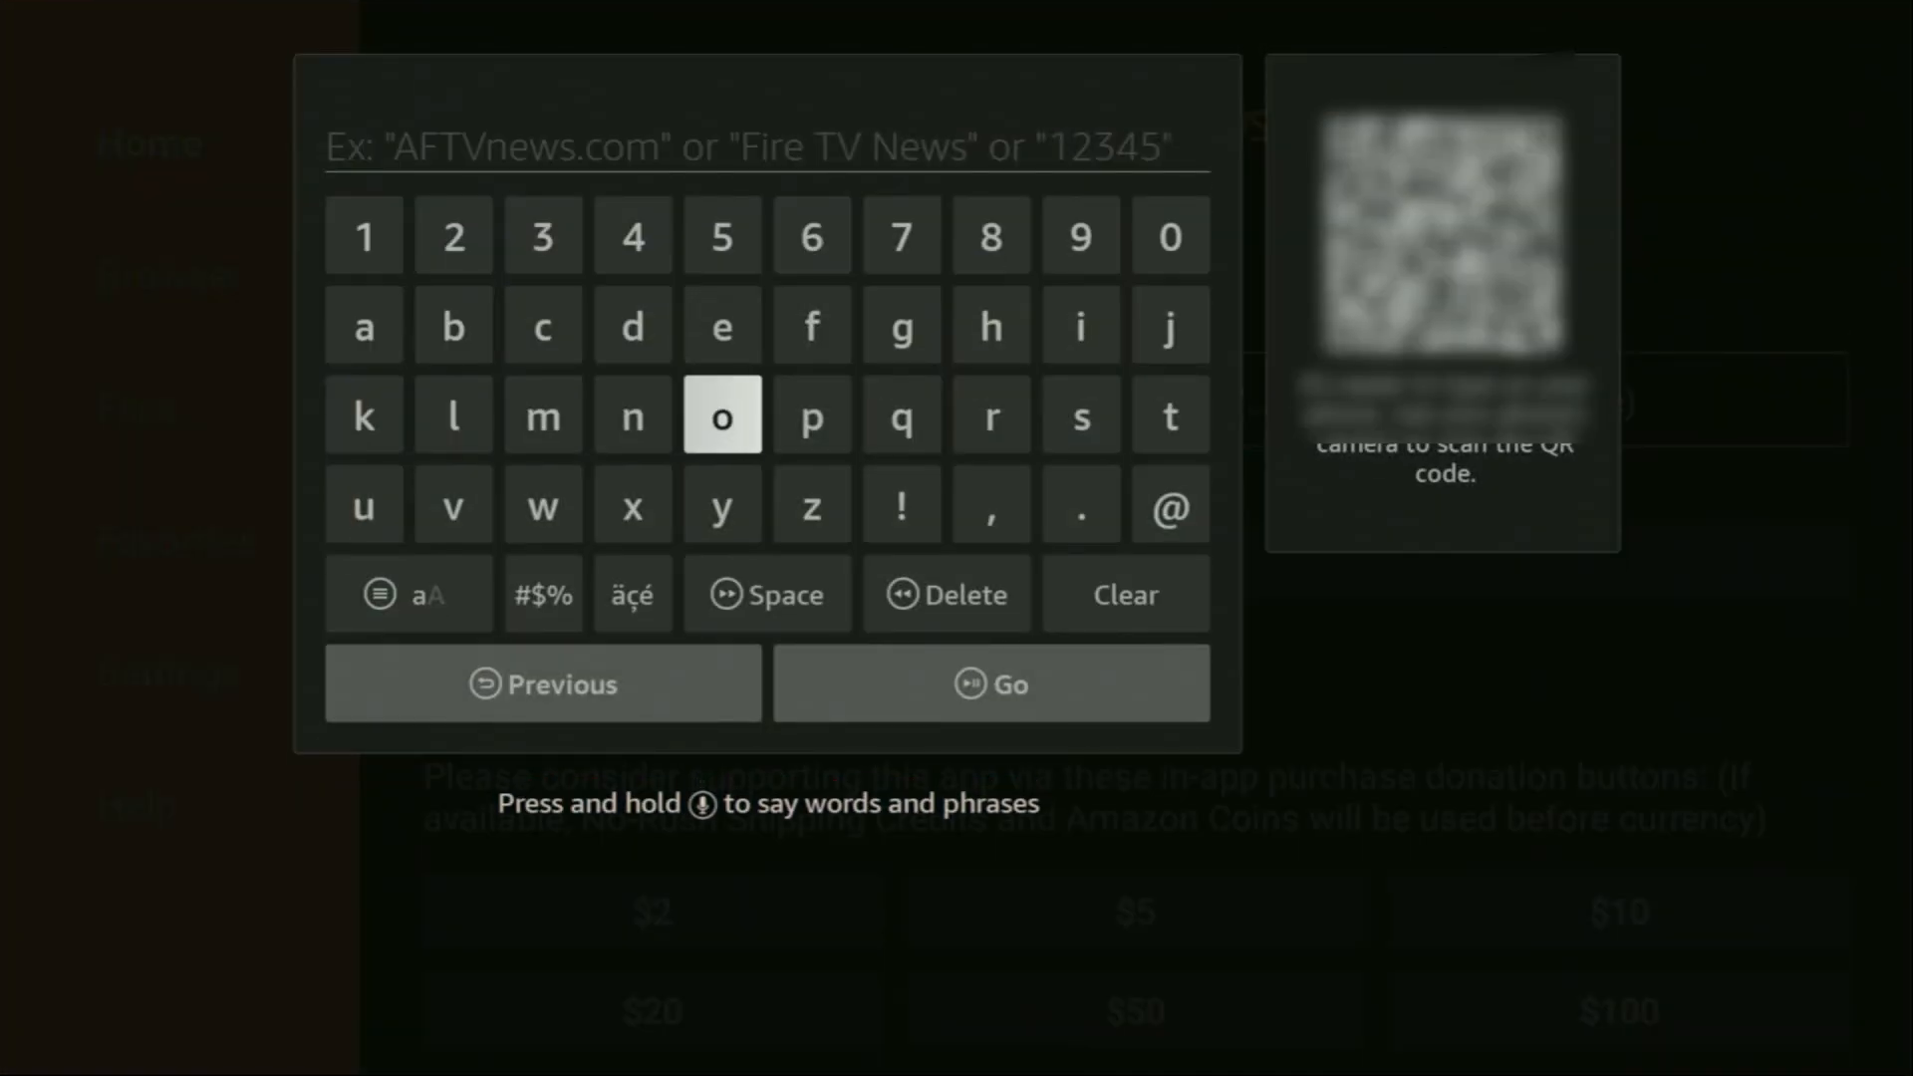
click(991, 414)
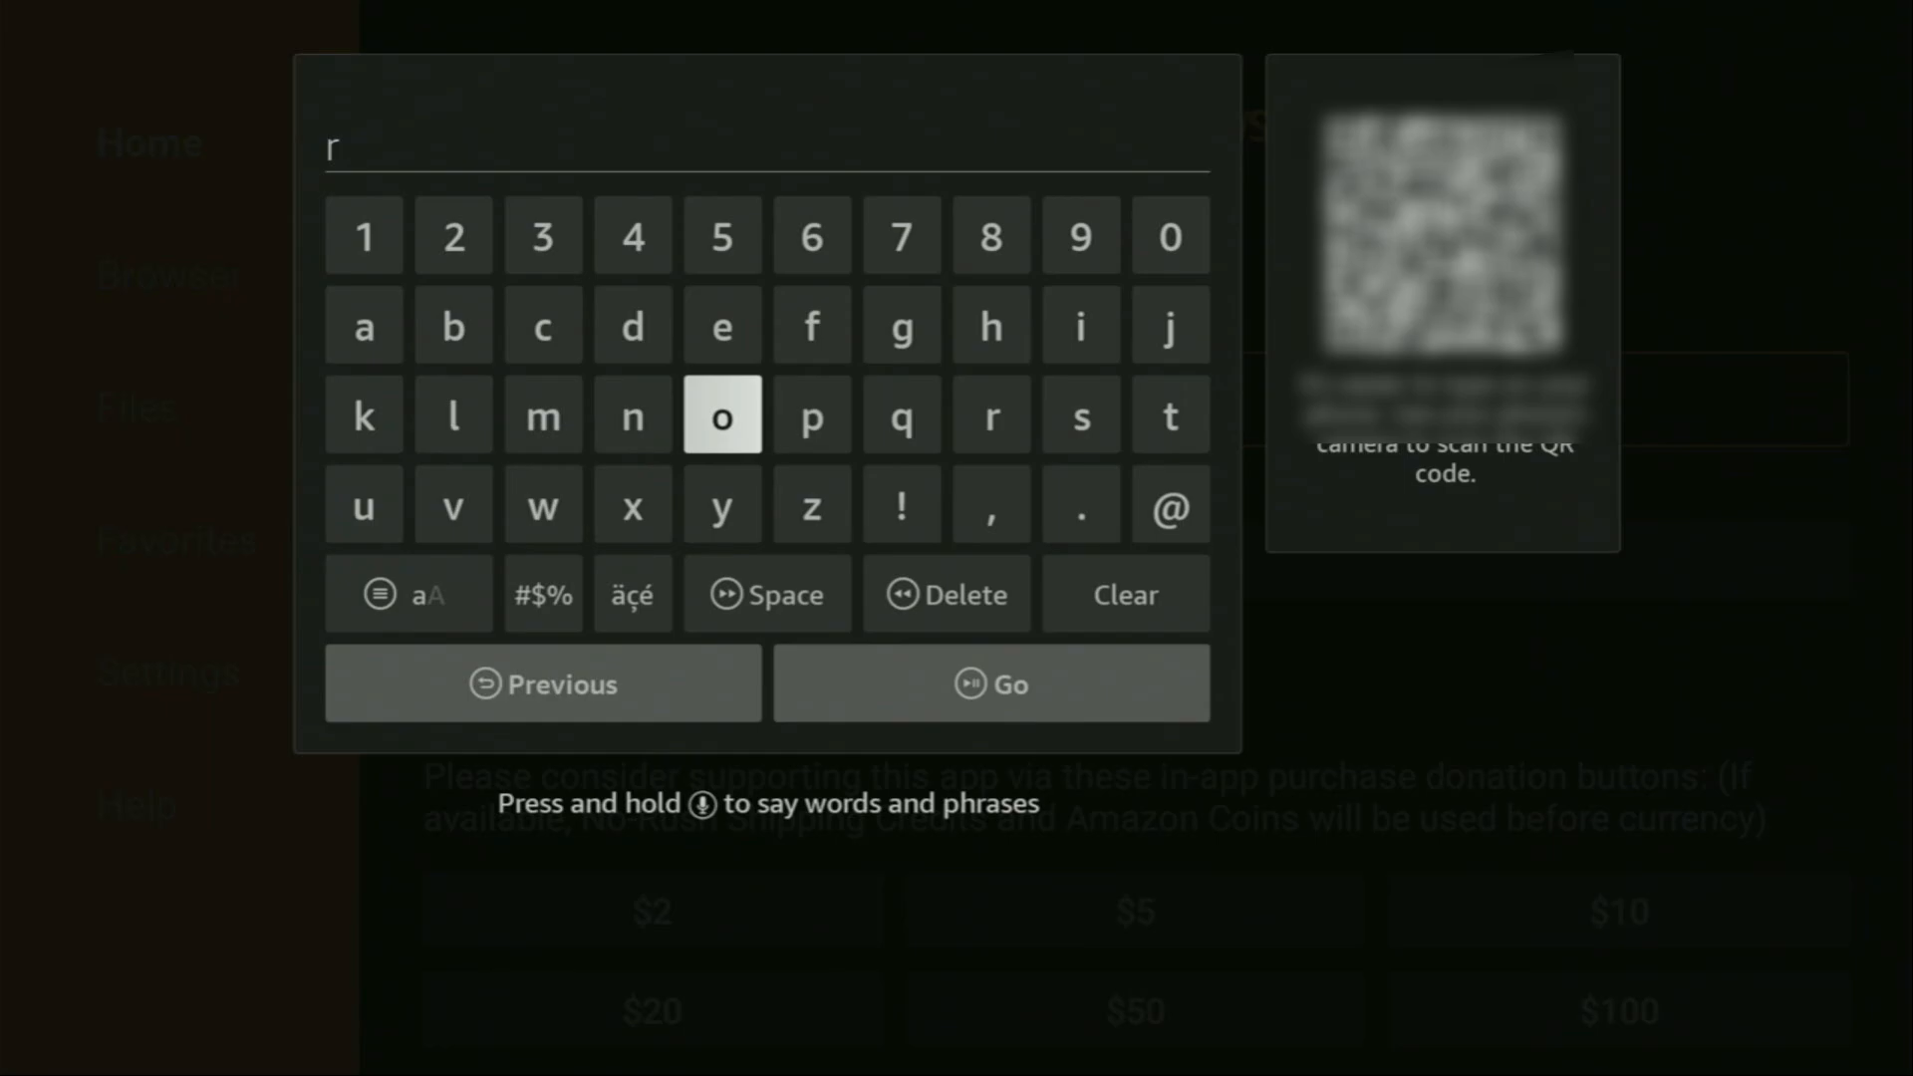
click(721, 414)
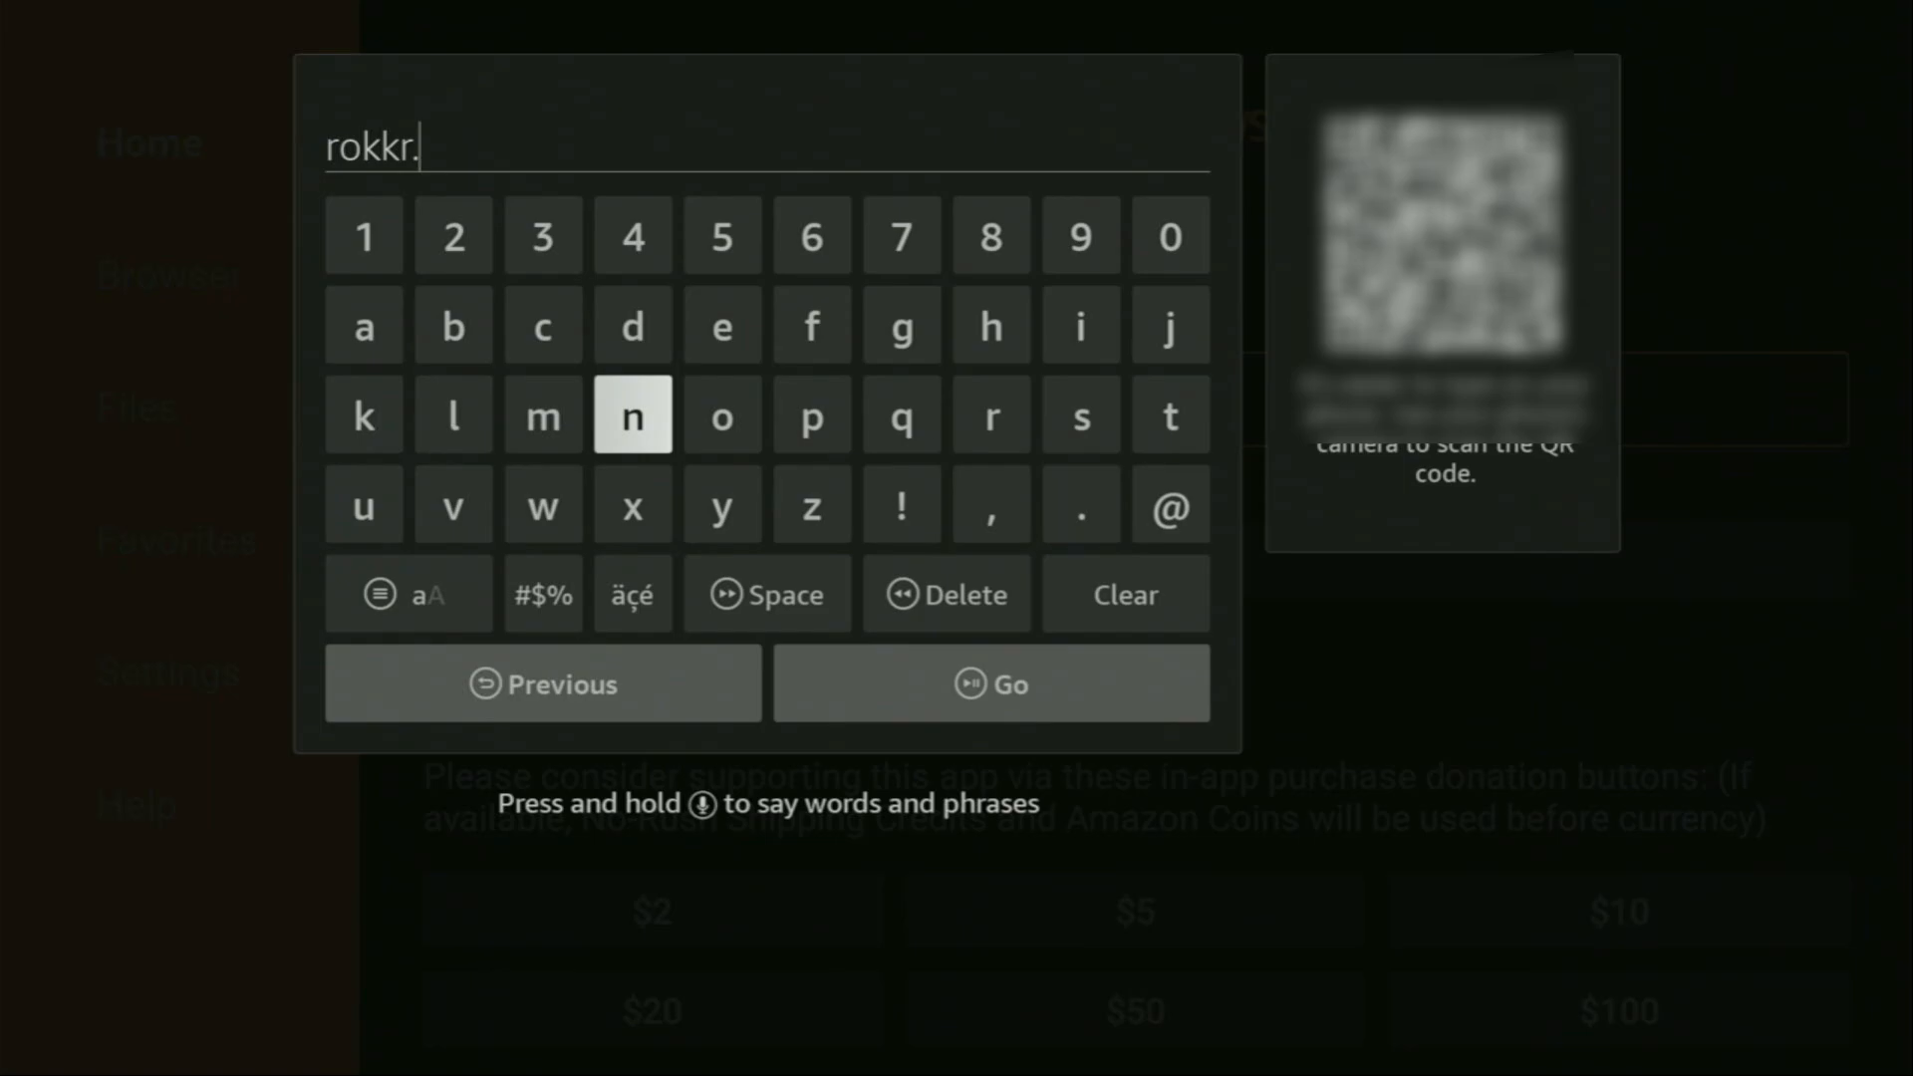
click(1171, 415)
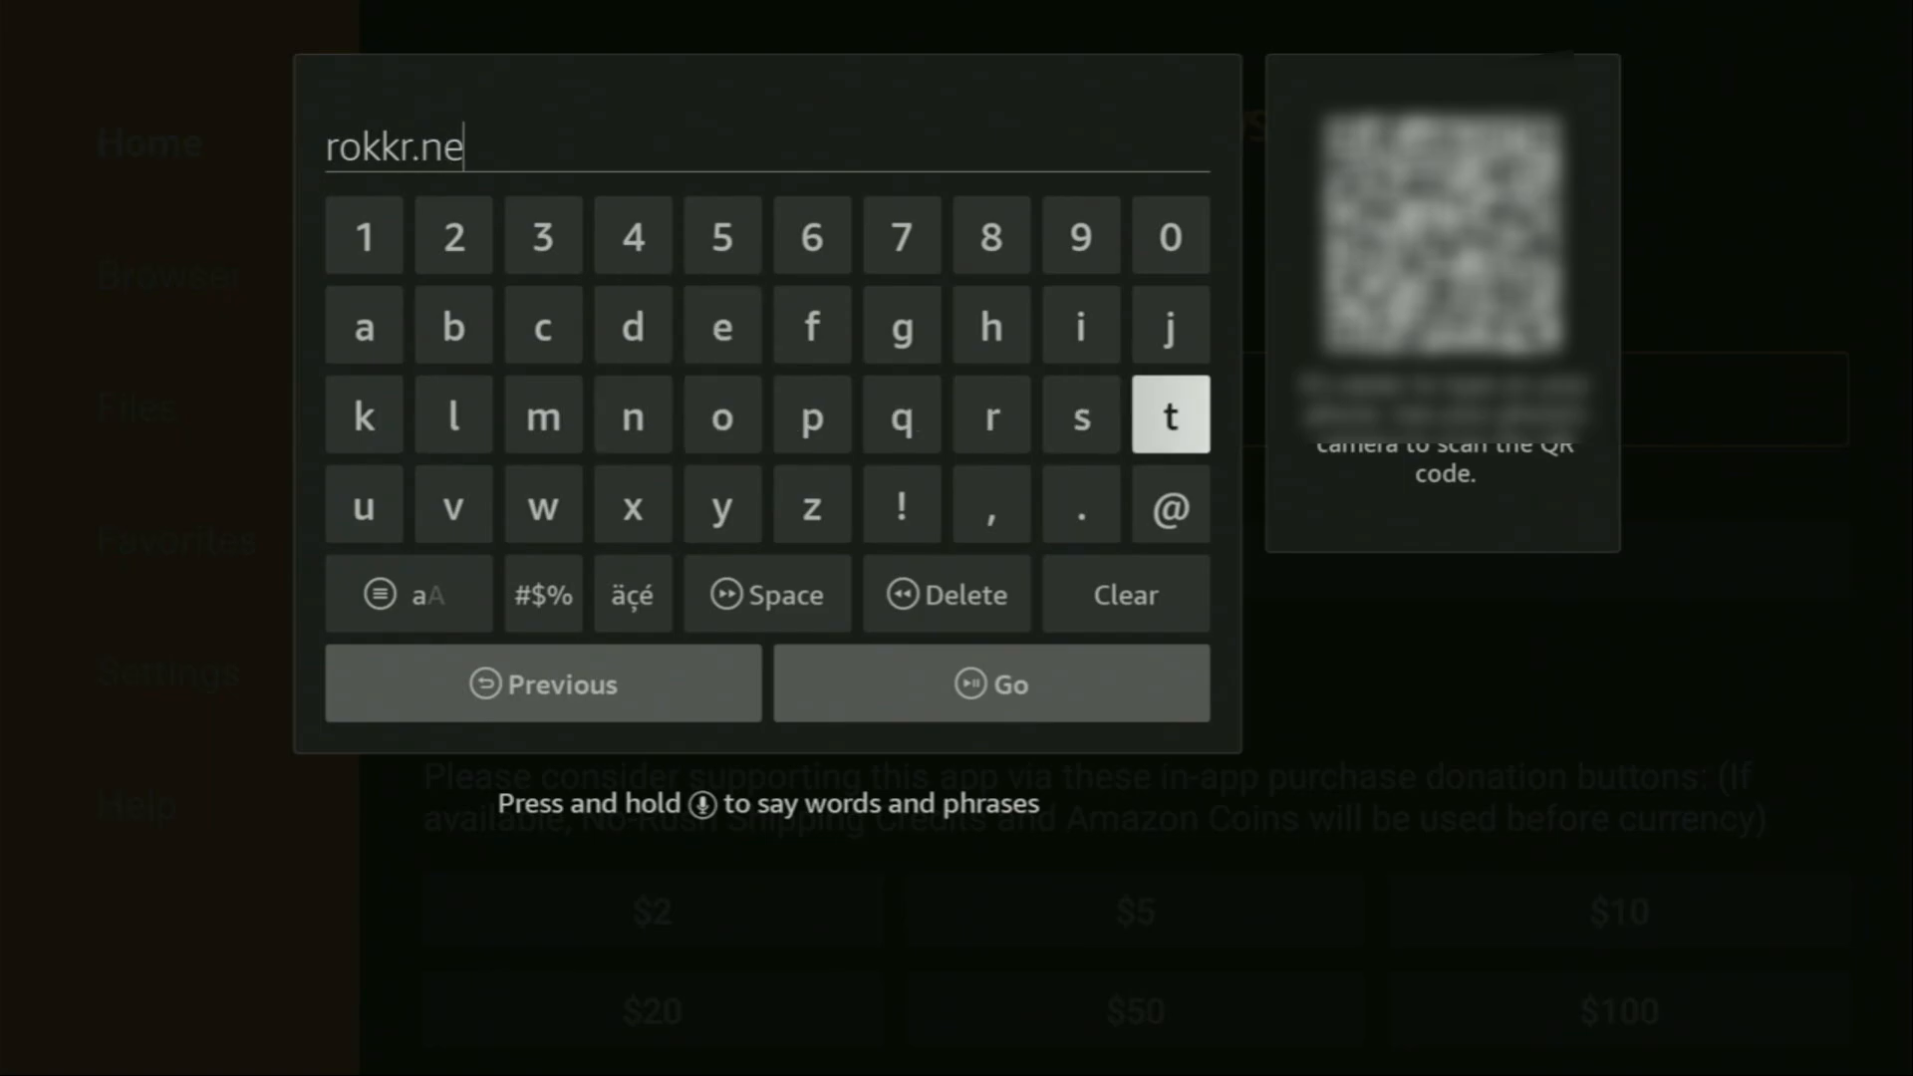
click(1172, 415)
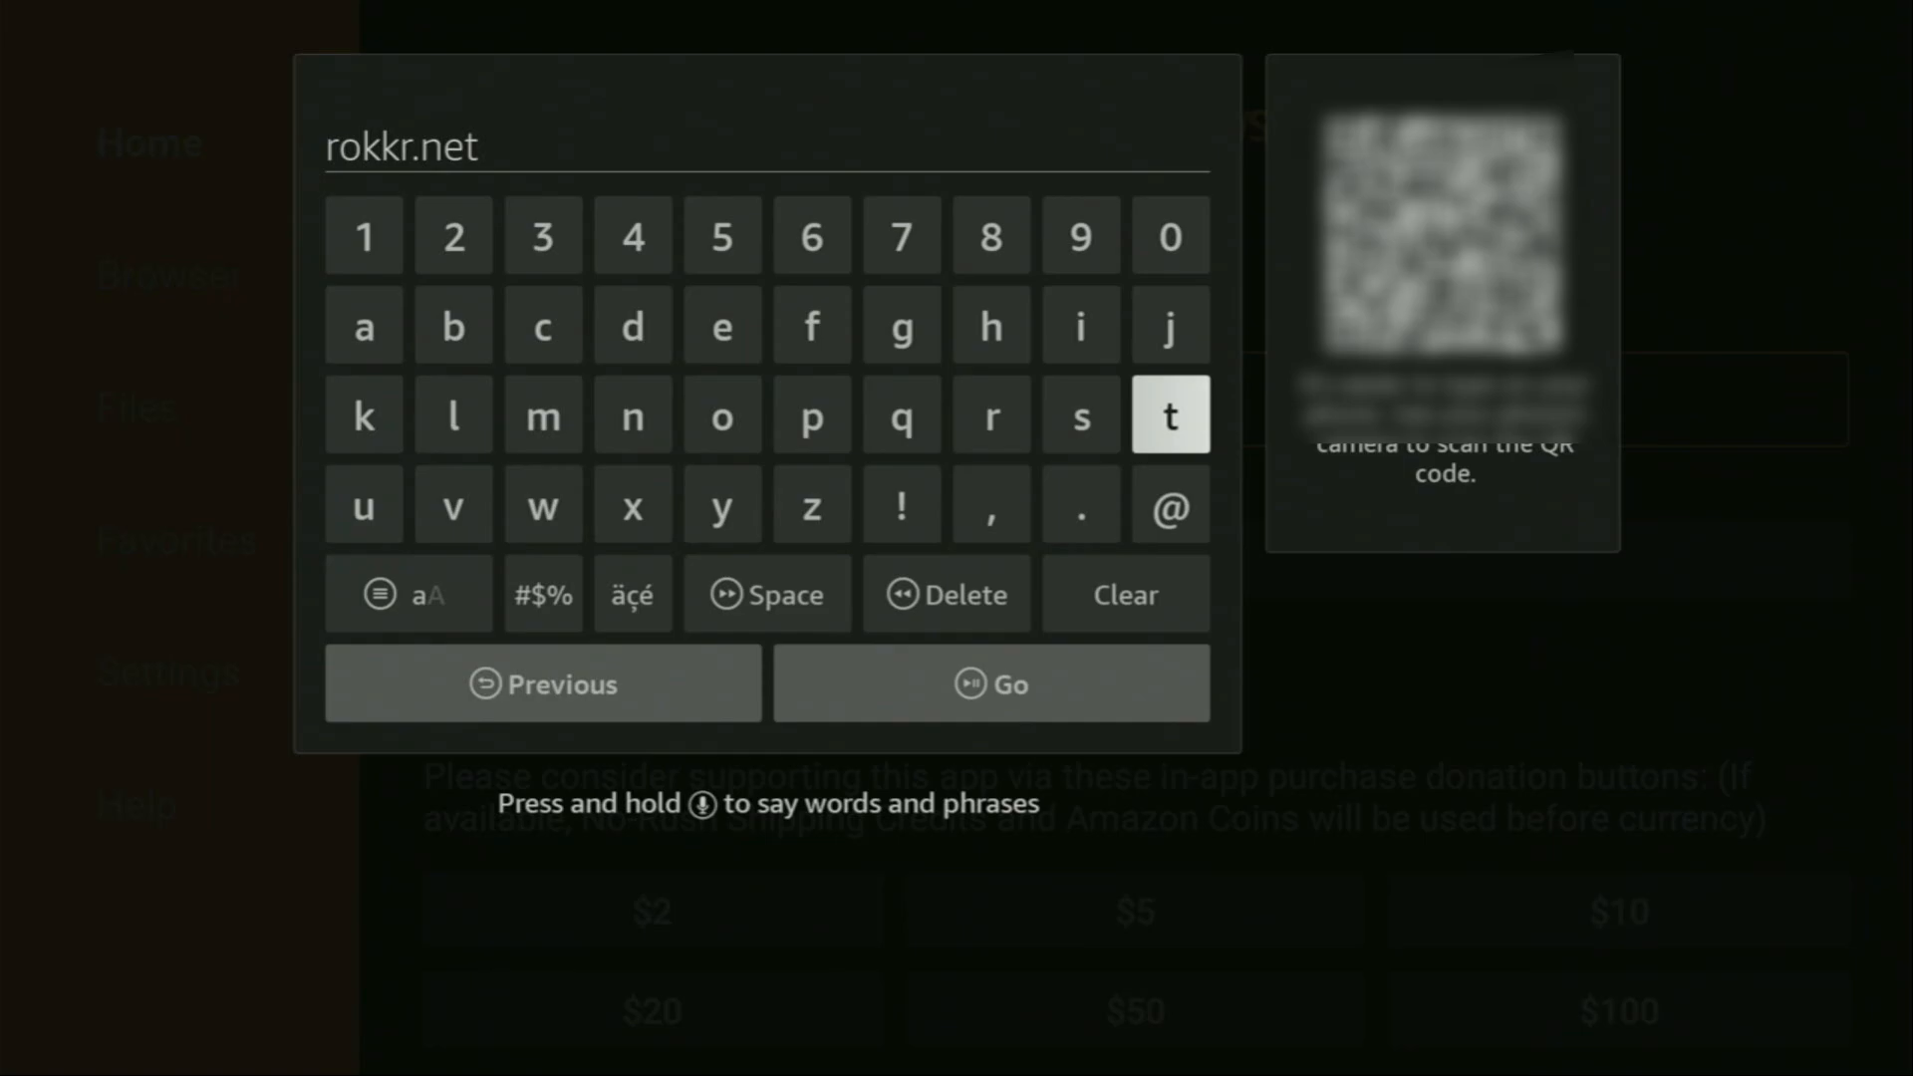
mouse_move(1126, 594)
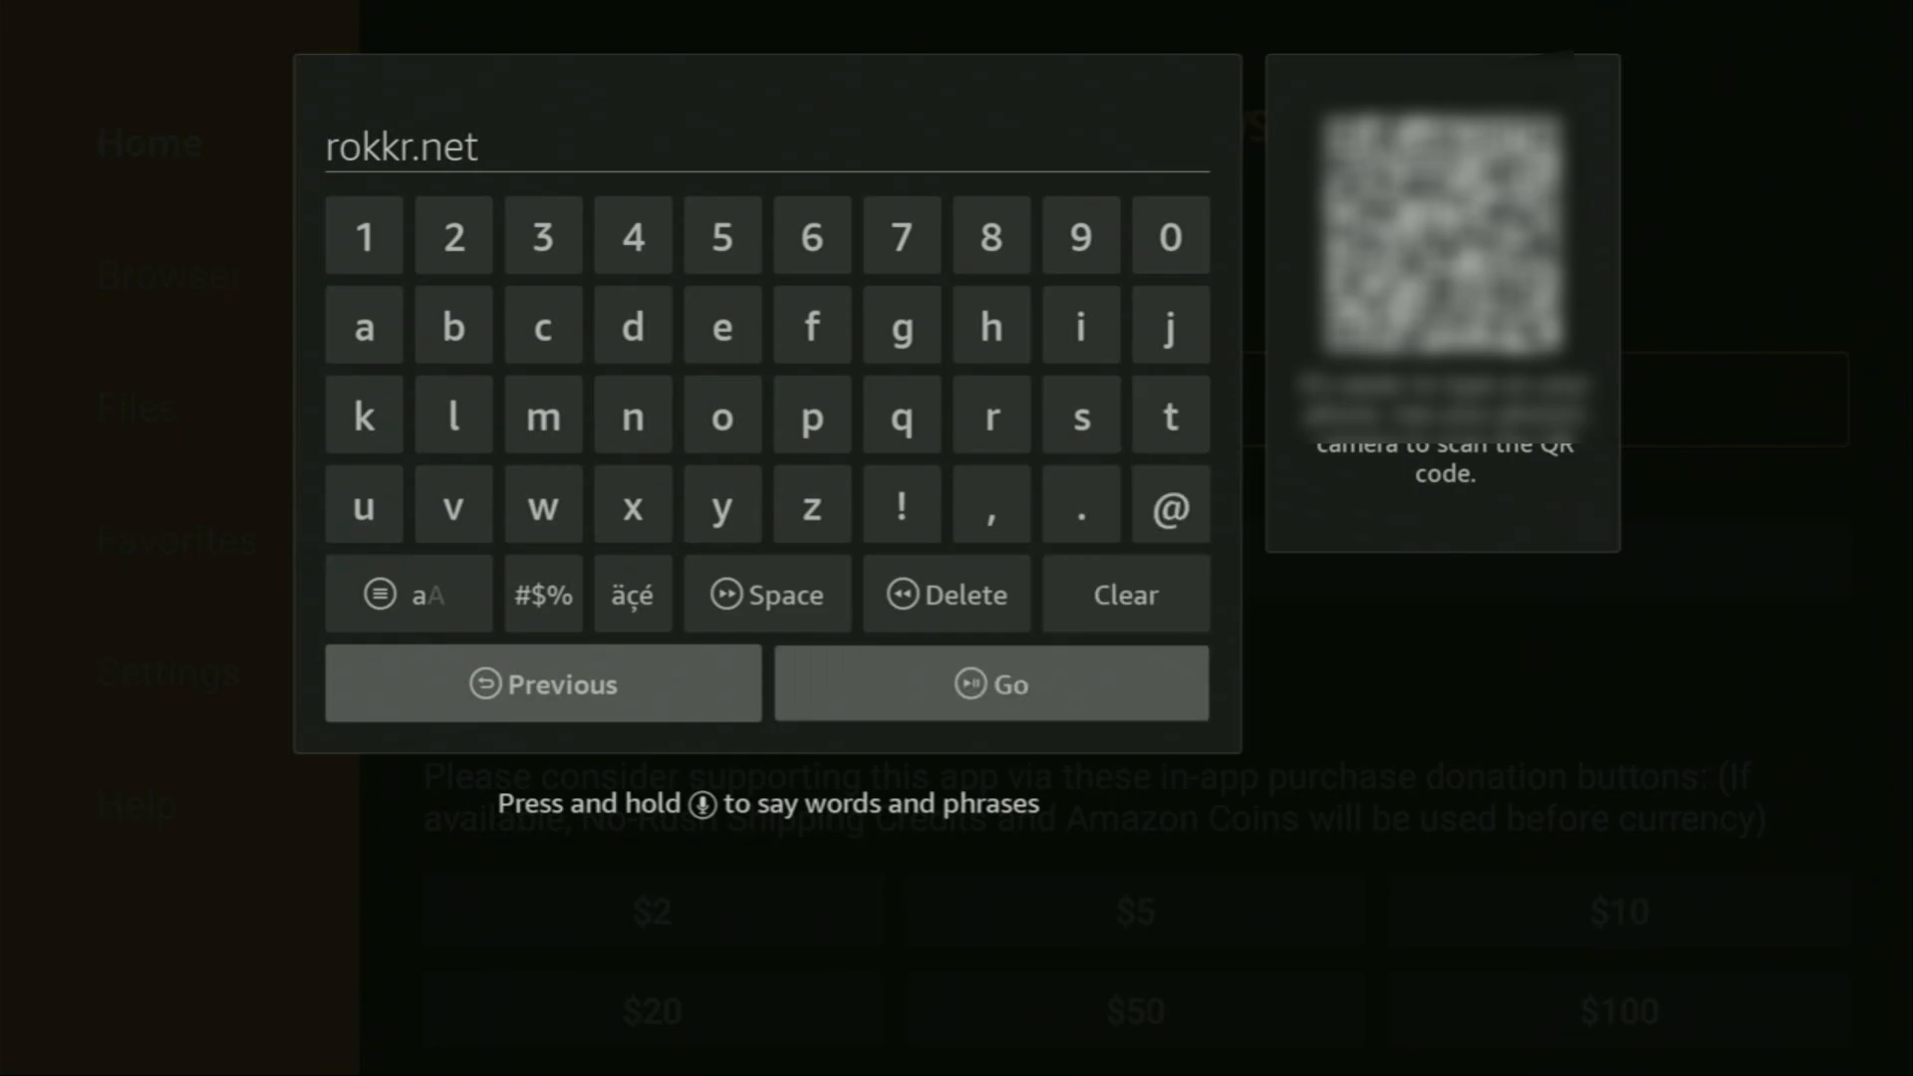
click(990, 682)
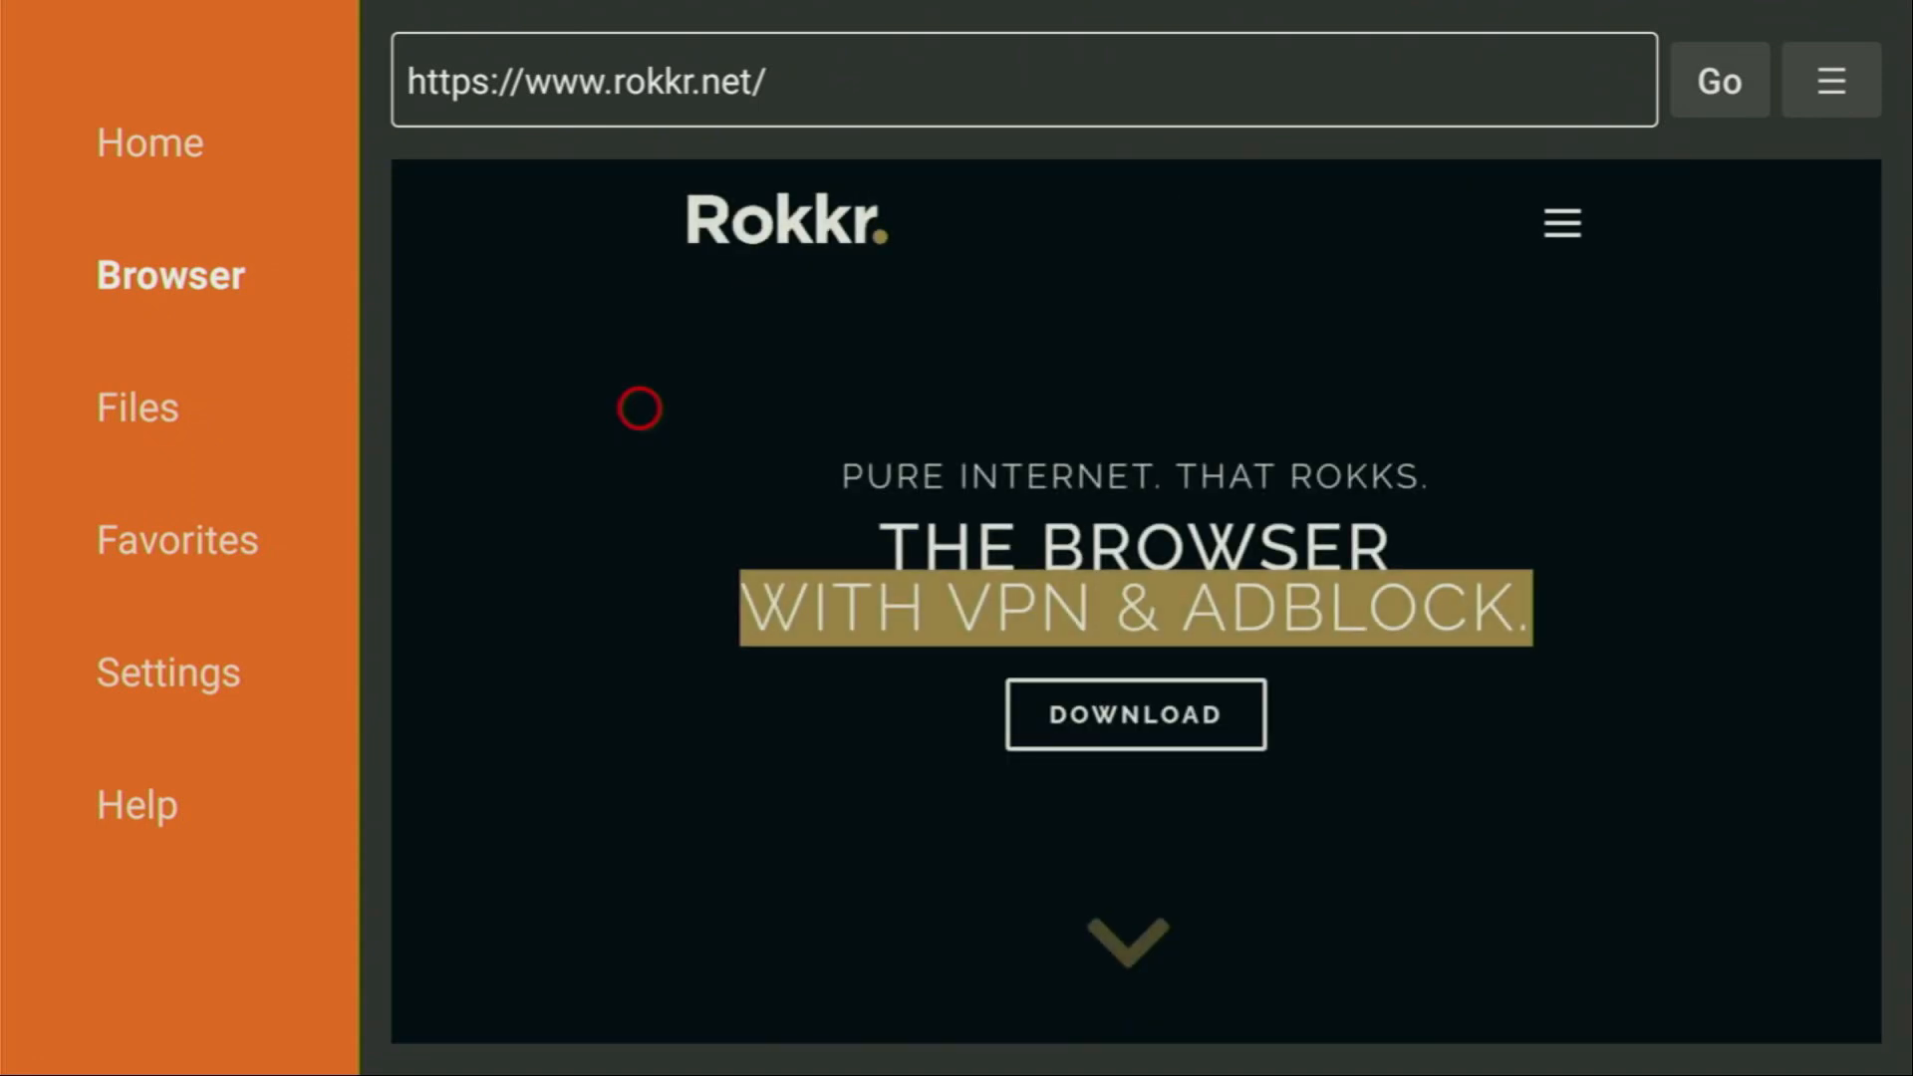
mouse_move(638, 825)
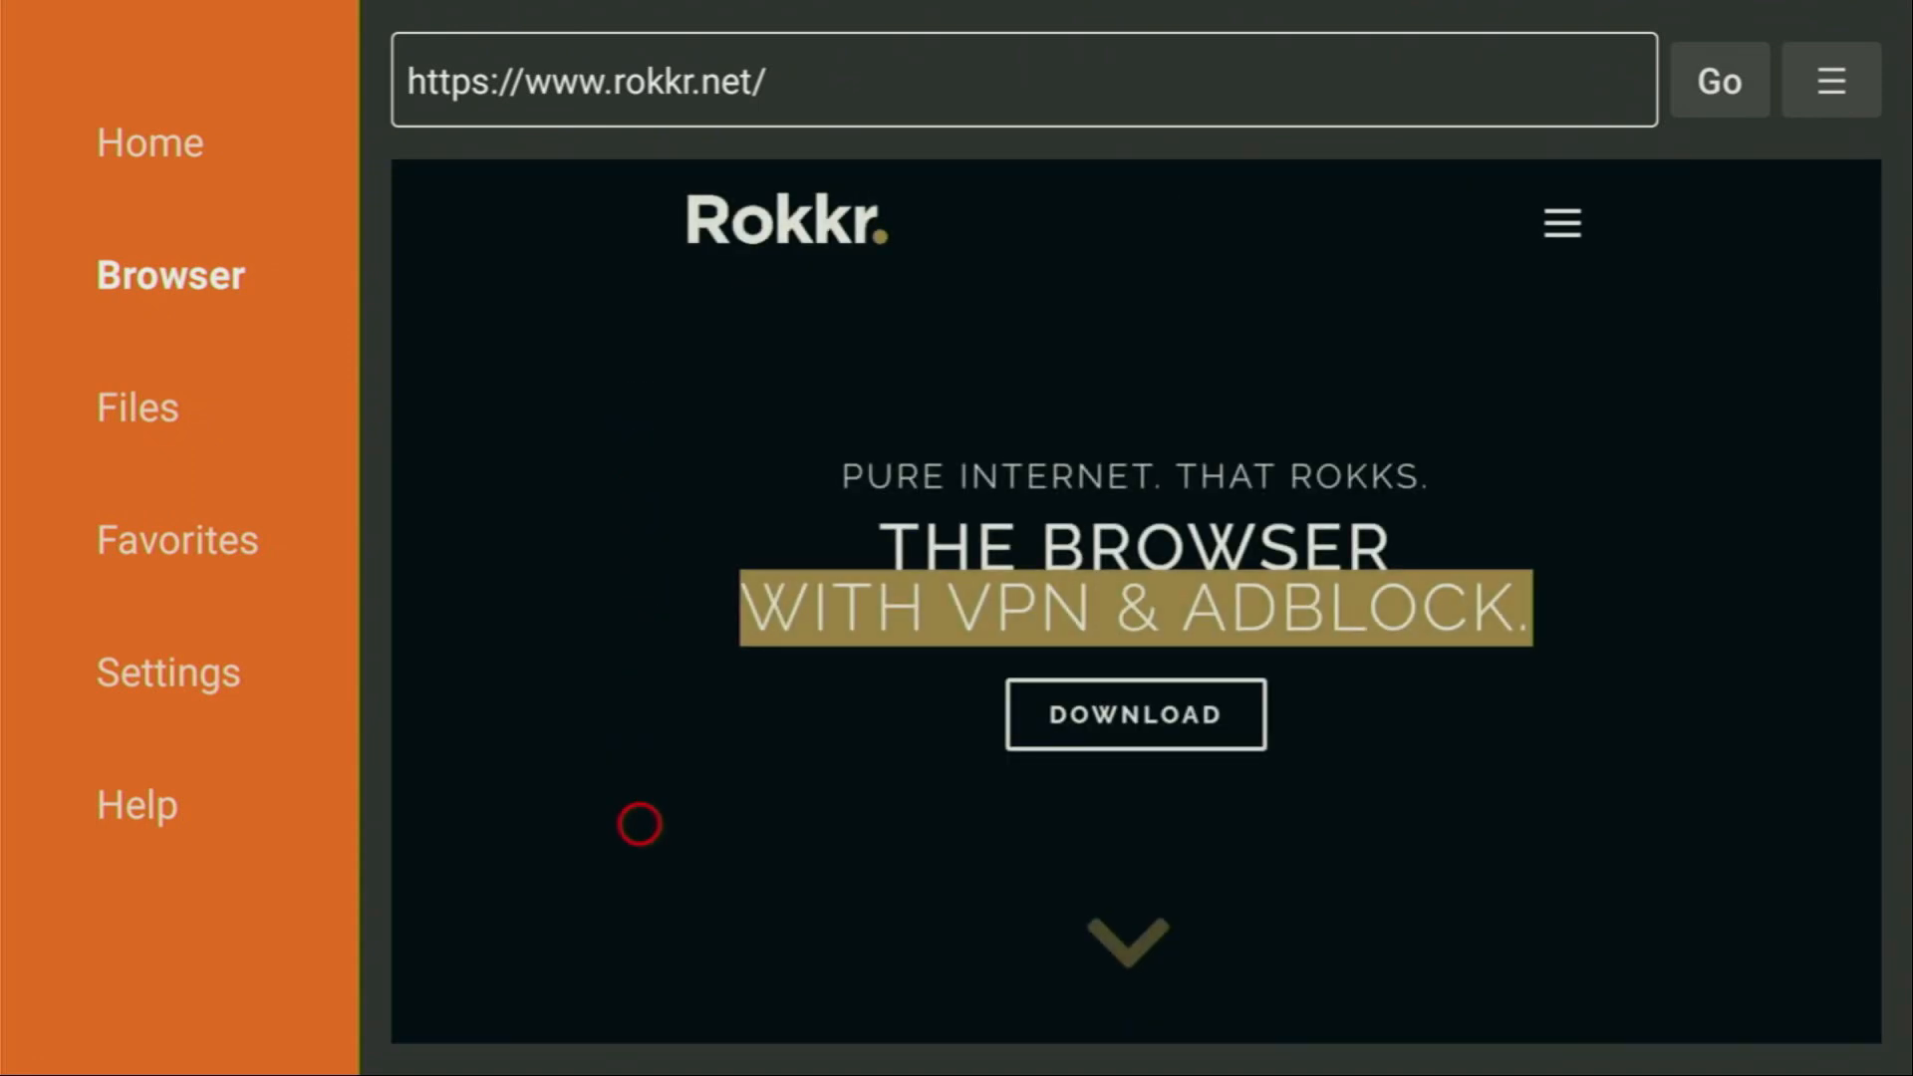
mouse_move(1171, 275)
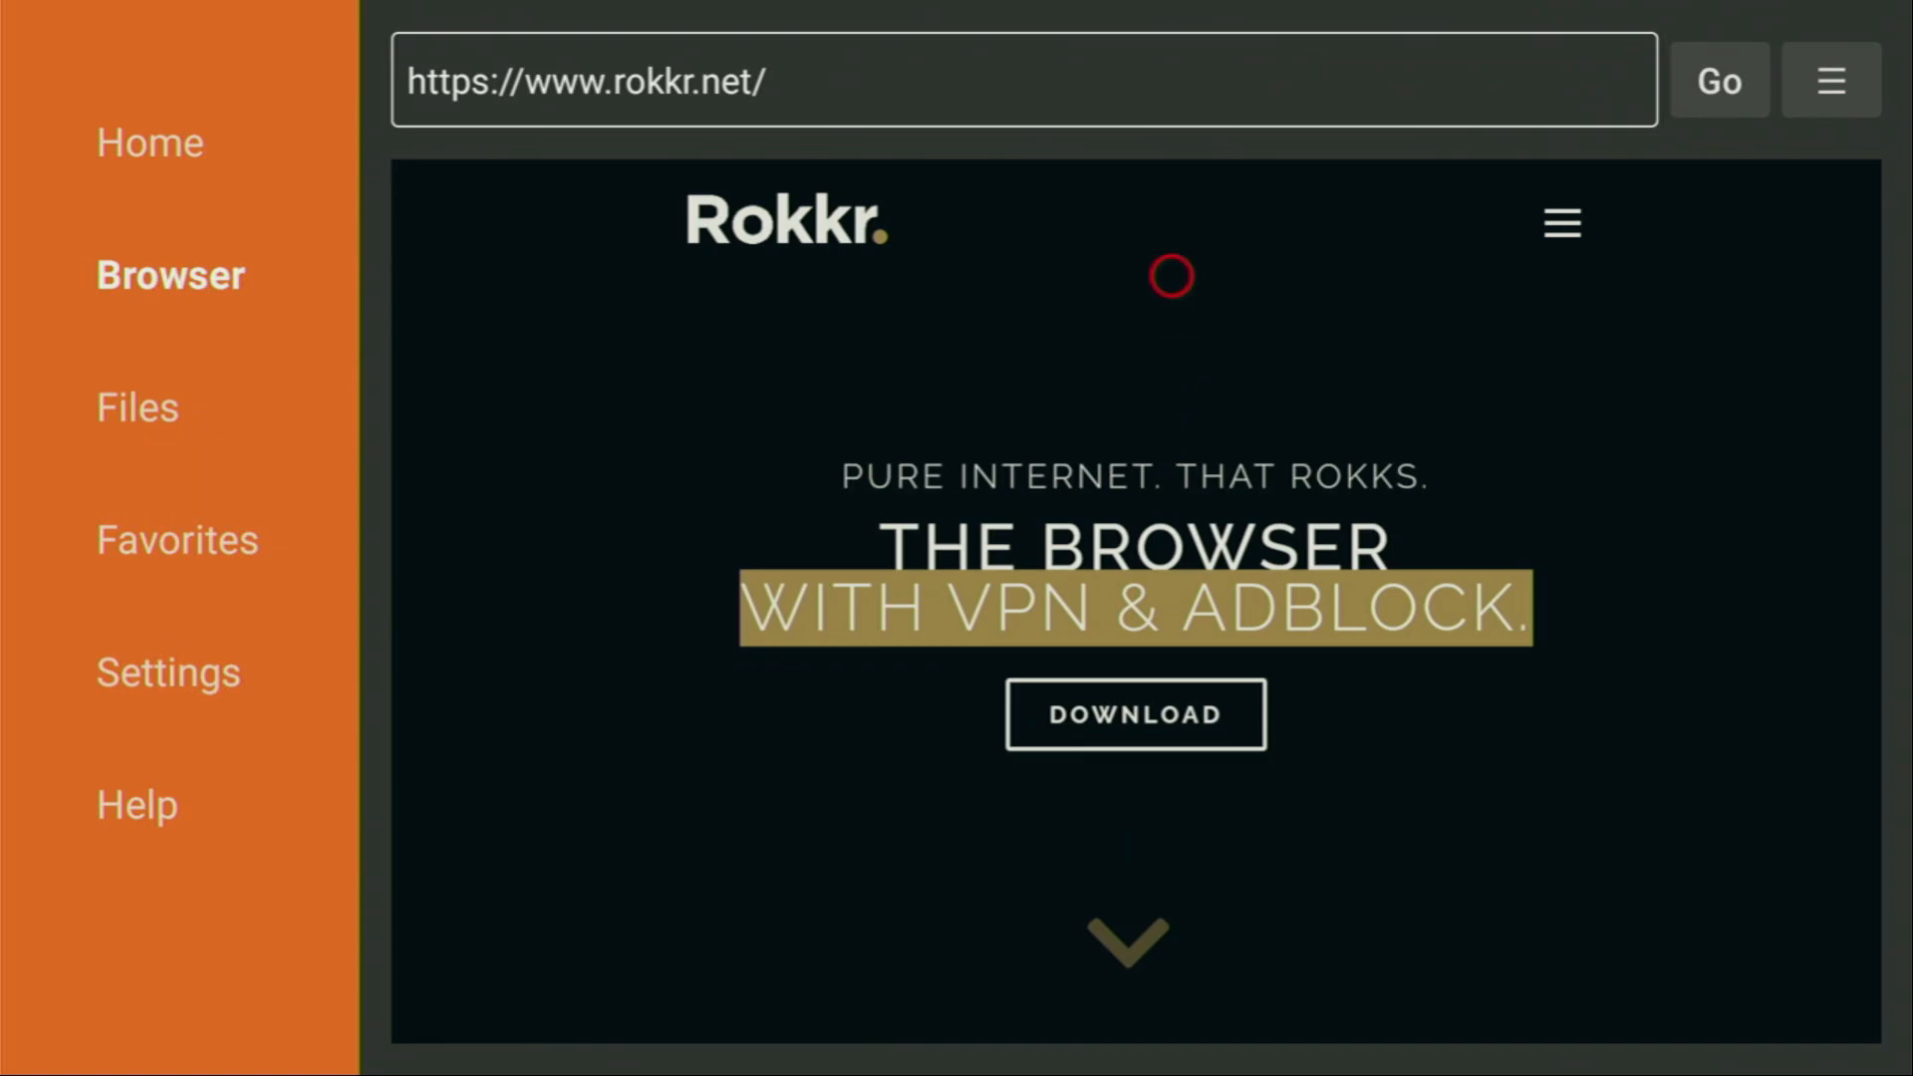
mouse_move(873, 710)
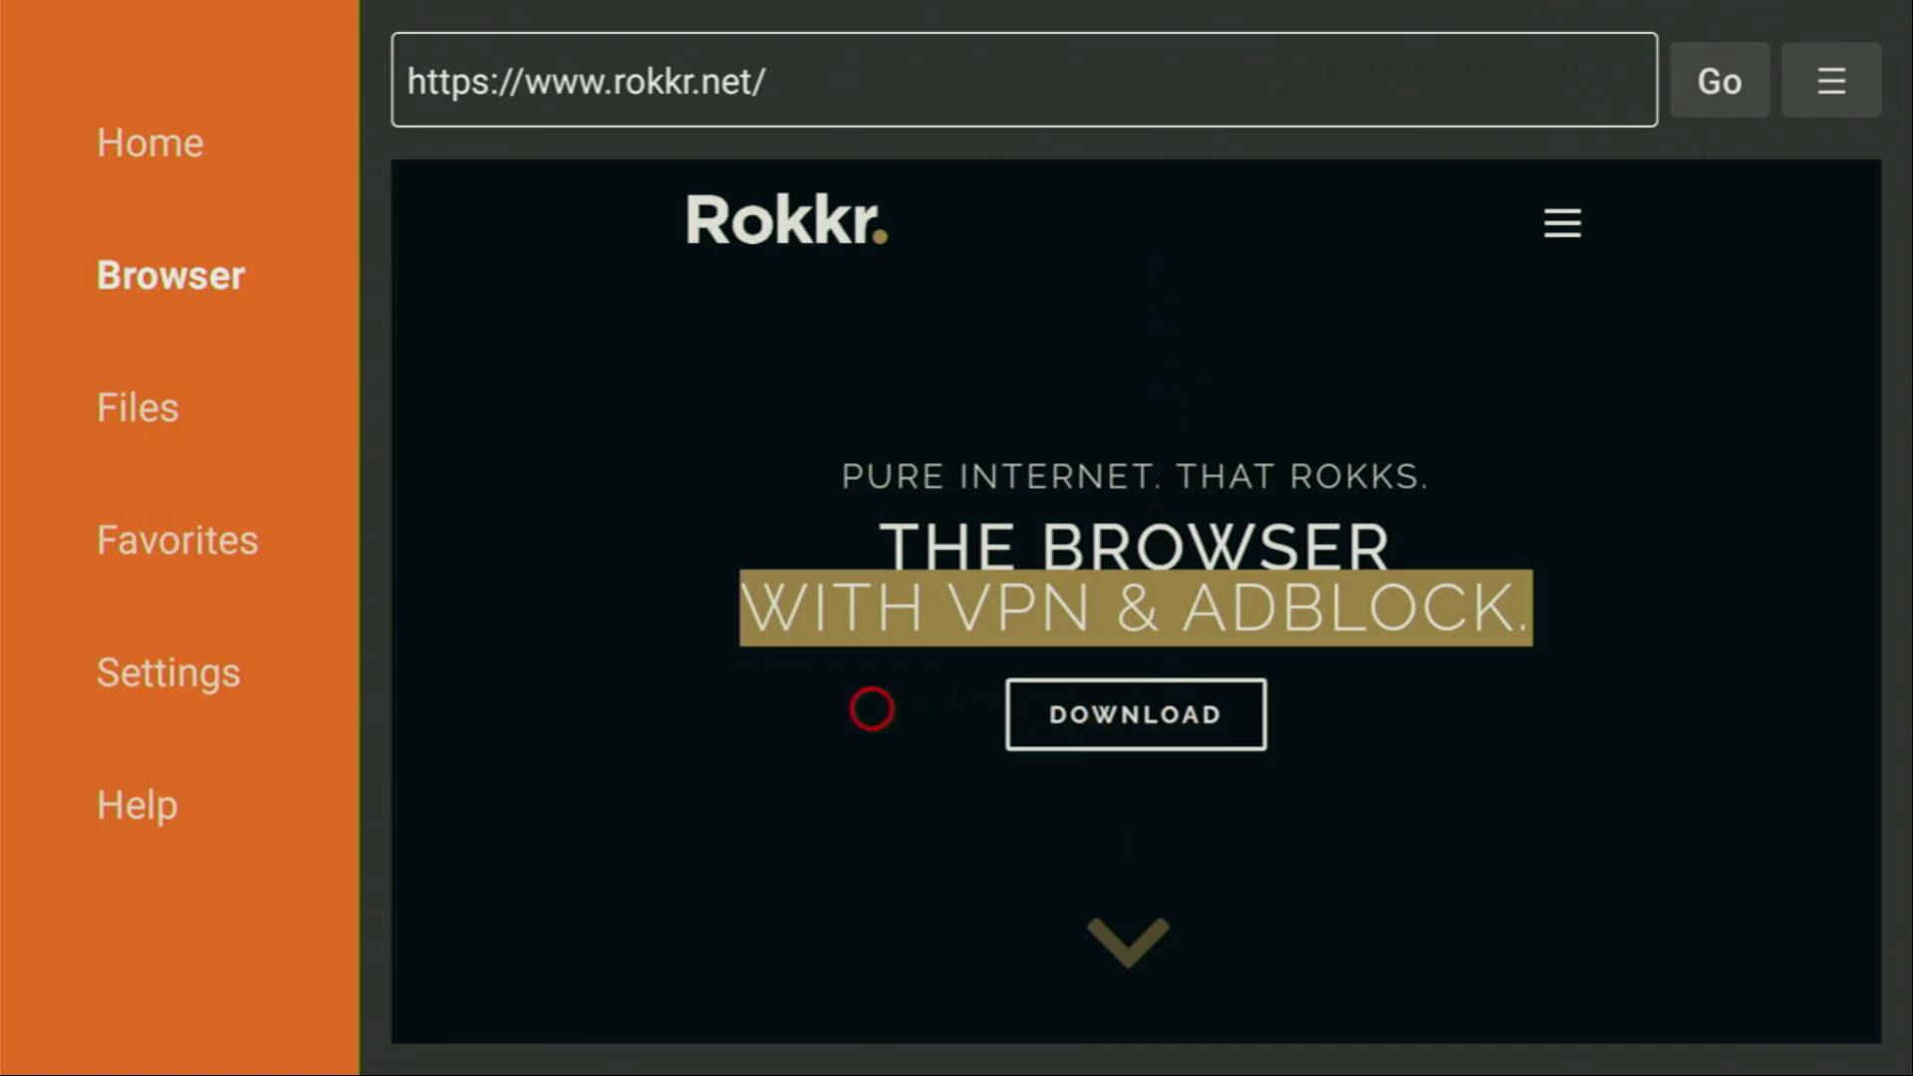
Go to the Rokkr download page listing Android, Windows and Linux versions.
click(1136, 714)
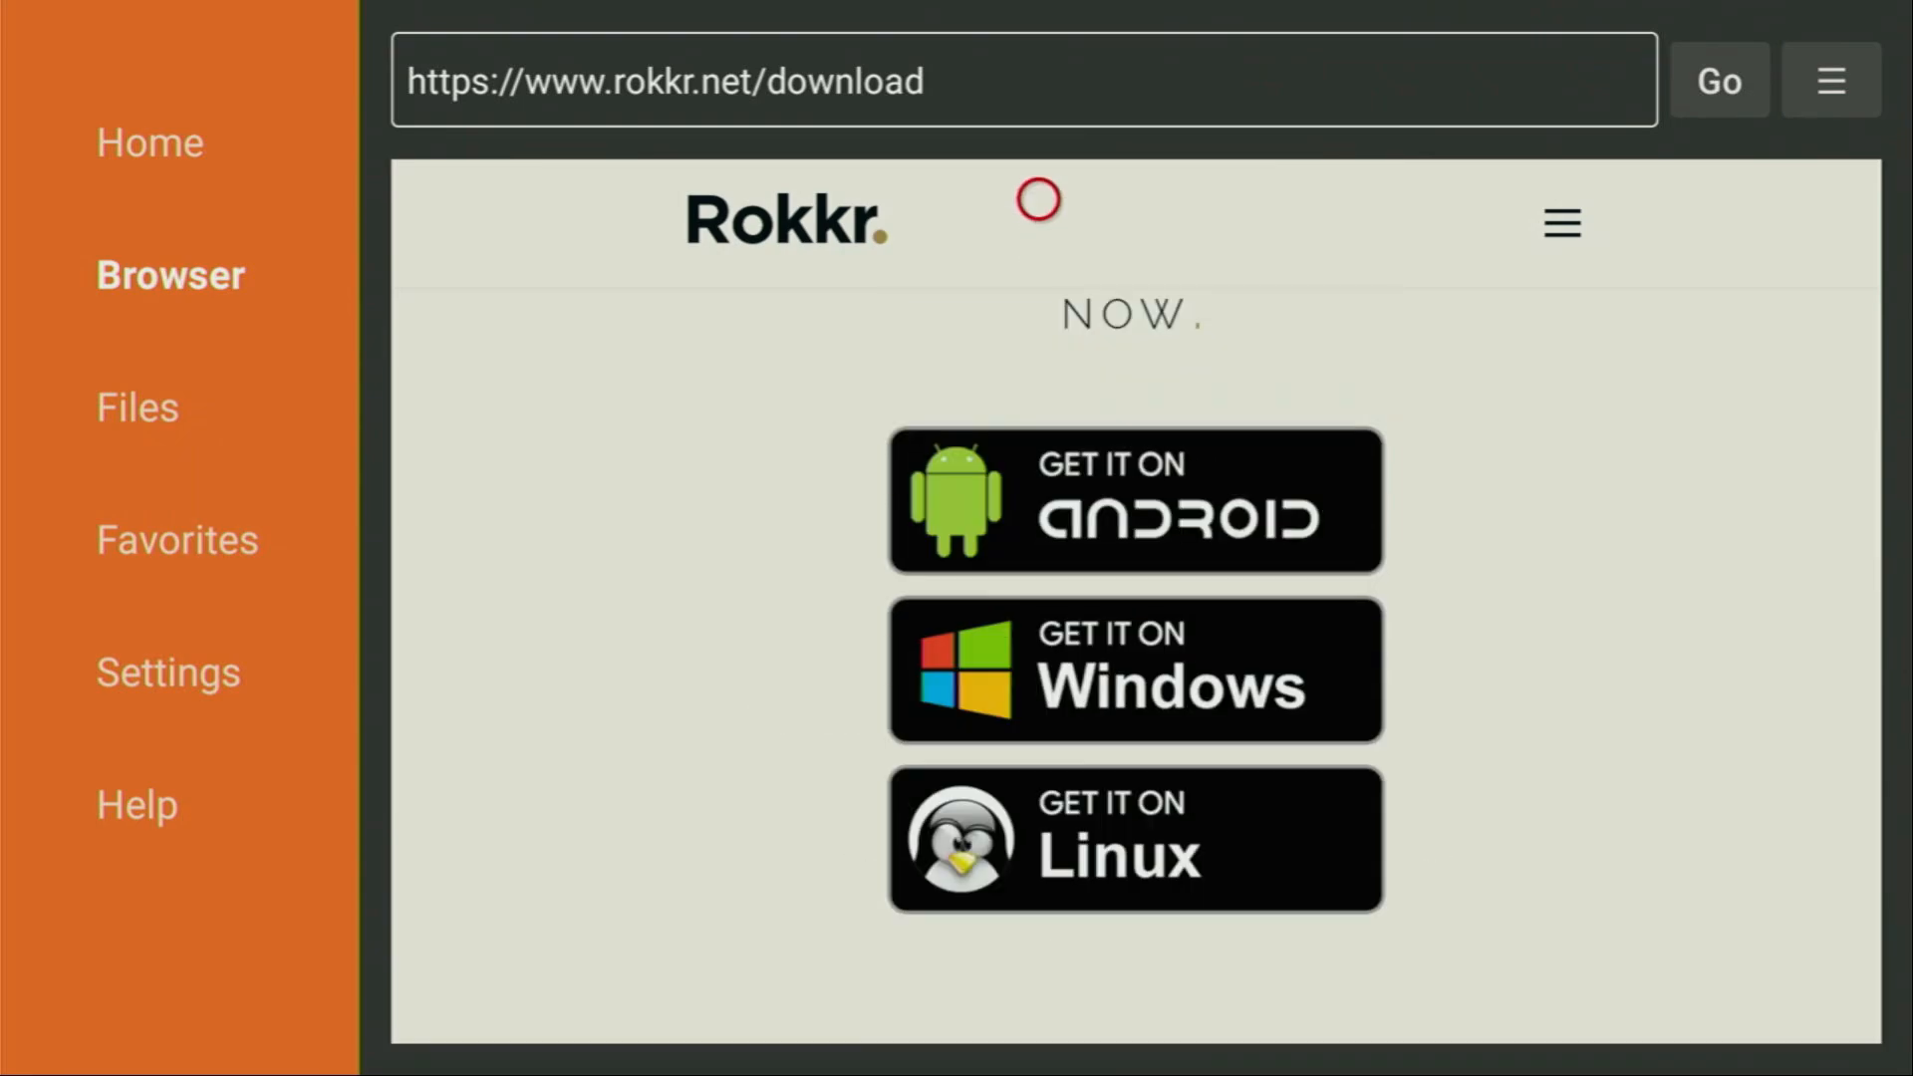
mouse_move(1037, 502)
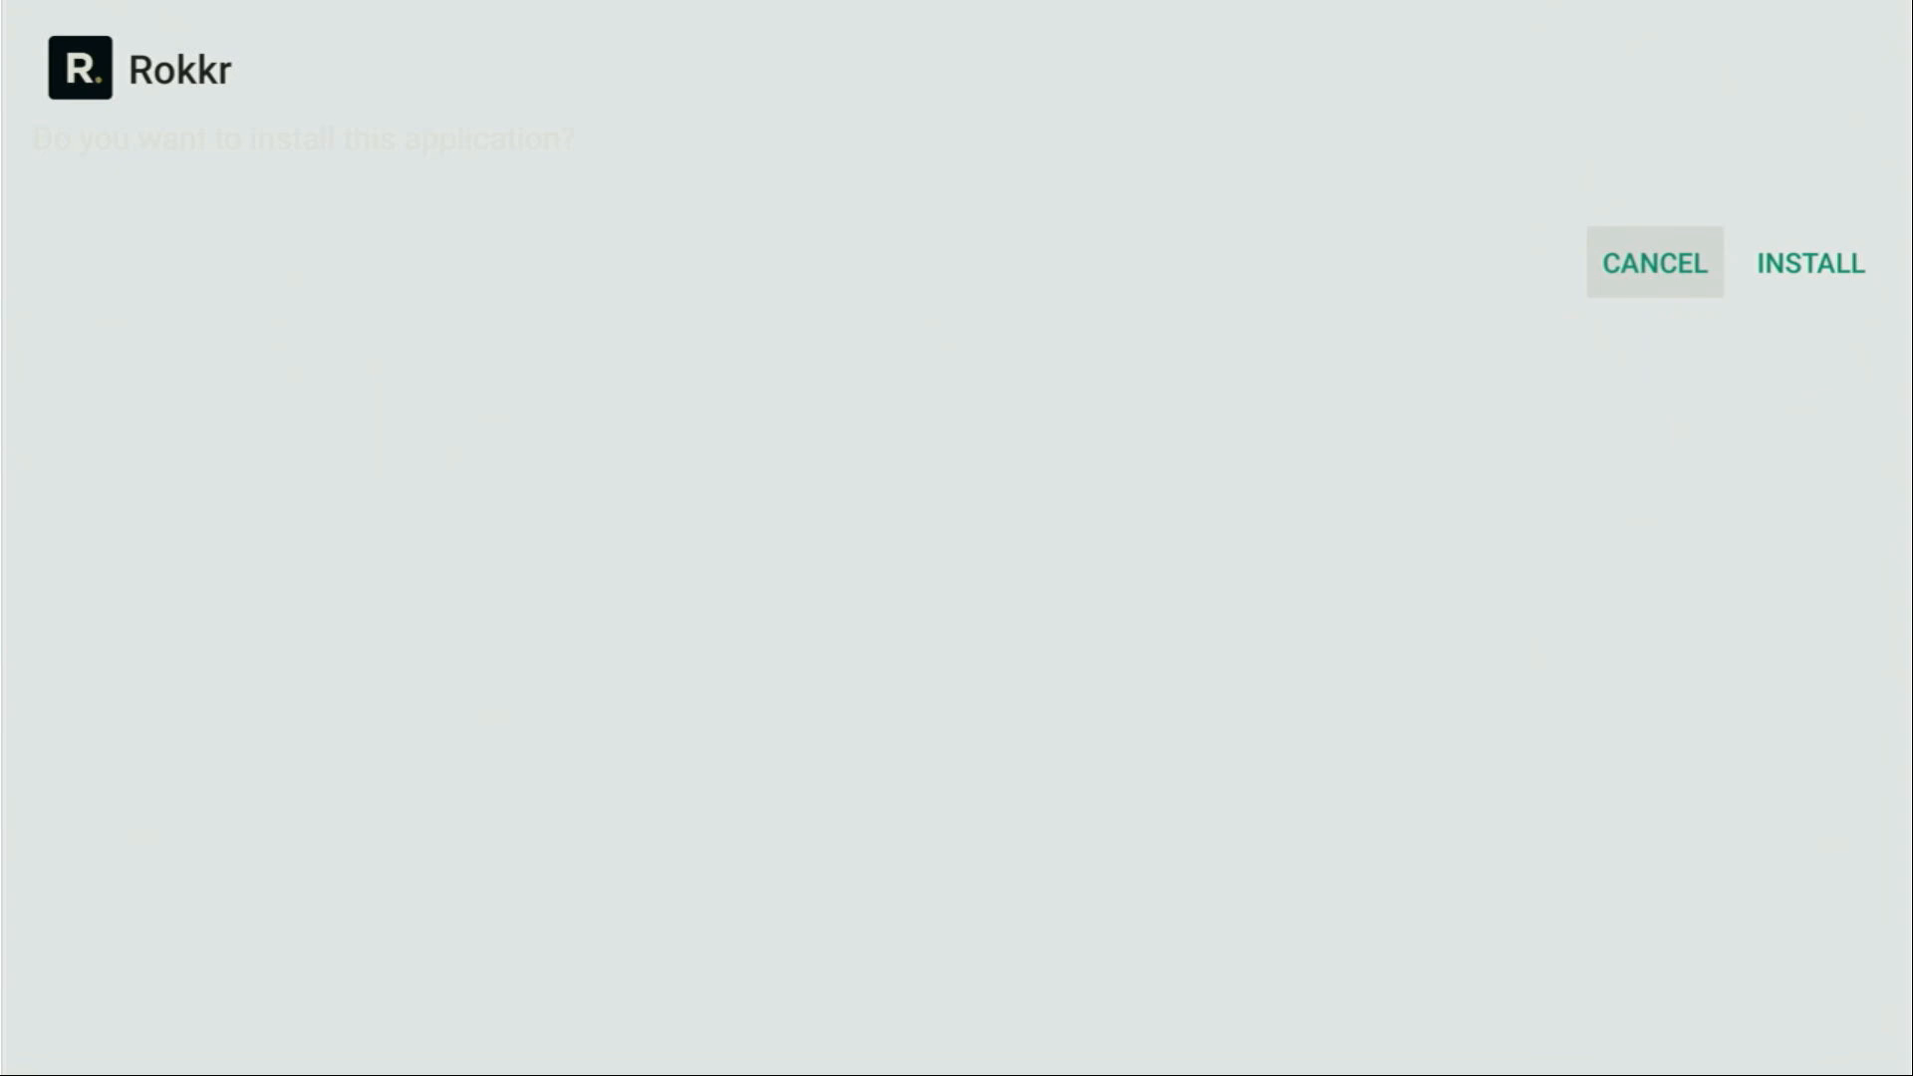
Install the Rokkr app, then delete its downloaded APK file.
click(1805, 263)
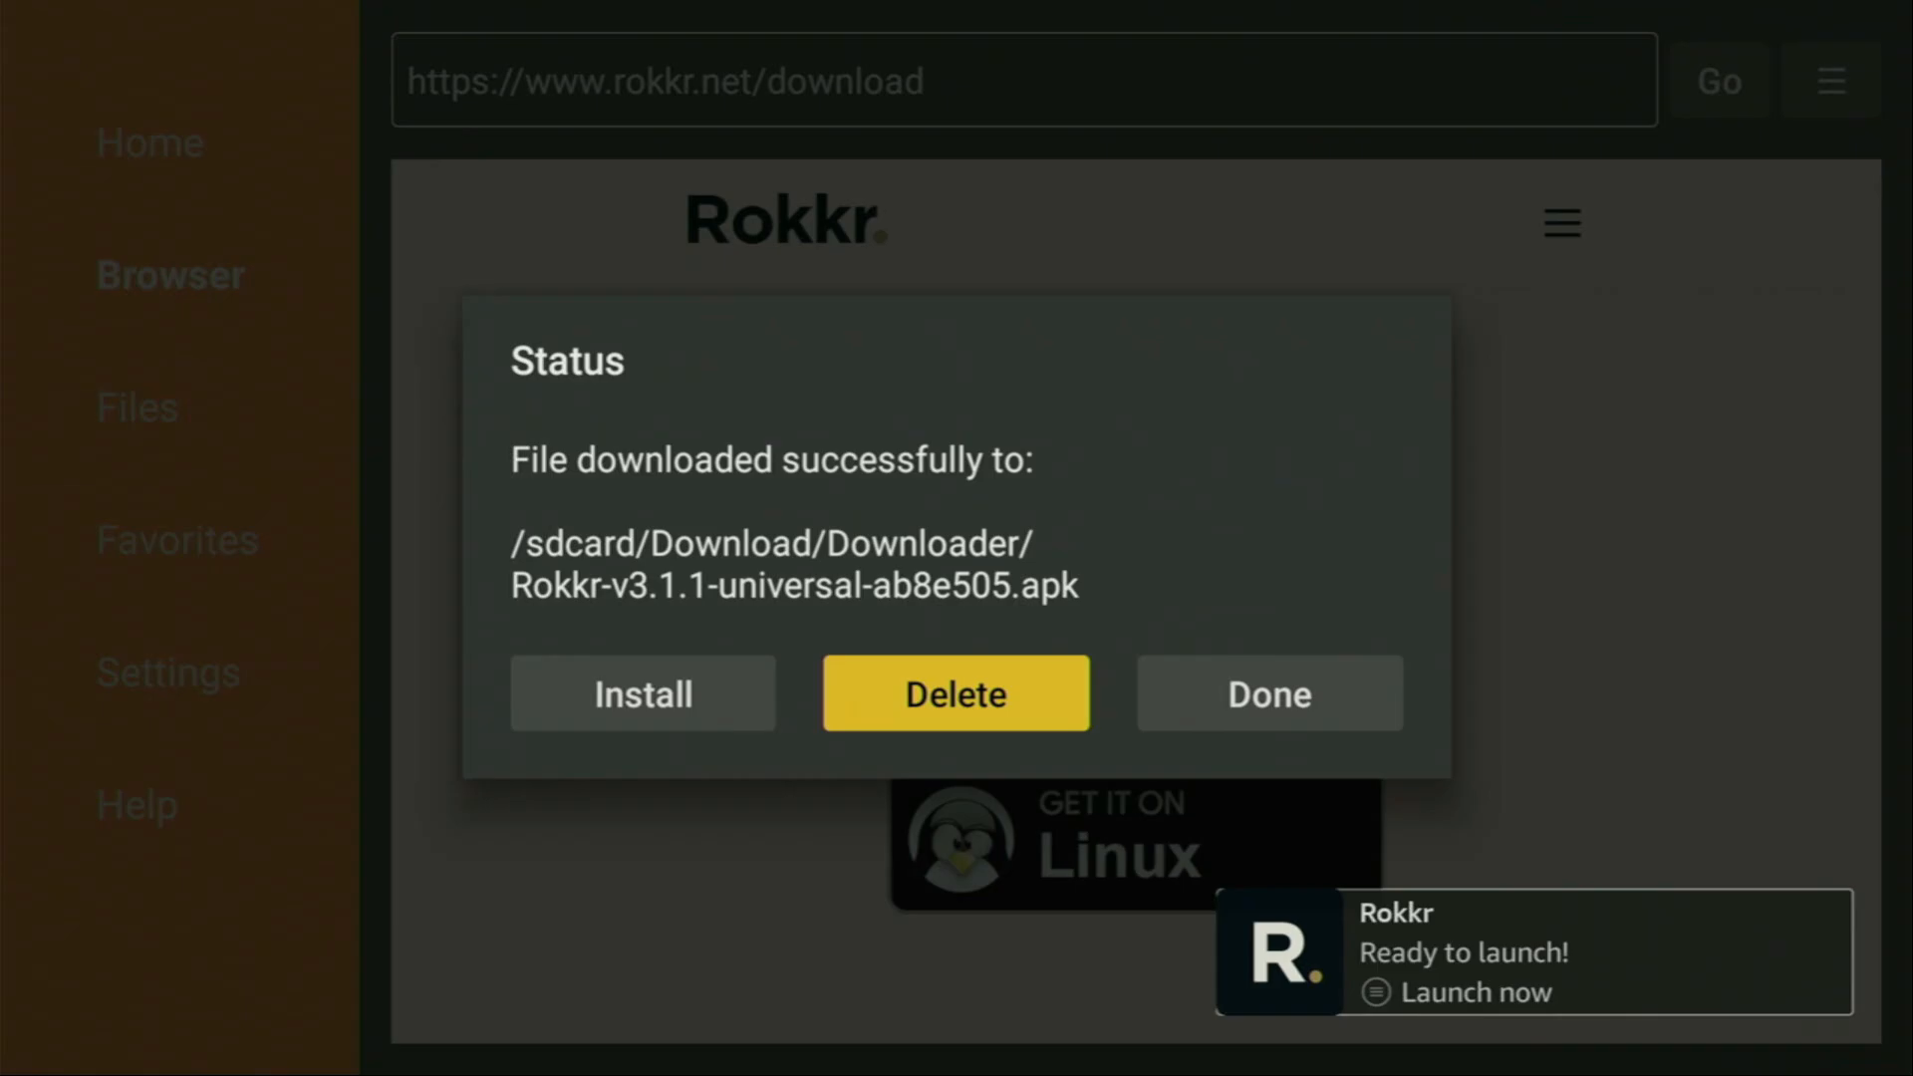
click(956, 693)
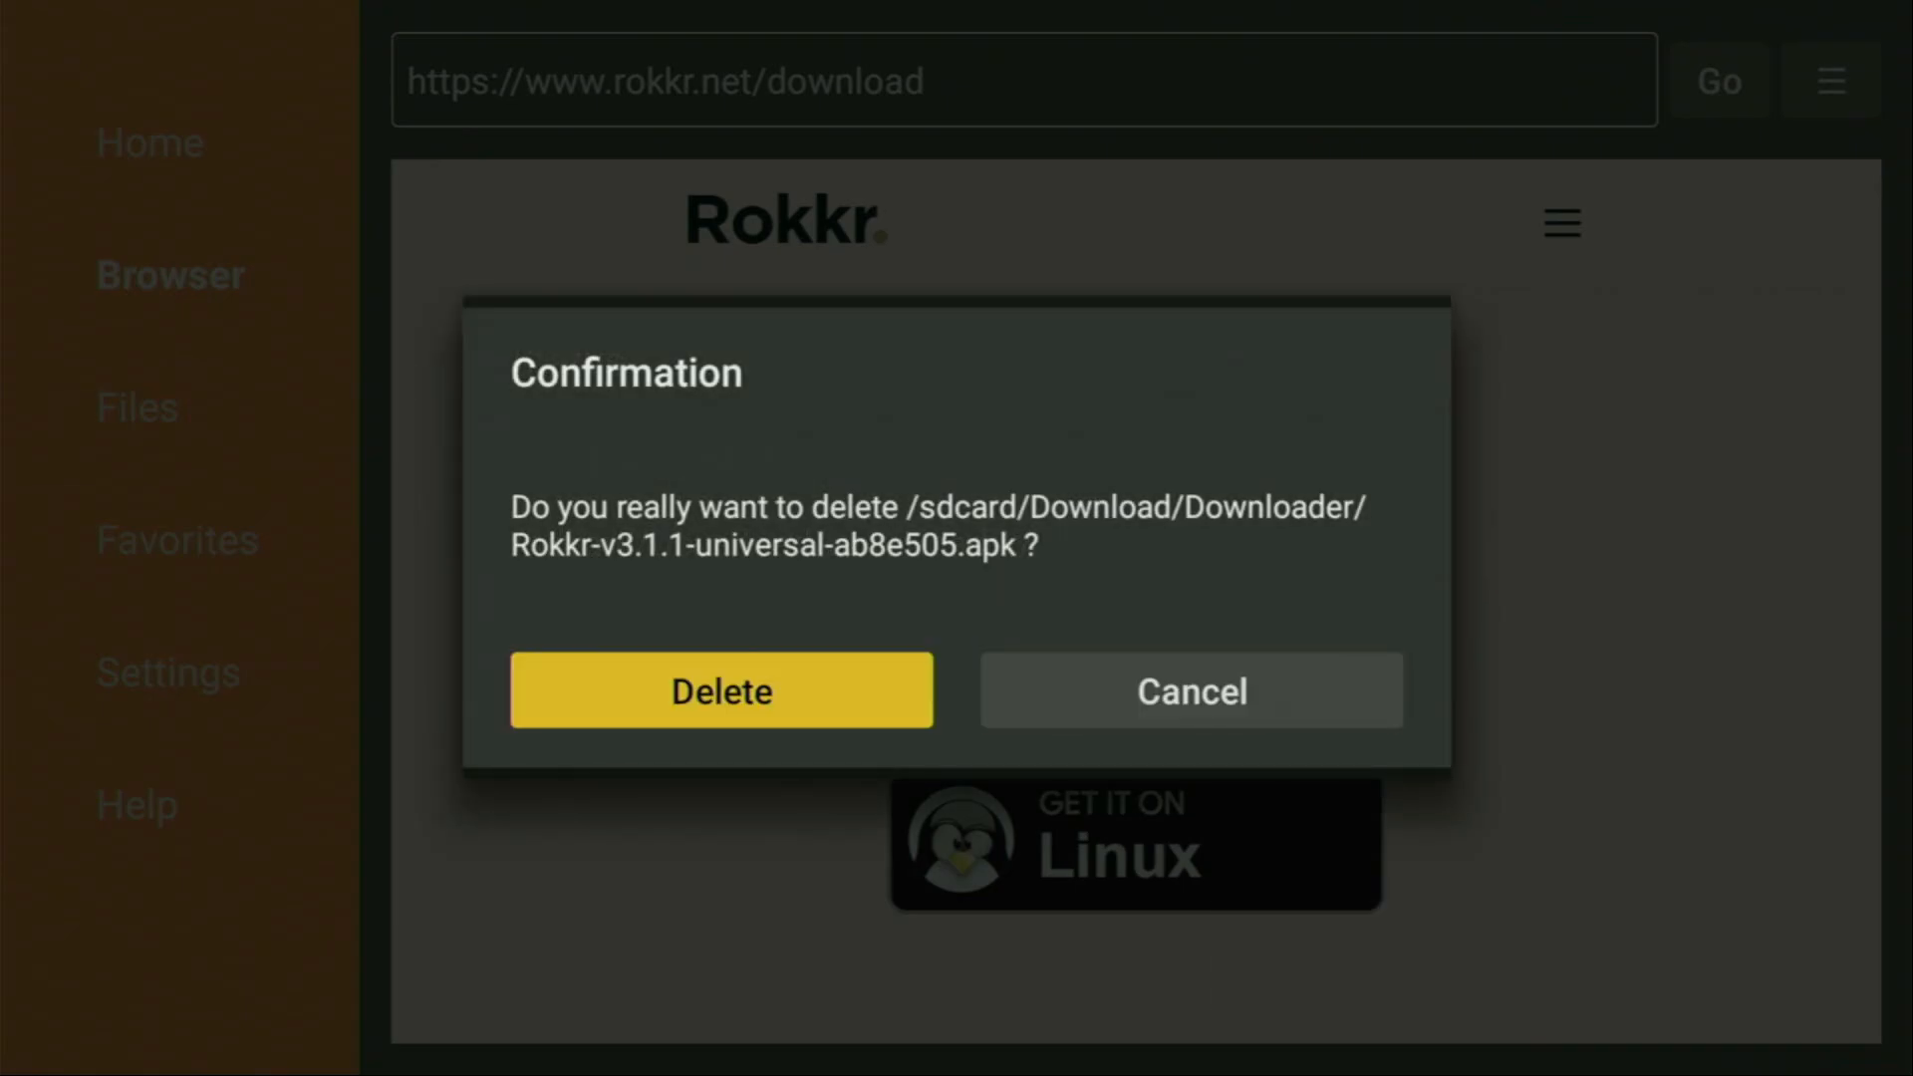
click(719, 690)
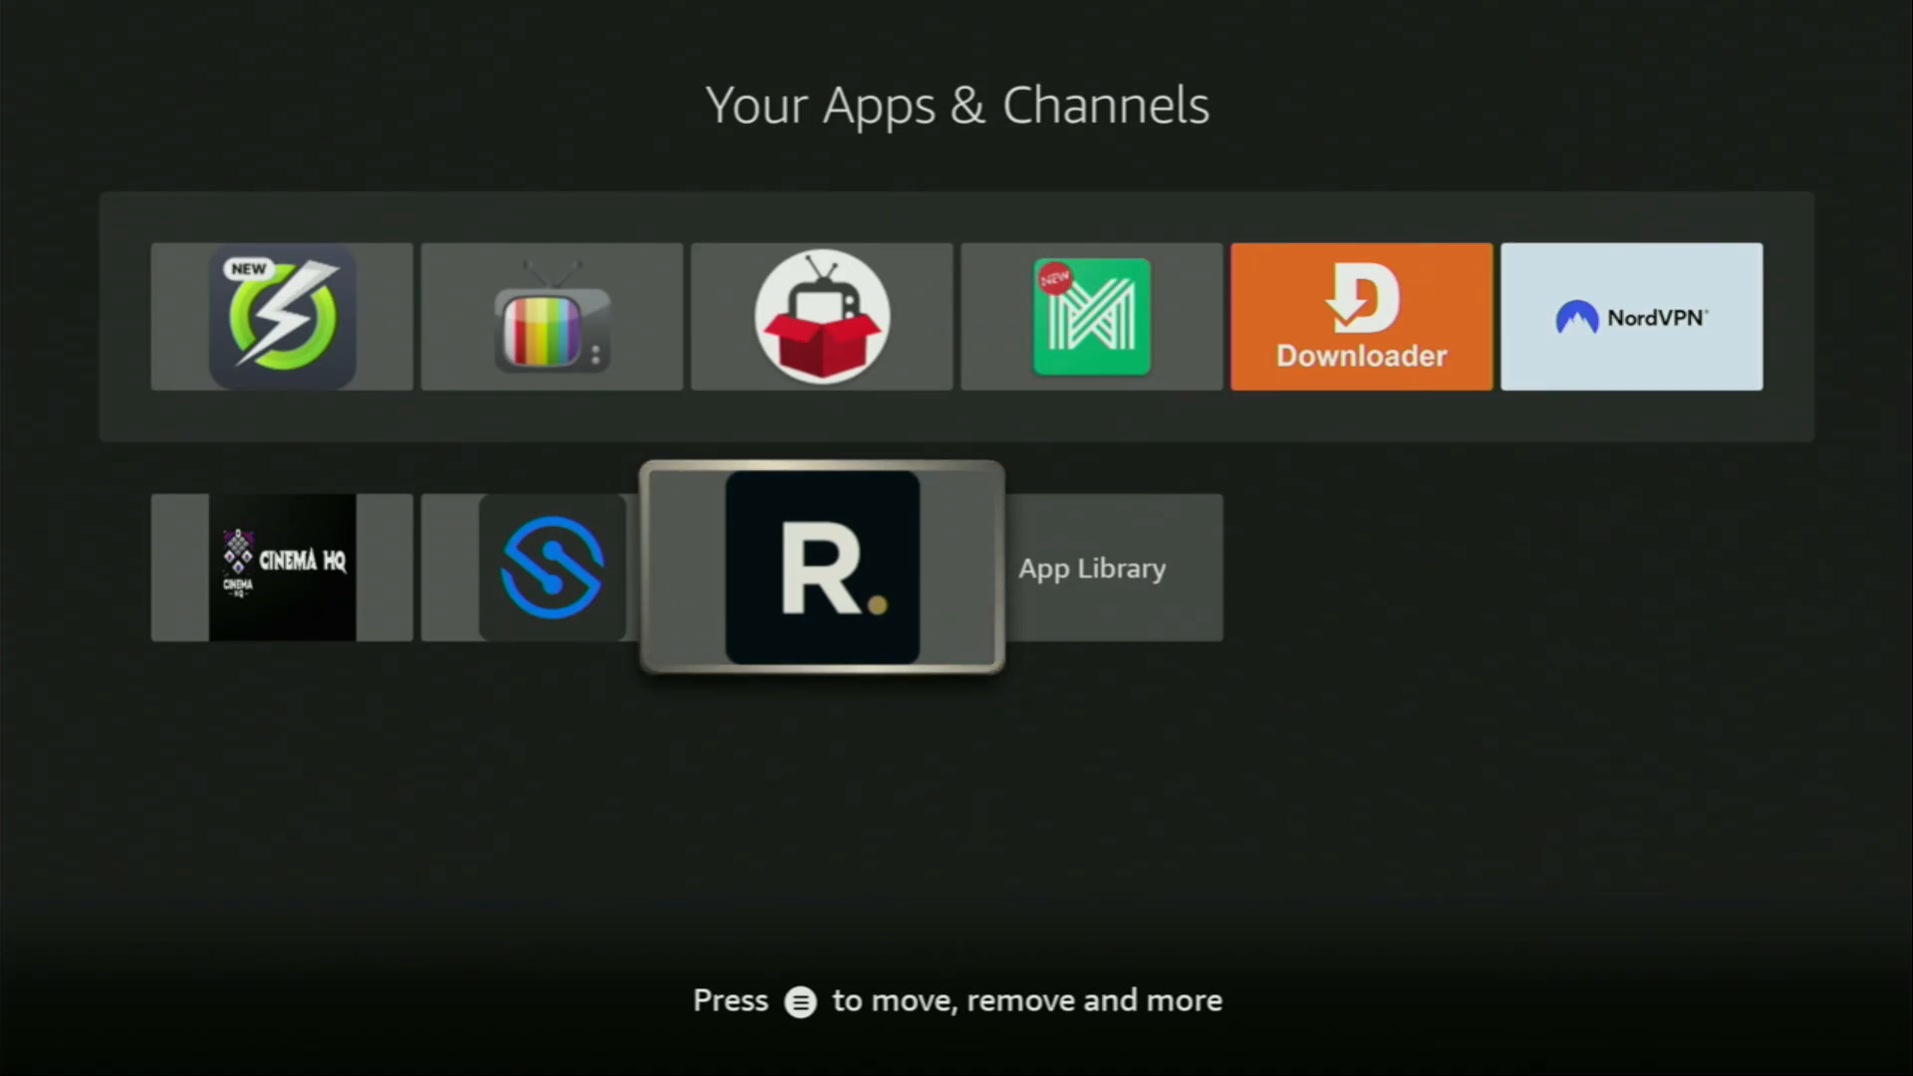
Move Rokkr to the front of Your Apps & Channels via its Menu options.
key(Menu)
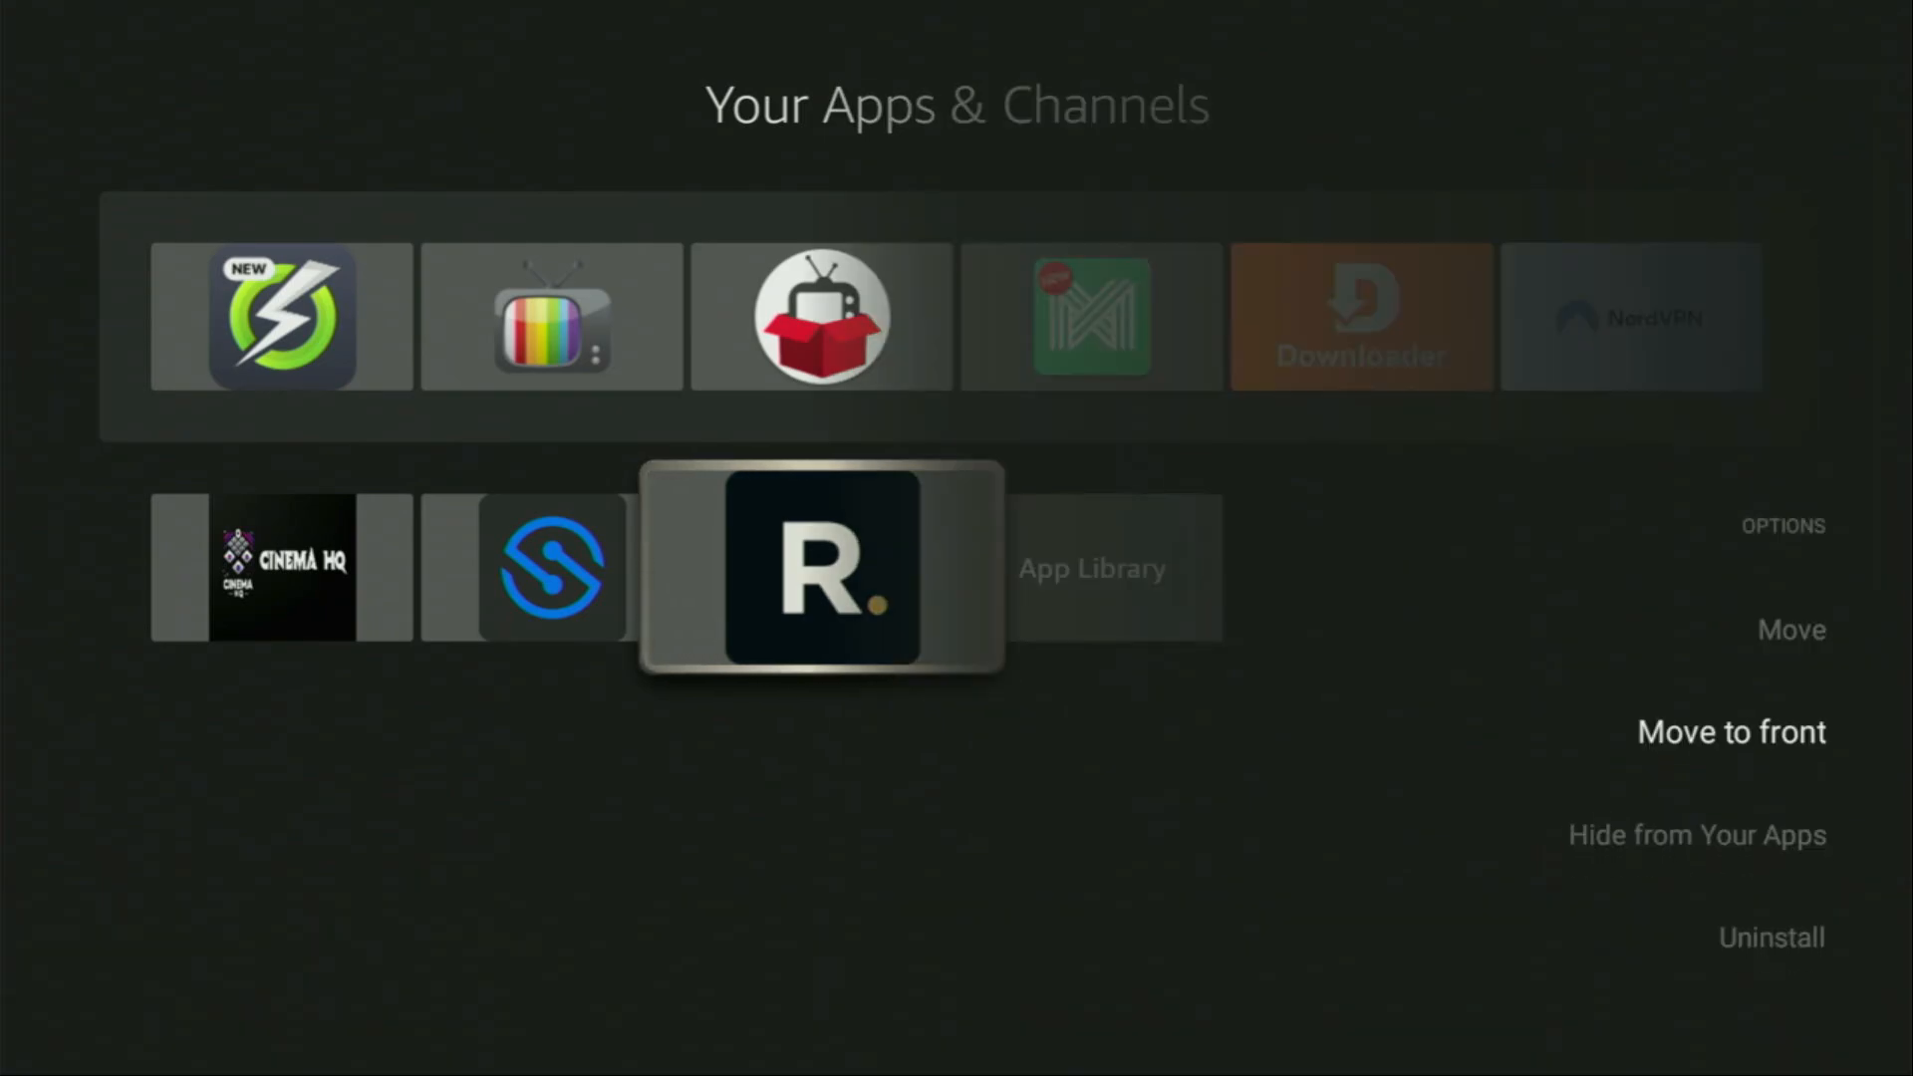
click(1732, 731)
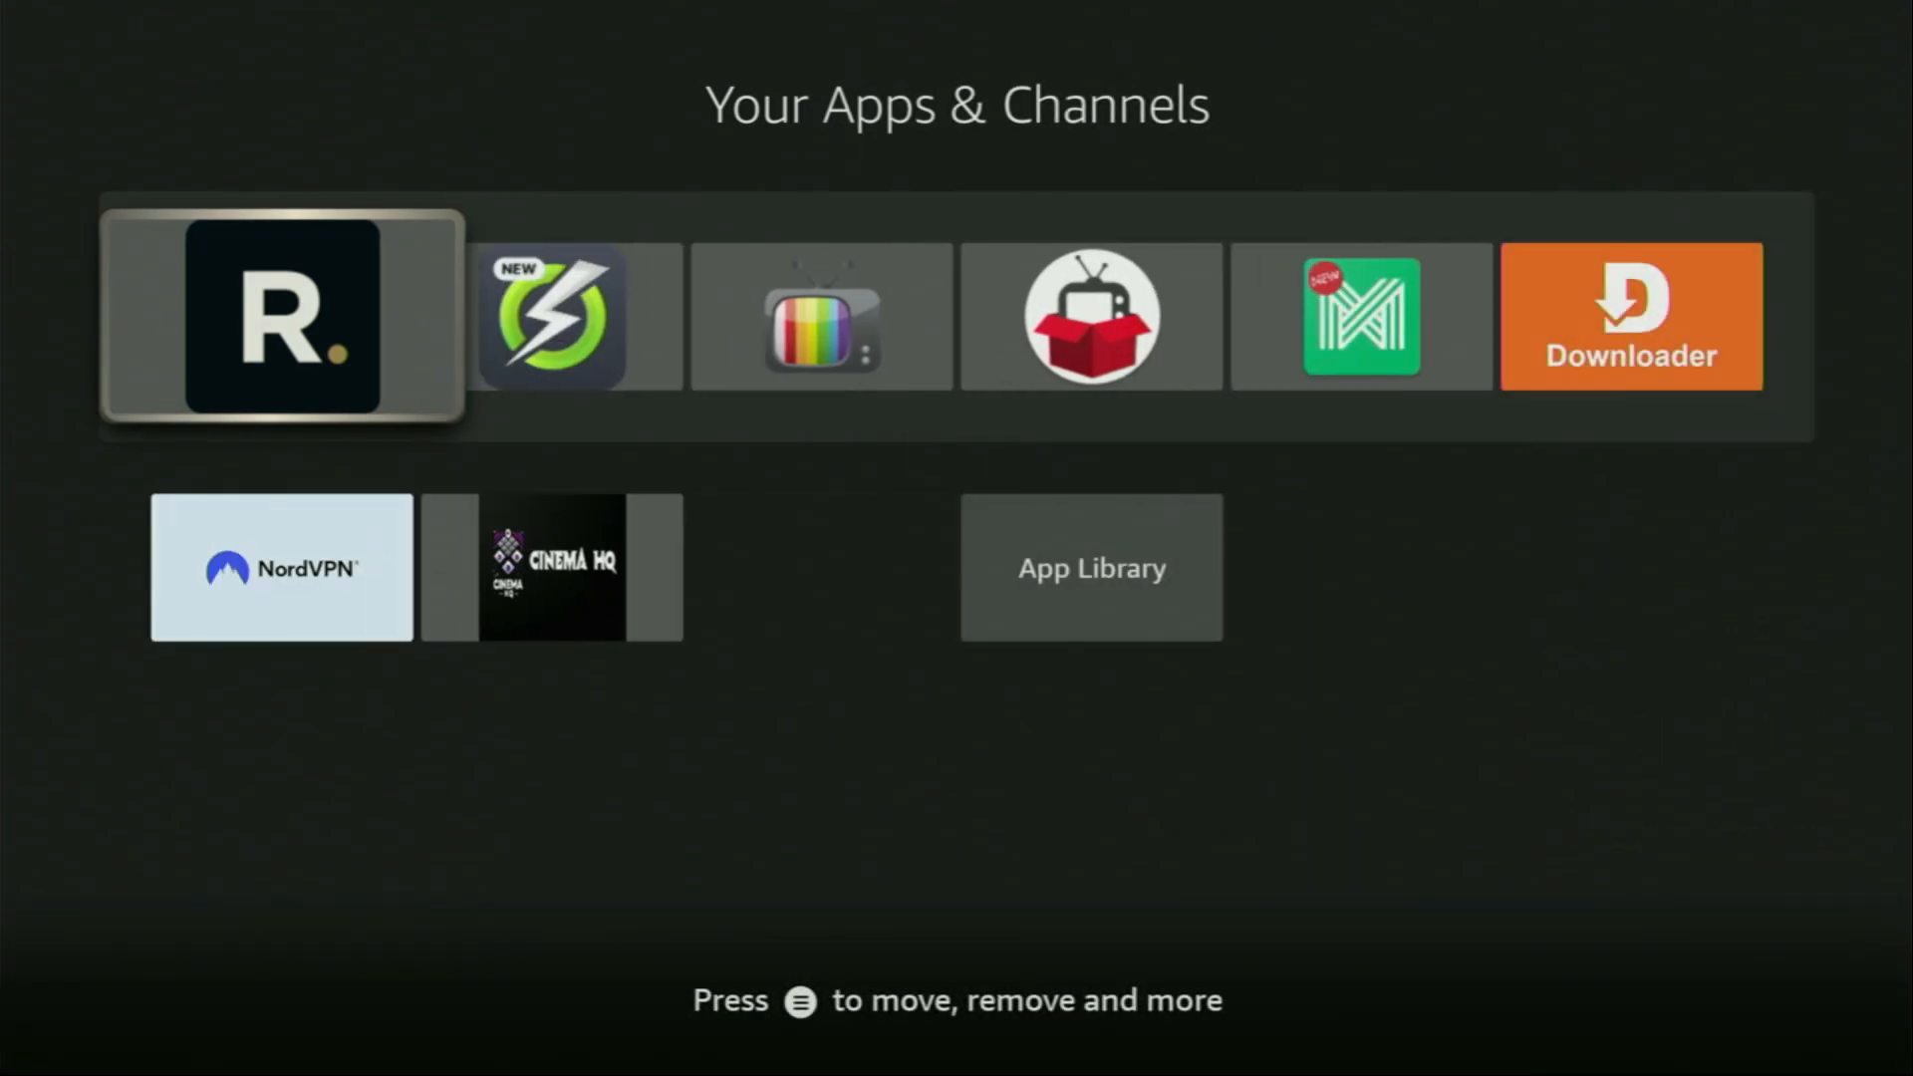